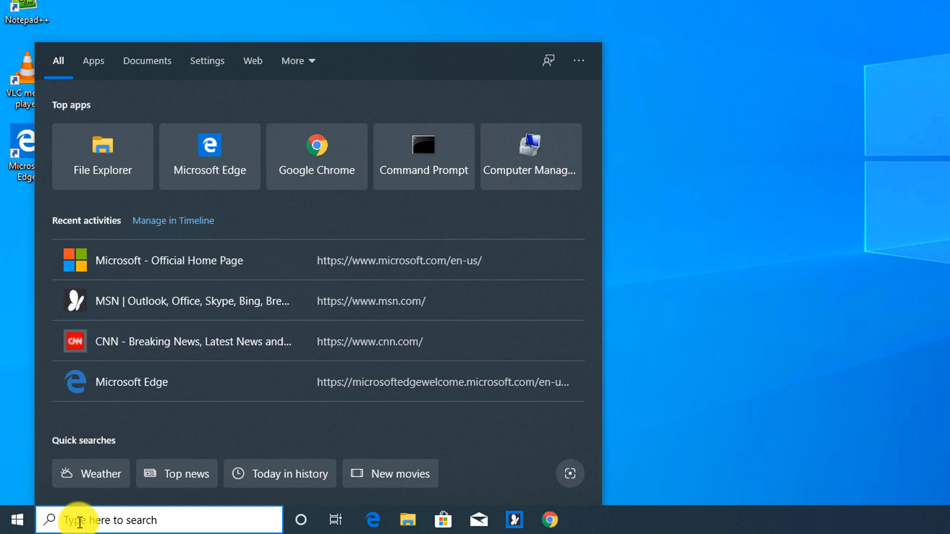
Step: Search Settings for 'create restore' and reach System Properties' System Protection settings
text(store)
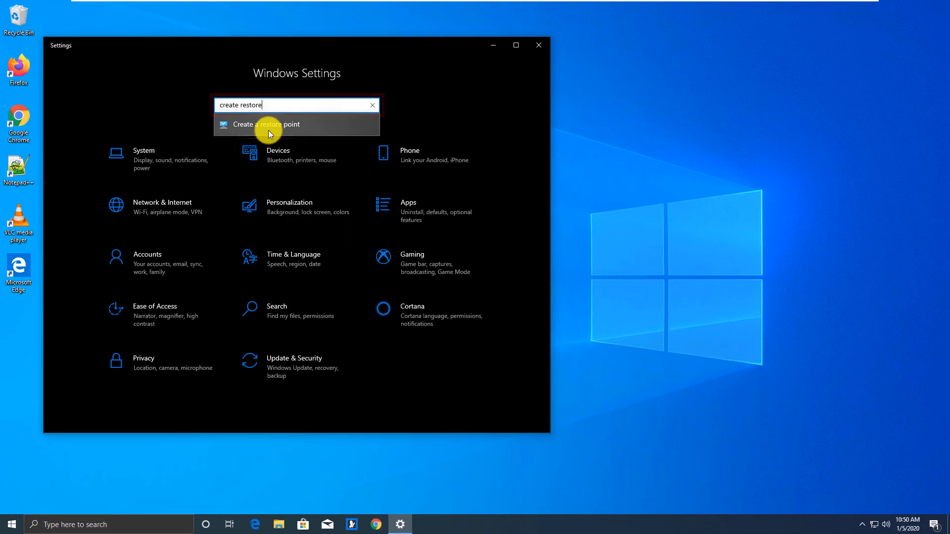
click(266, 125)
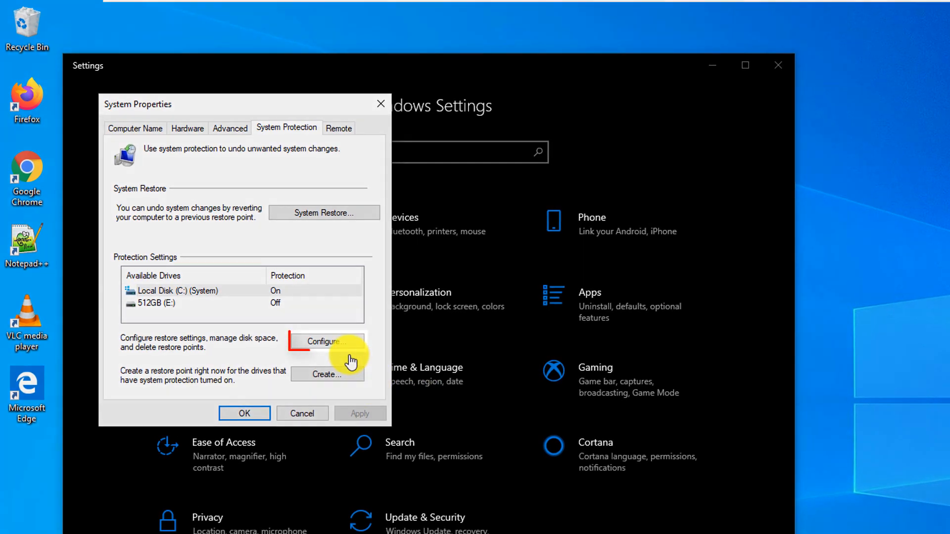
click(327, 342)
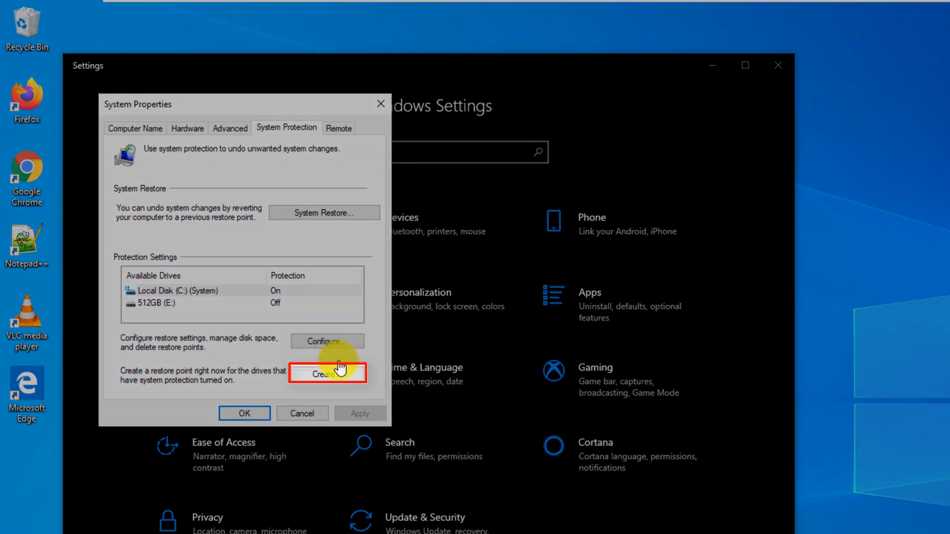
mouse_move(337, 344)
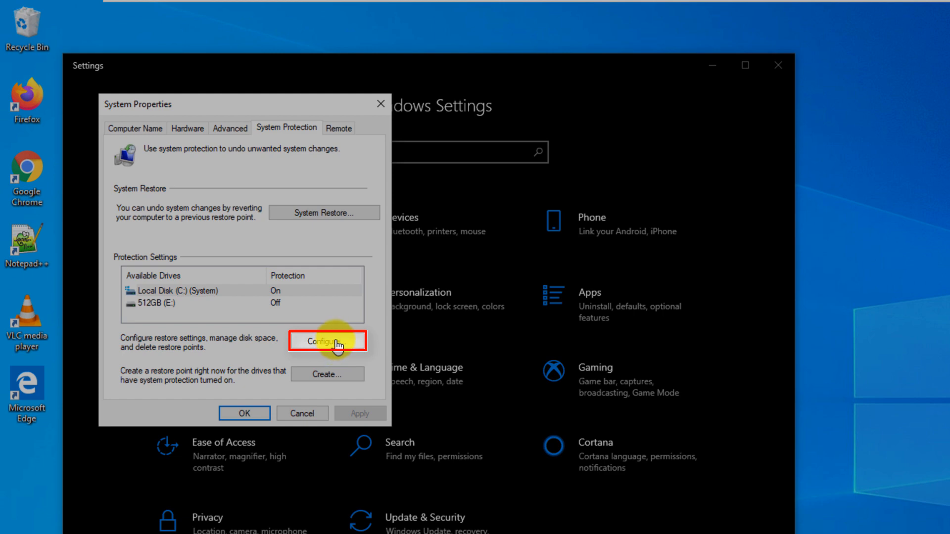
Step: Turn on system protection for drive C with maximum restore space about 7% (17.89 GB)
click(327, 340)
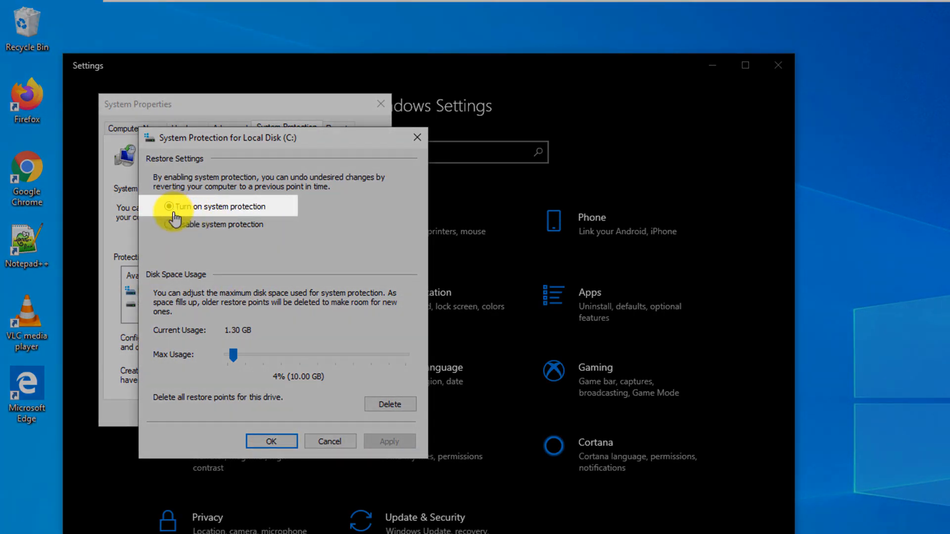
click(169, 207)
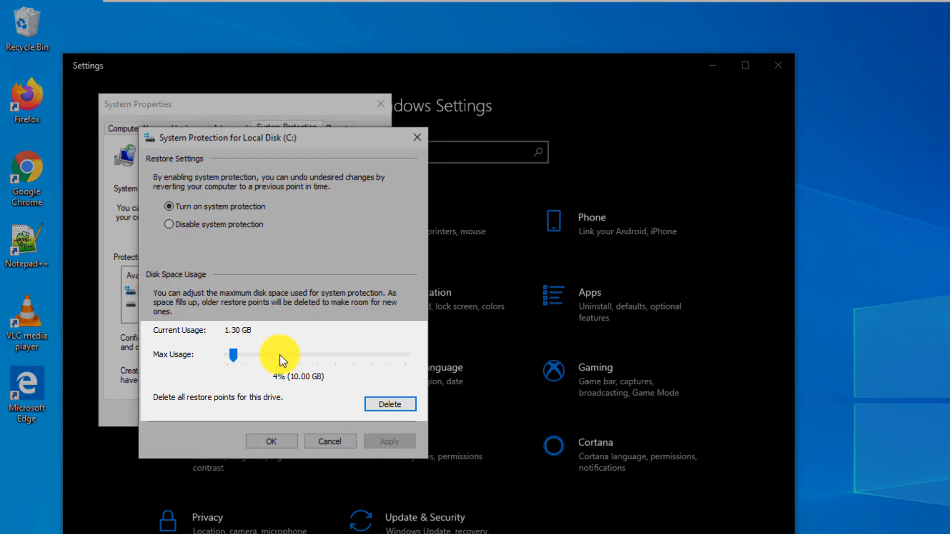
drag(234, 357, 245, 356)
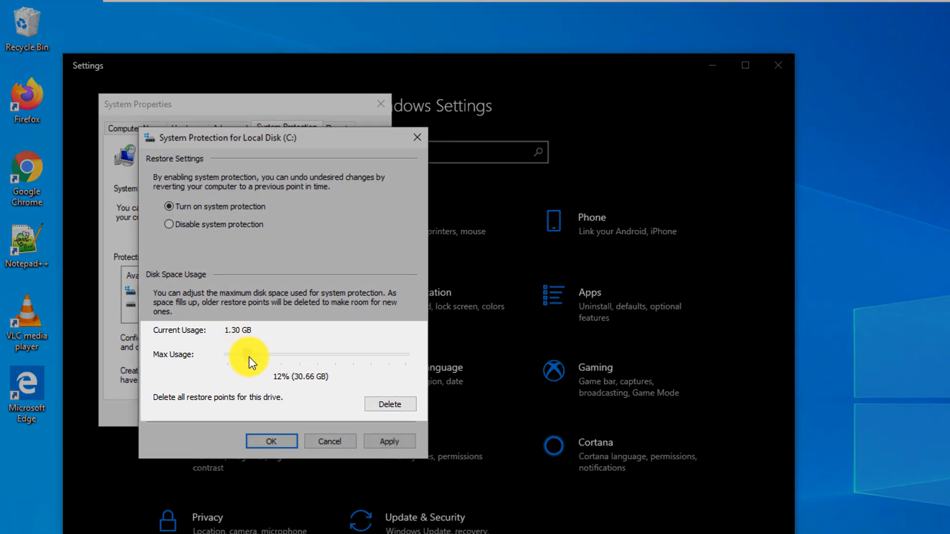
drag(248, 354, 240, 354)
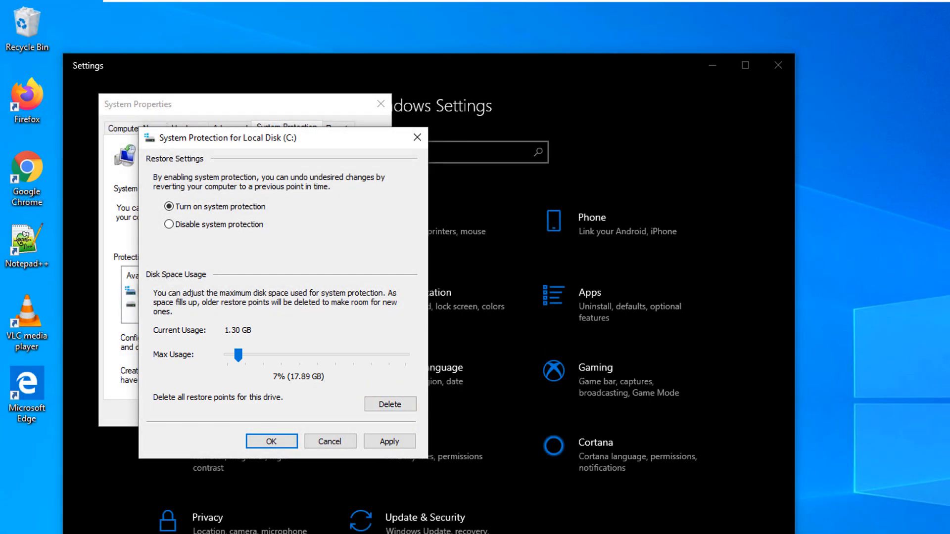
click(271, 442)
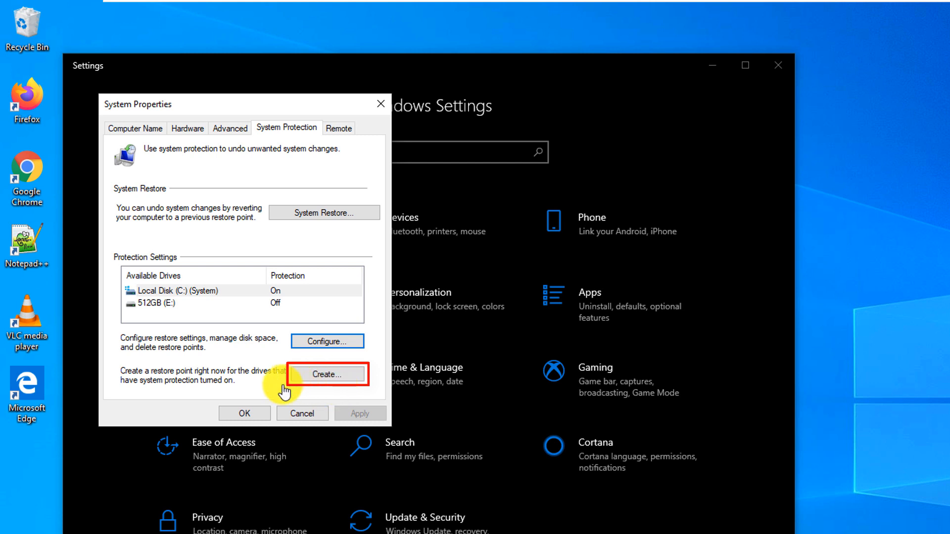
Step: Create a restore point with the description 'Installation of Microsoft Office'
click(328, 374)
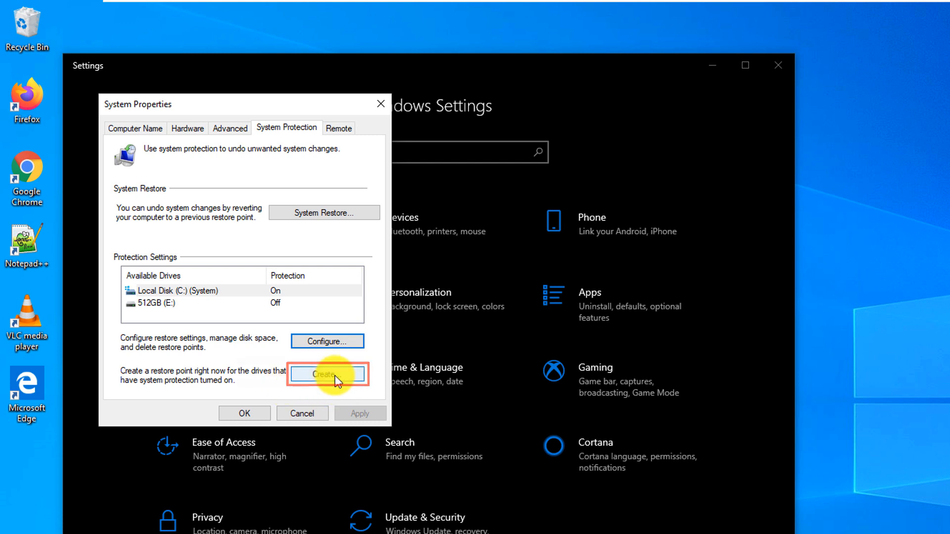
click(328, 374)
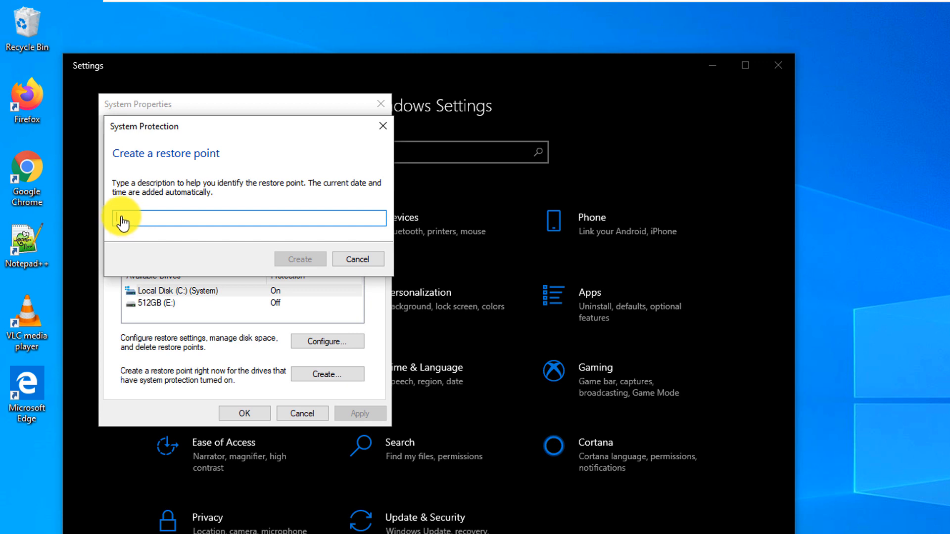
text(Ins)
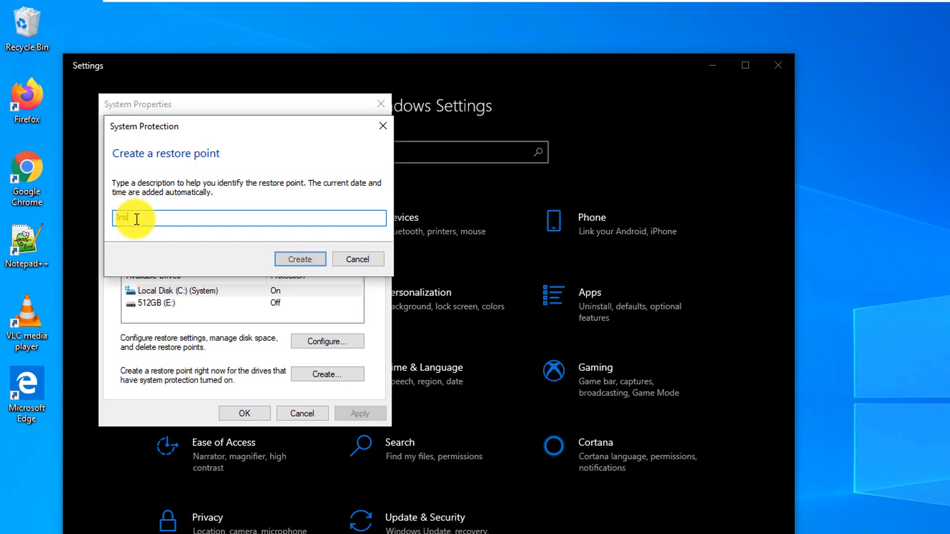
text(Installation of Microsoft Office)
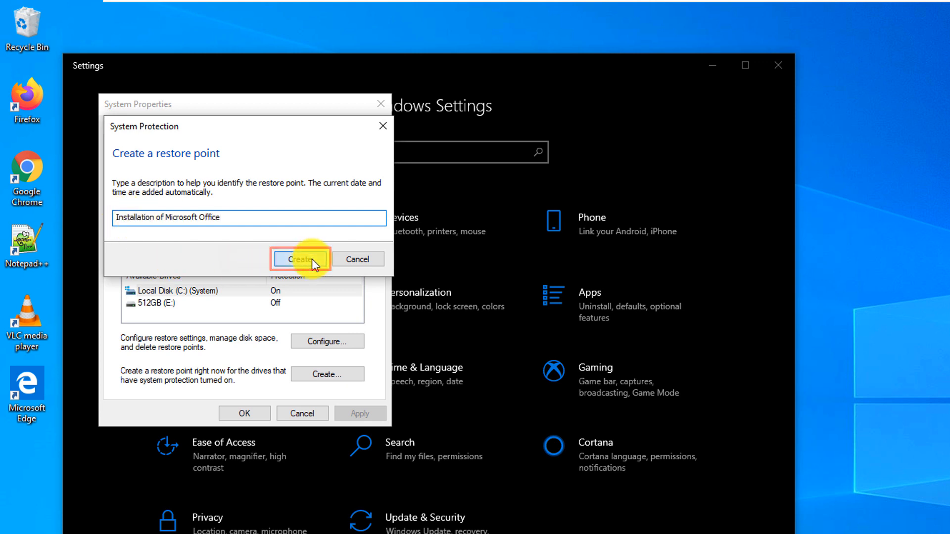
click(300, 259)
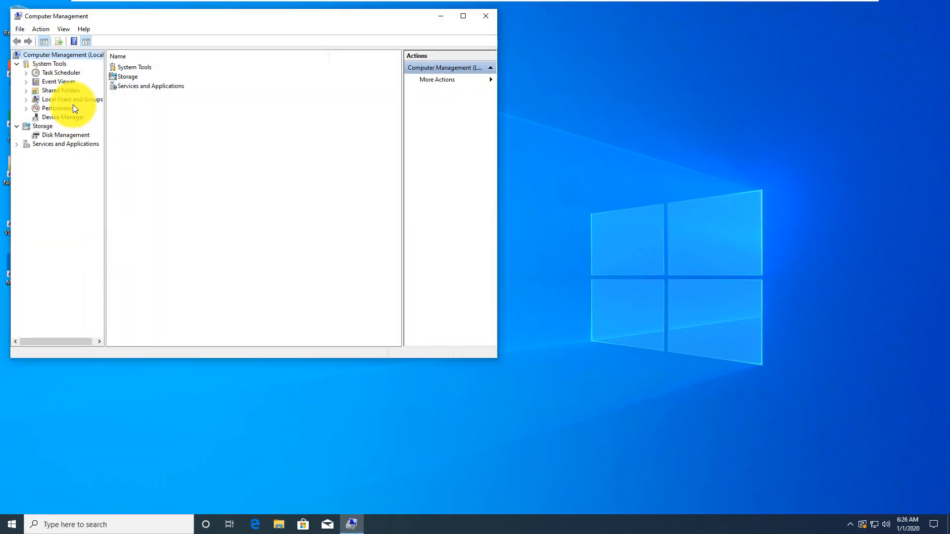
Step: Add local user 'Backup Admin 98' with a never-expiring password and no change required at next logon
click(72, 98)
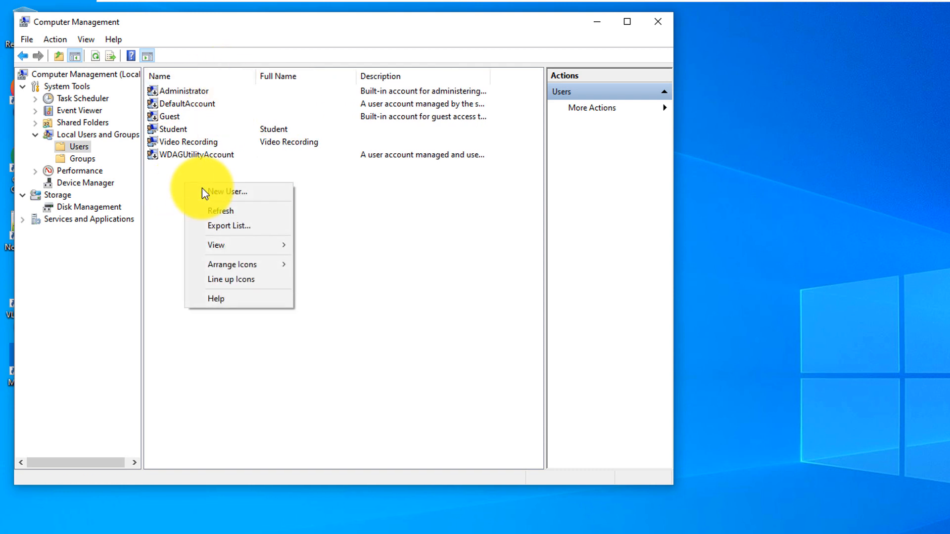
click(227, 192)
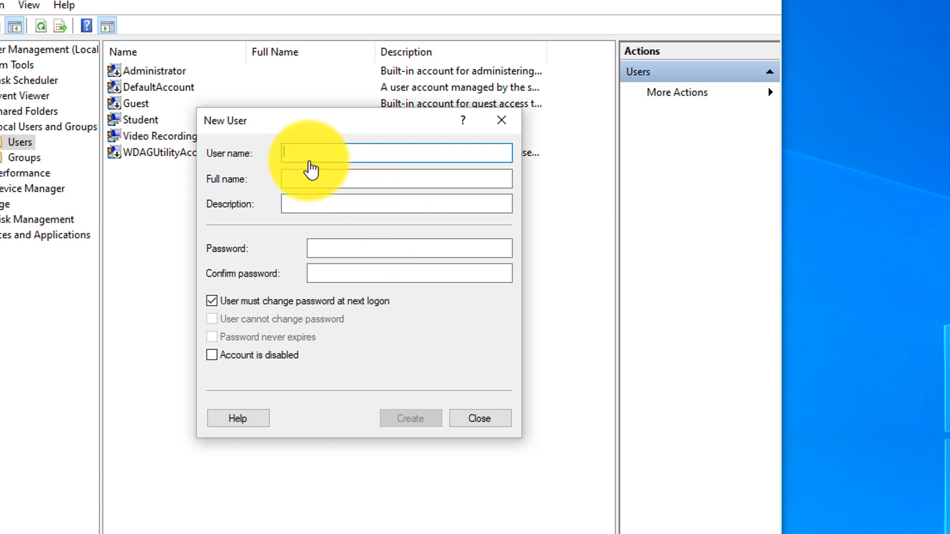
mouse_move(291, 178)
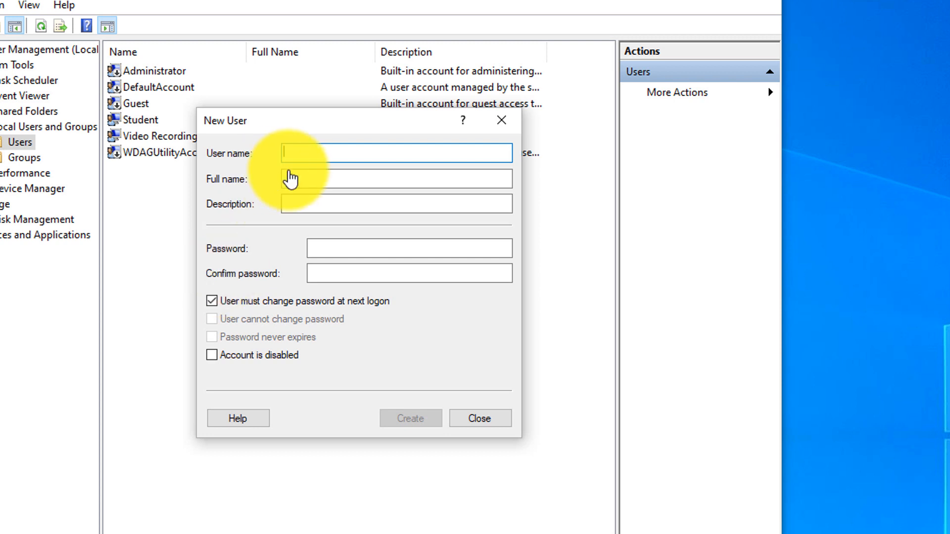
text(Backup Admin 1)
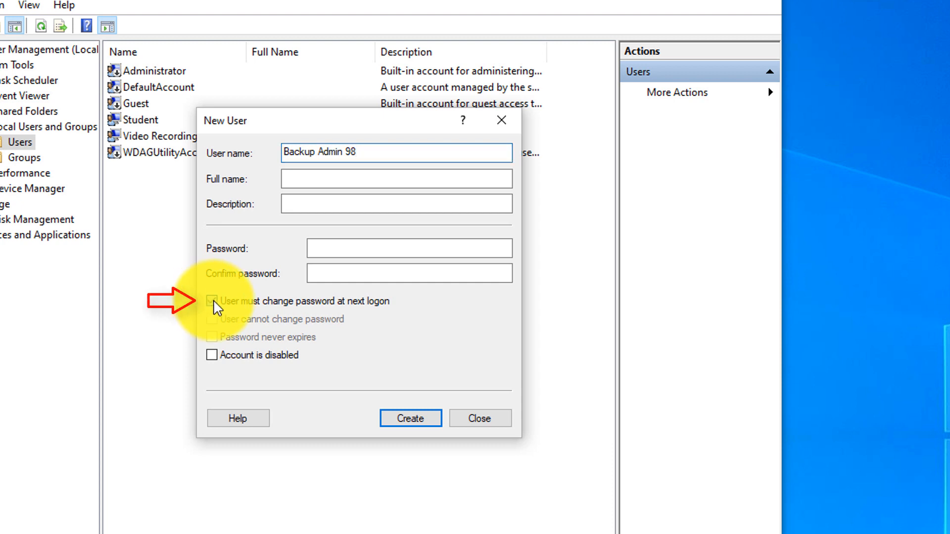
click(212, 300)
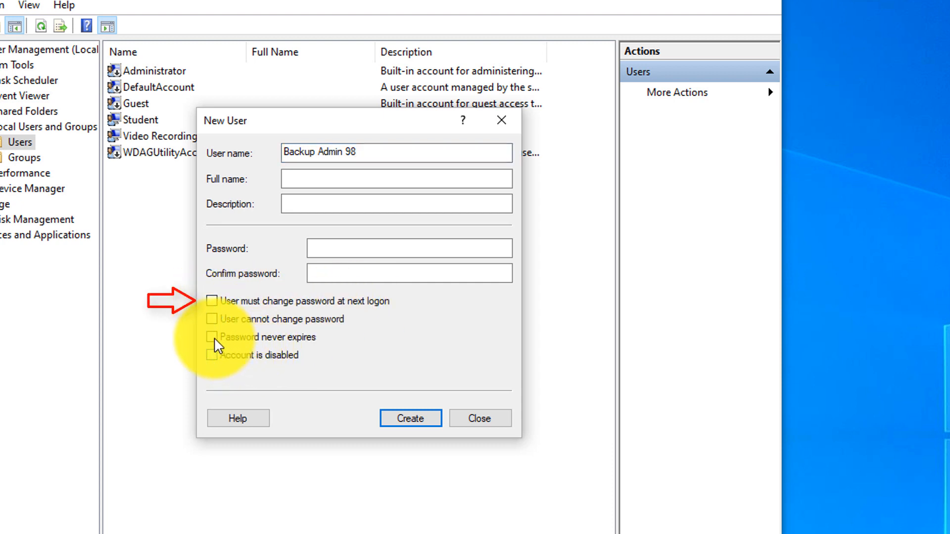
click(212, 336)
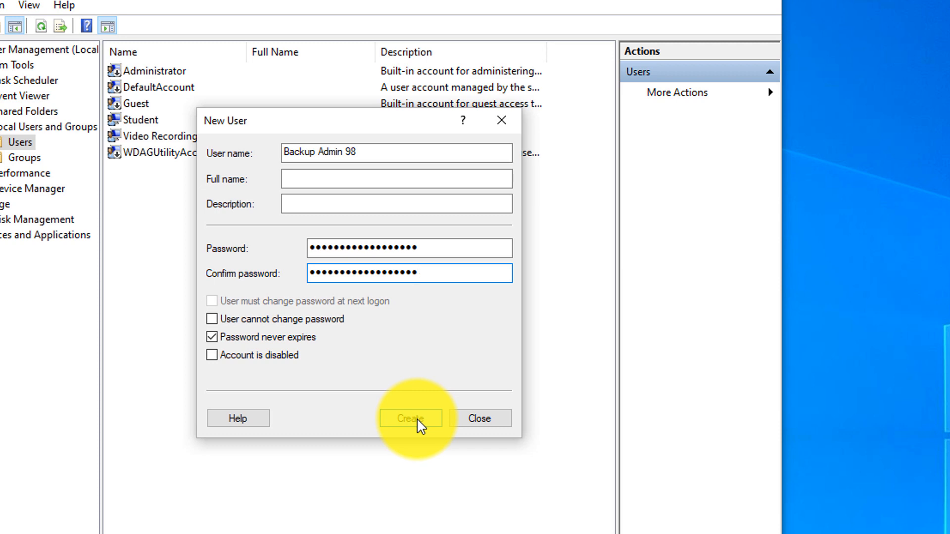
click(412, 418)
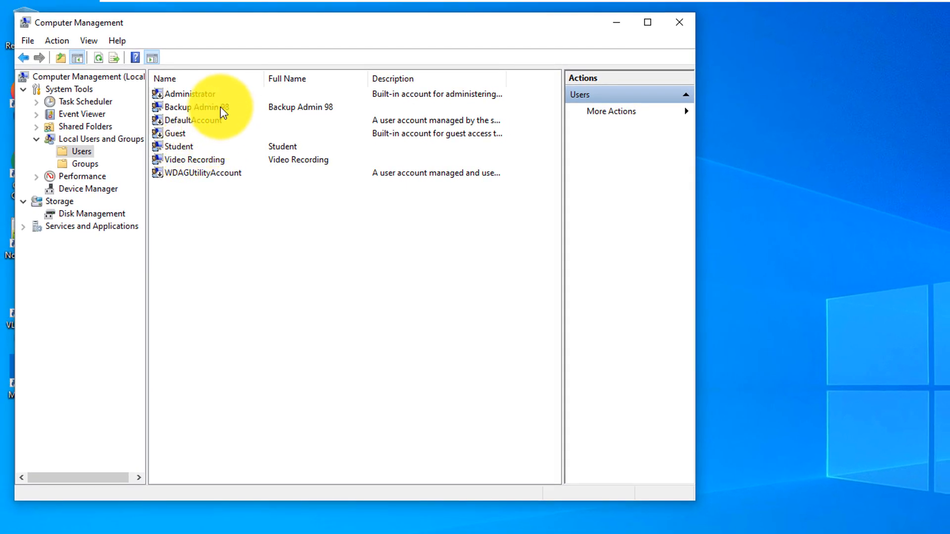
Step: Add Administrators to Backup Admin 98's group memberships and apply the change
click(188, 107)
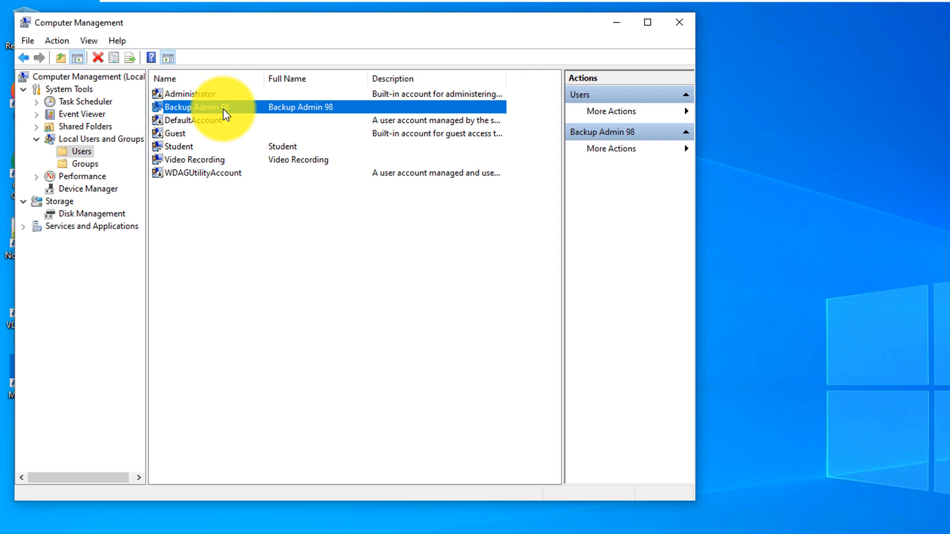
double_click(188, 107)
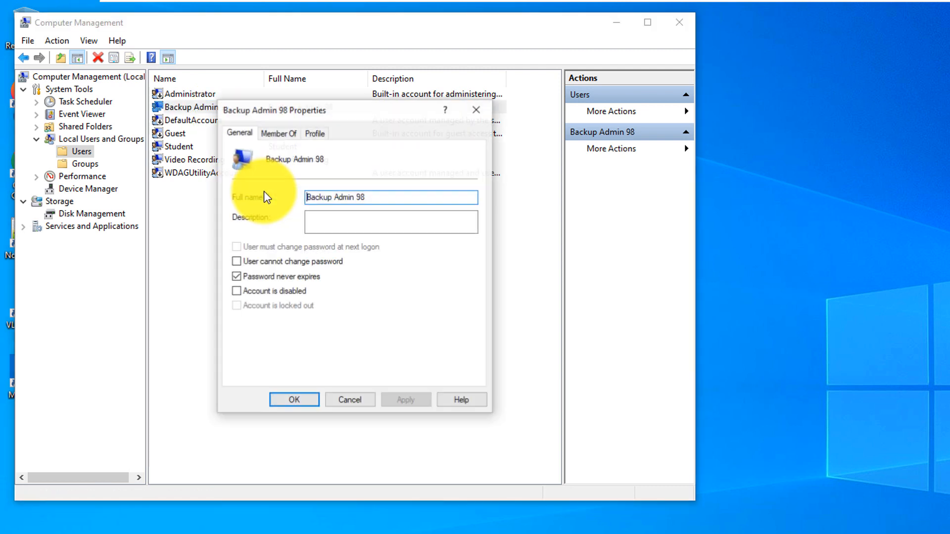
click(279, 134)
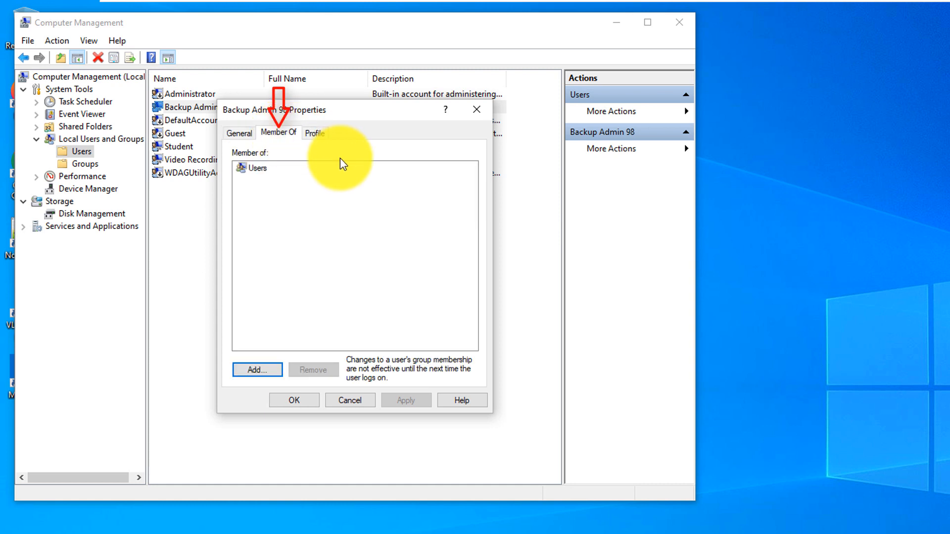
click(257, 370)
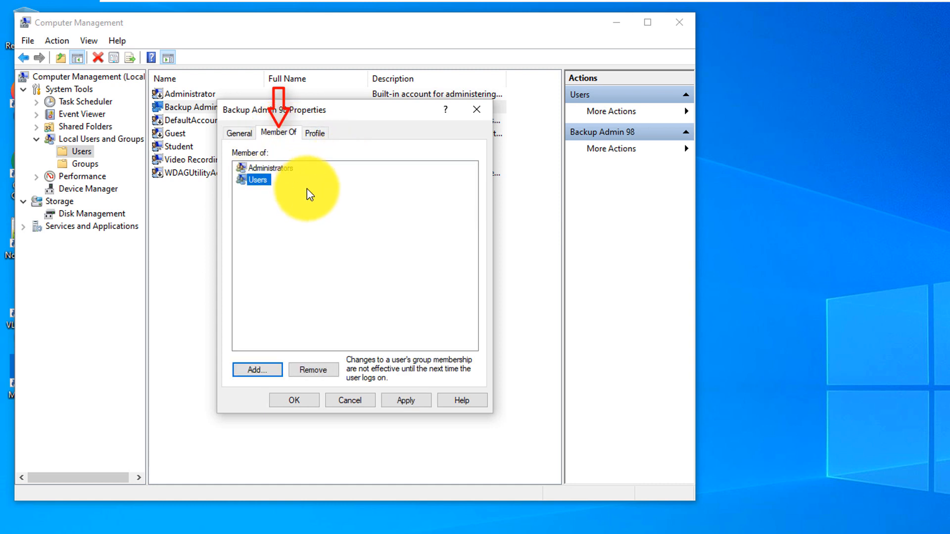
click(270, 168)
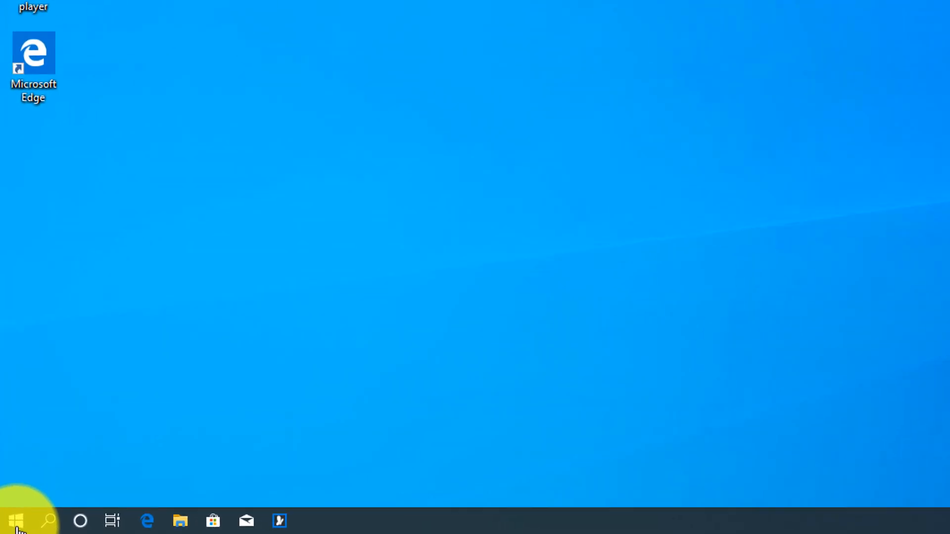
Step: Search 'backup', reach Backup and Restore (Windows 7) and start creating a system image
text(backup)
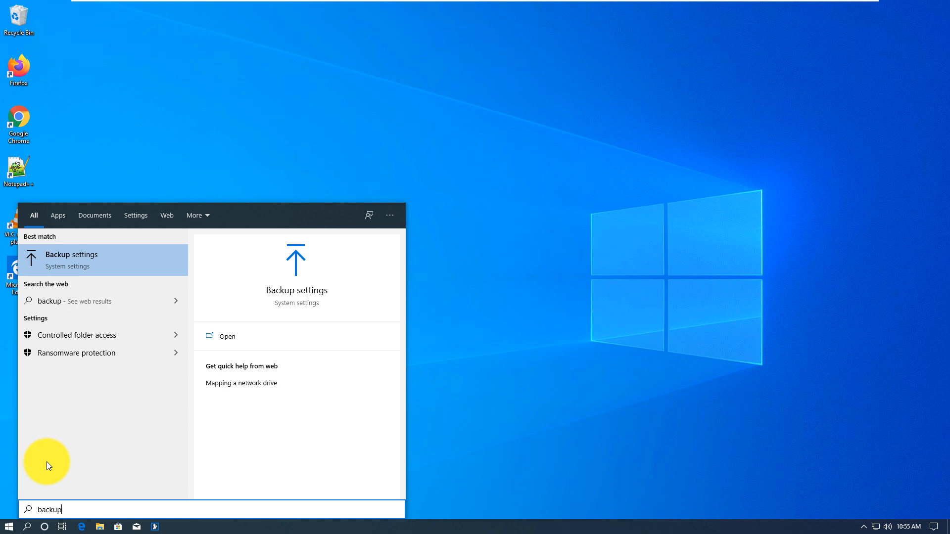
click(71, 260)
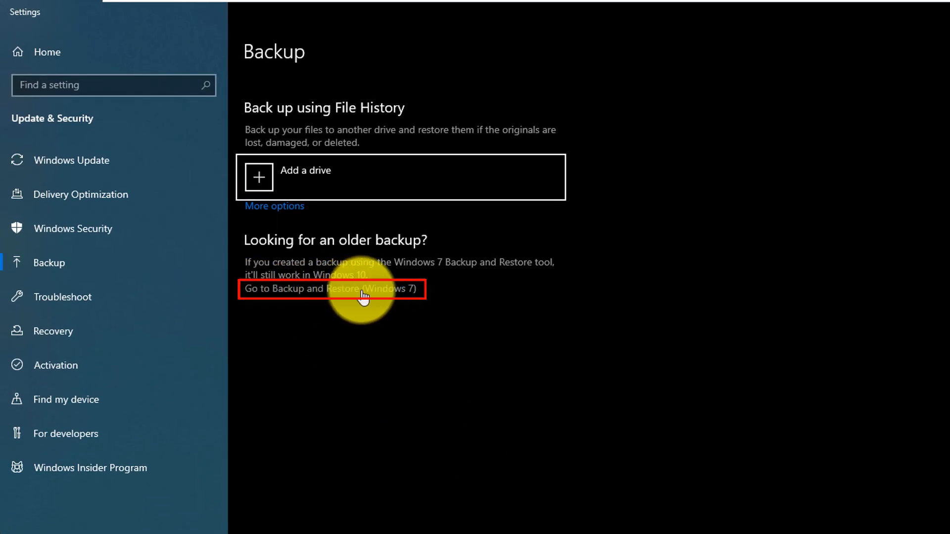
click(330, 289)
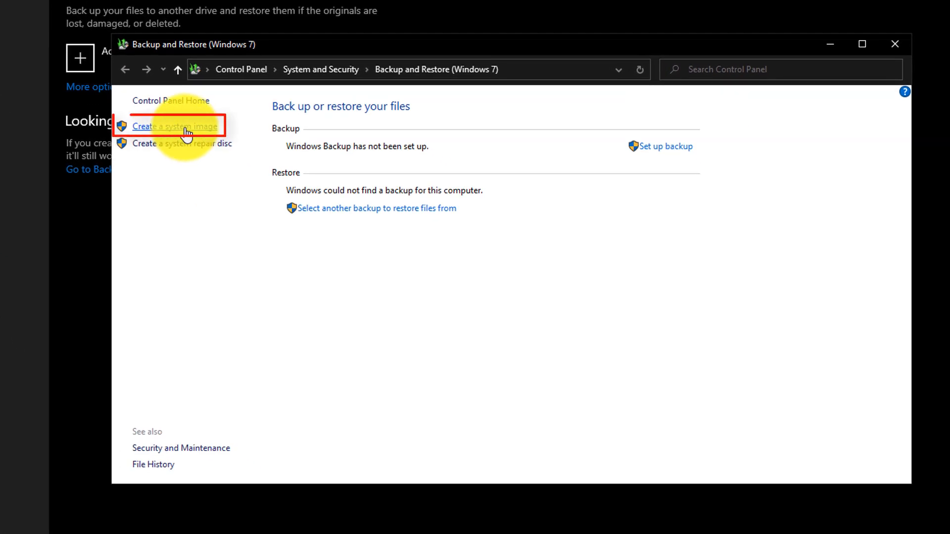
click(174, 126)
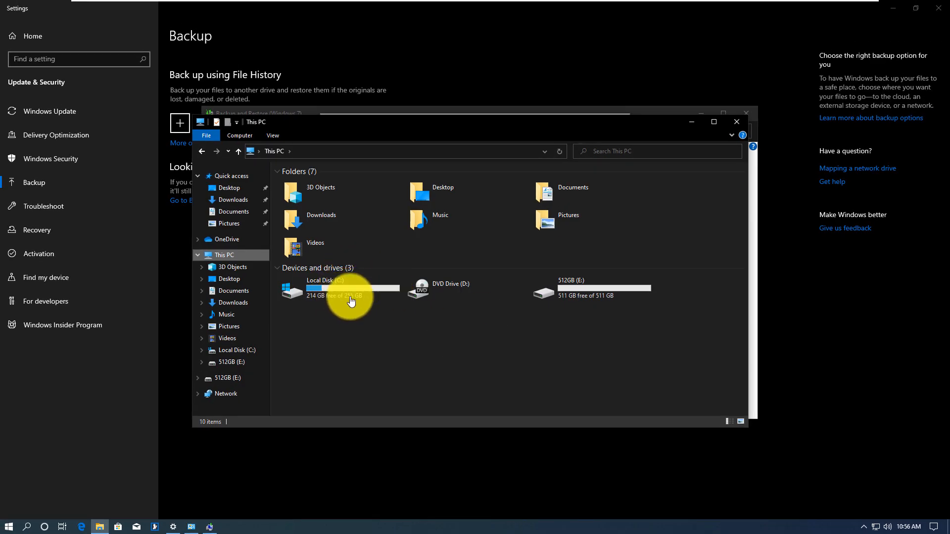
Step: Review Local Disk (C:) under This PC before returning to the system image wizard
click(348, 297)
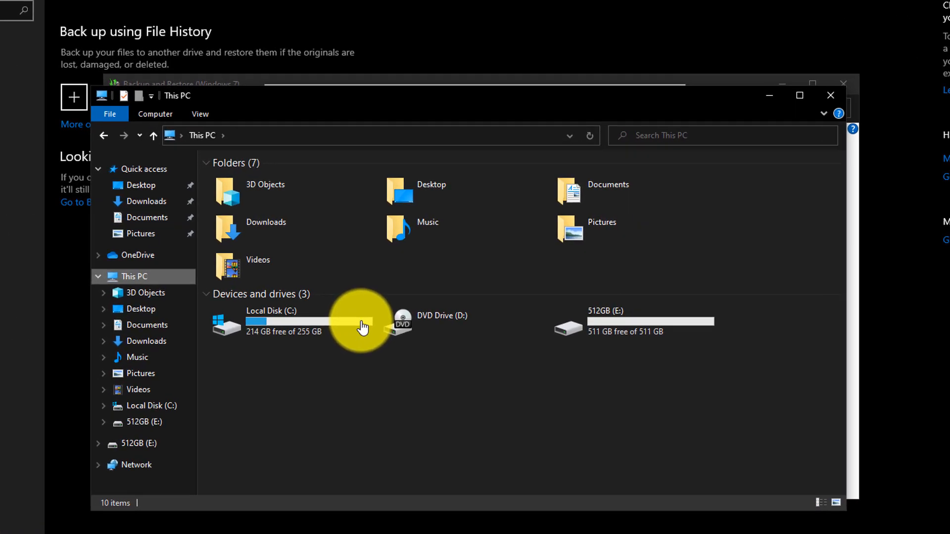
mouse_move(631, 344)
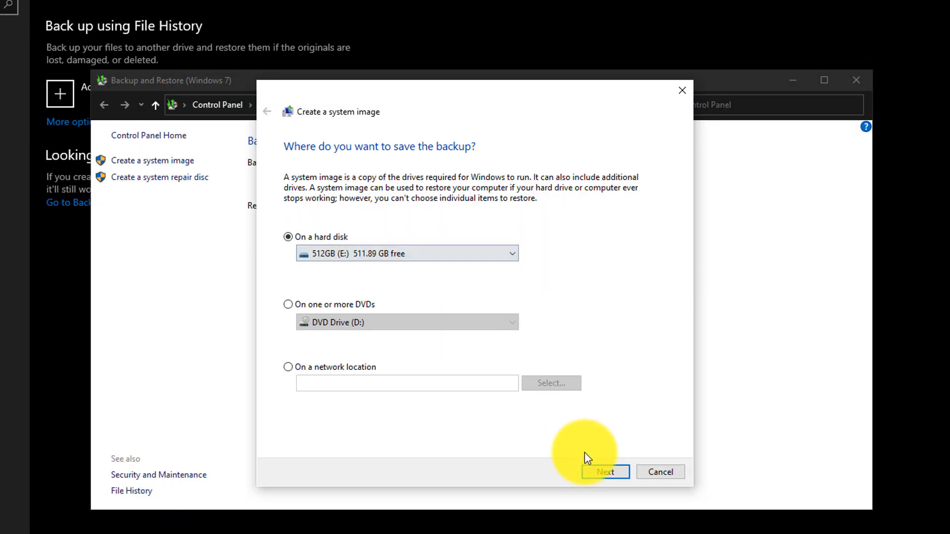
Step: Start the system image backup of C: and Windows Recovery Environment to 512GB (E:)
click(606, 472)
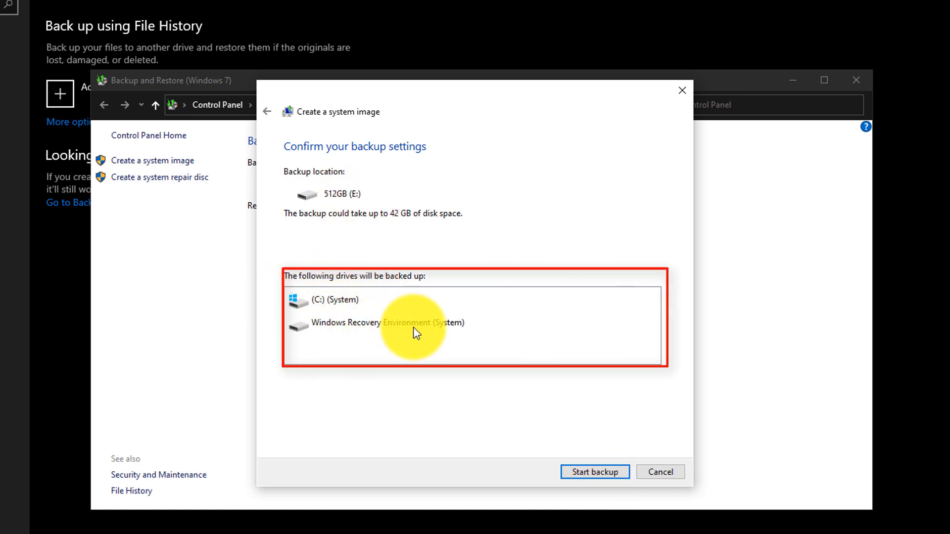
click(595, 472)
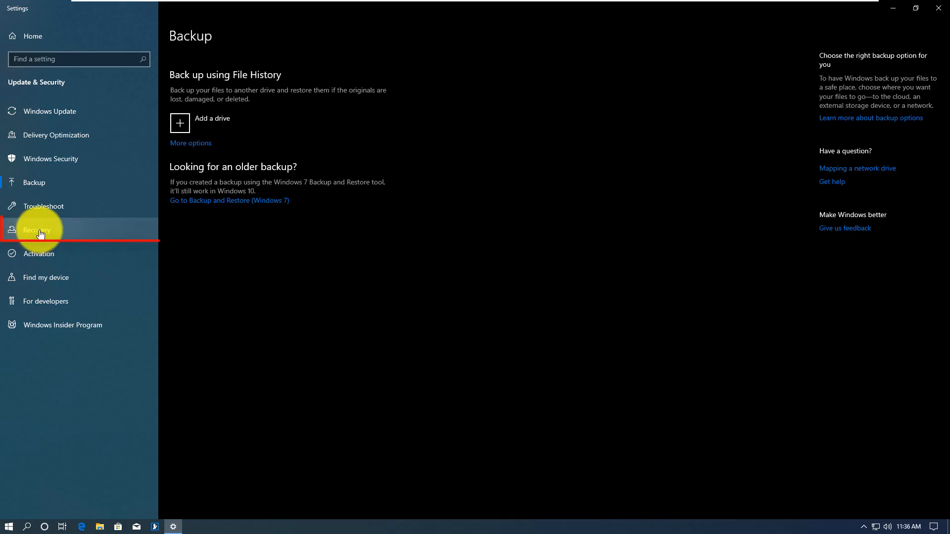
Step: Restart into advanced startup, start System Image Recovery and continue with the chosen account's password
click(38, 229)
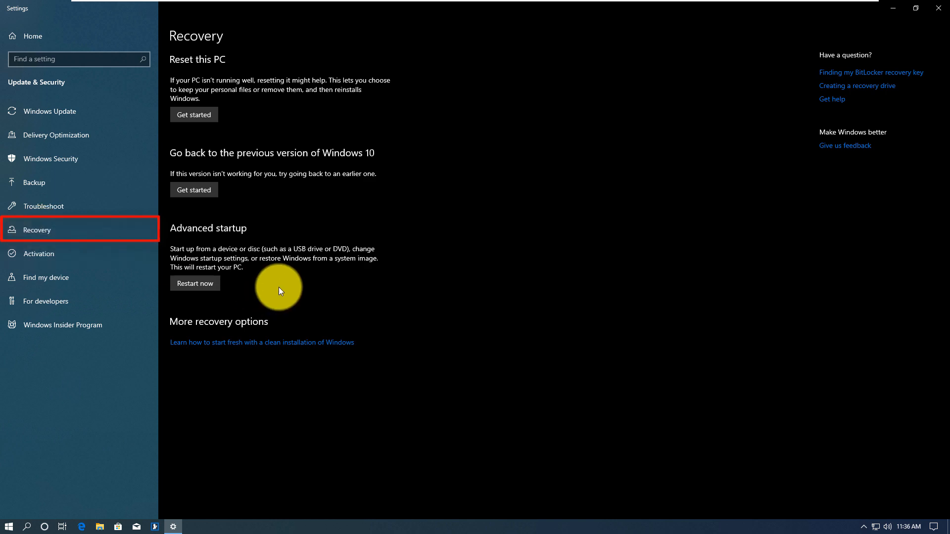
click(195, 283)
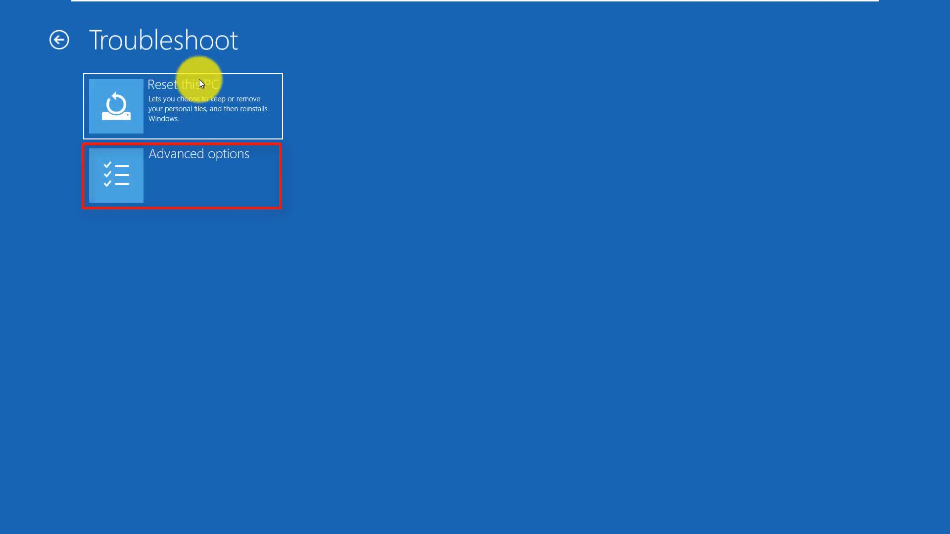
click(182, 176)
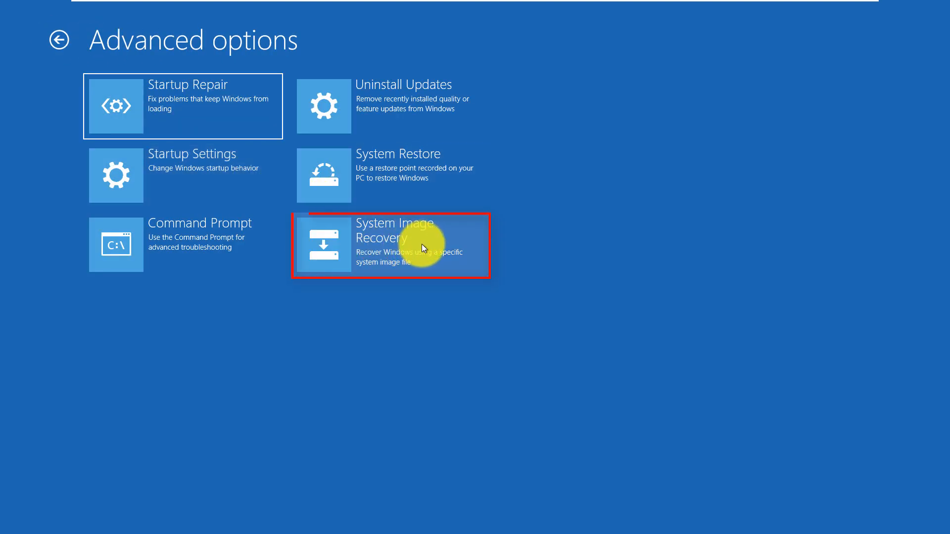
click(394, 245)
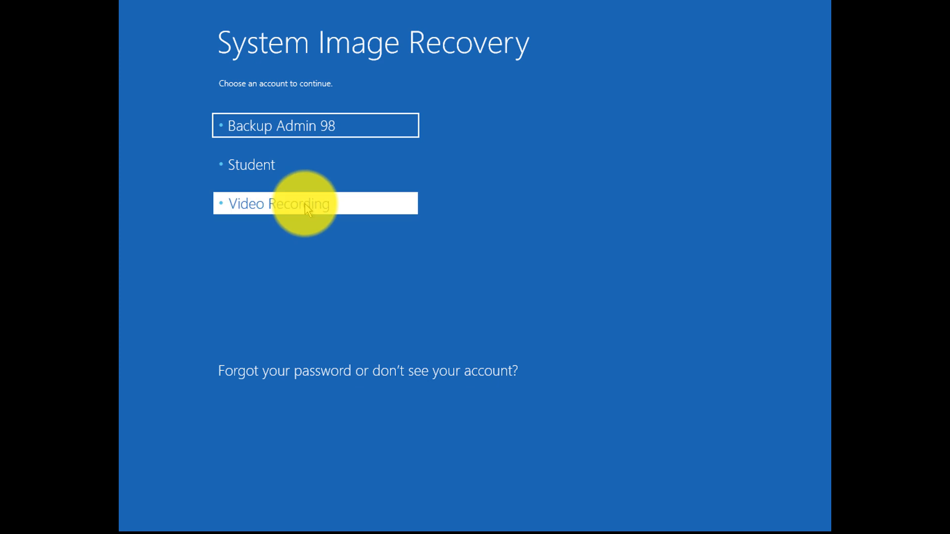
click(294, 204)
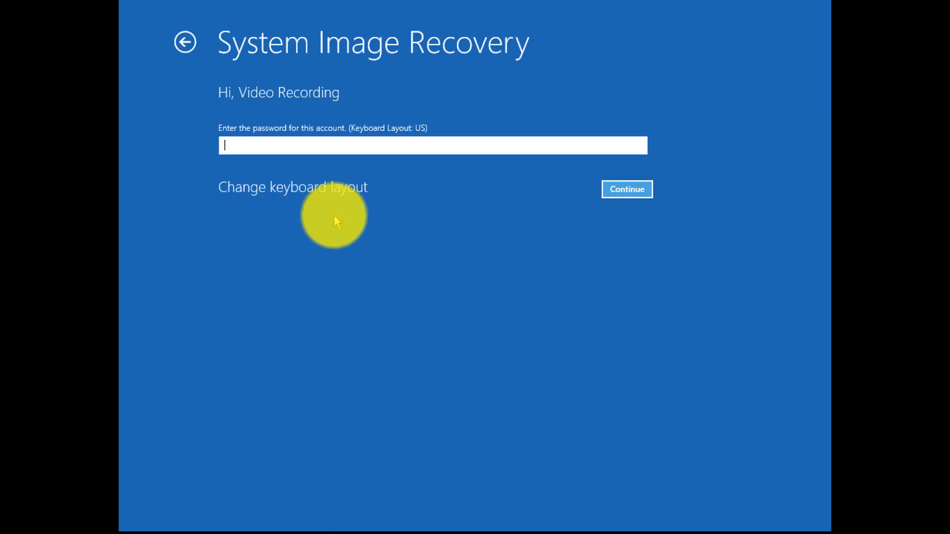
click(628, 189)
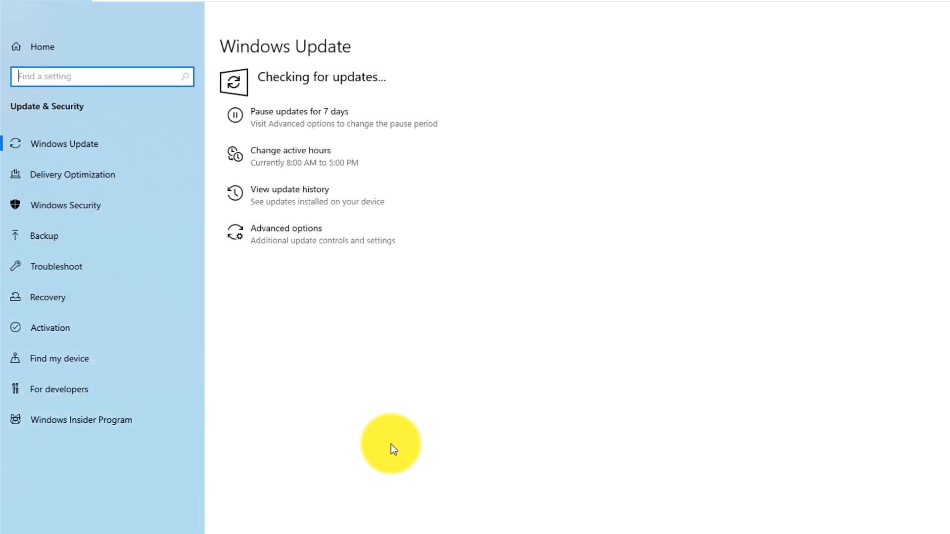
mouse_move(591, 230)
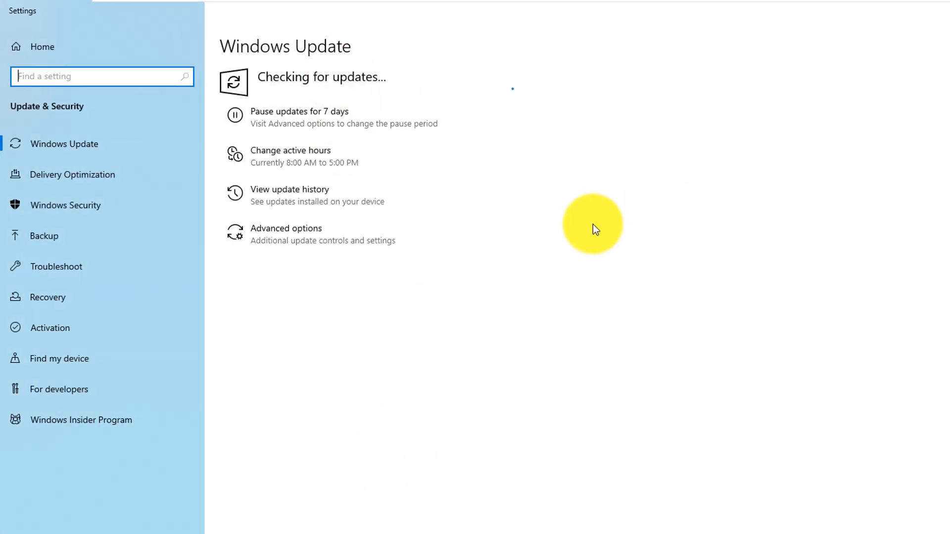
mouse_move(445, 530)
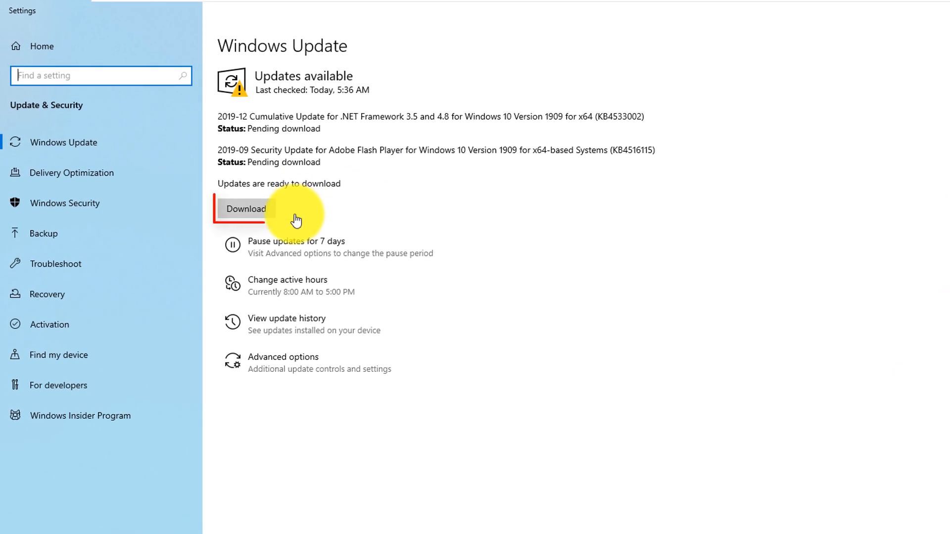
Step: Download the pending .NET Framework and Adobe Flash Player updates
click(247, 210)
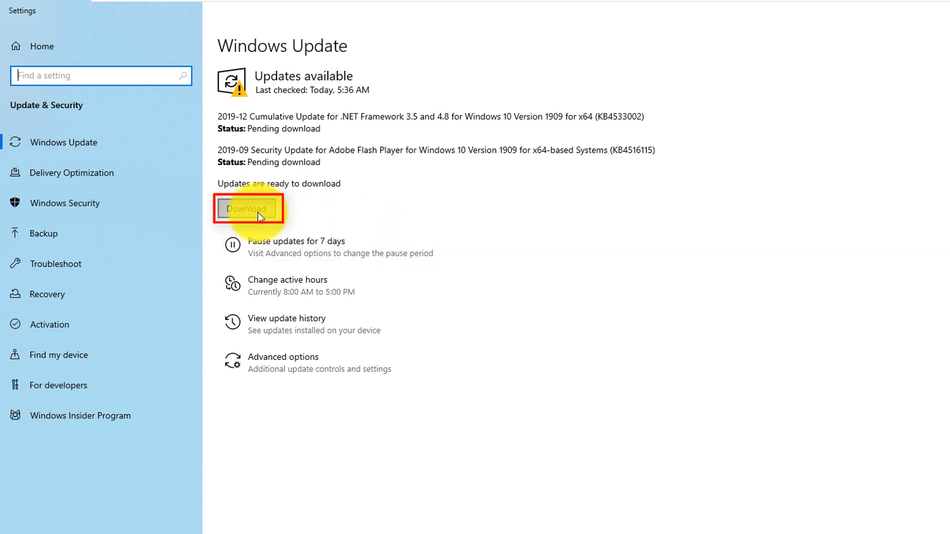
click(247, 209)
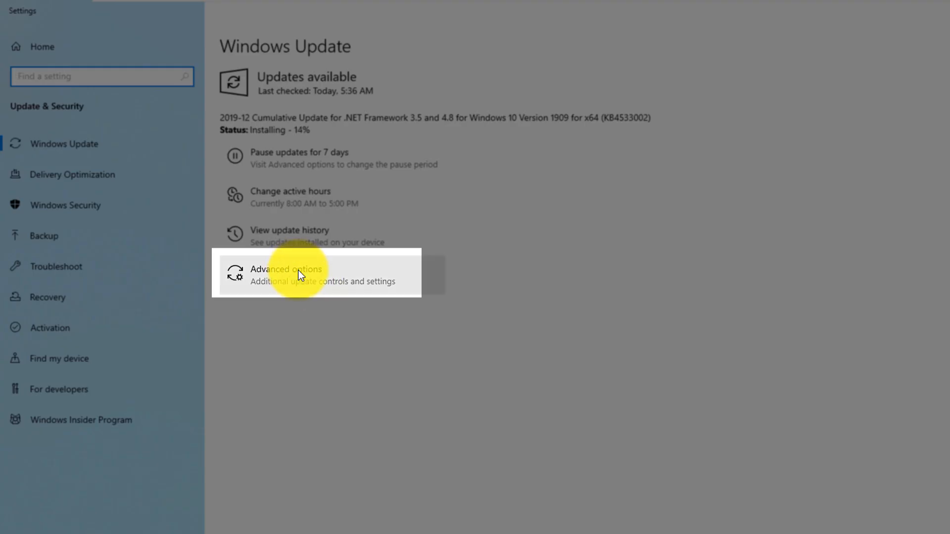
Step: In Advanced options, turn on updates for other Microsoft products and review the pause-until dates
click(300, 275)
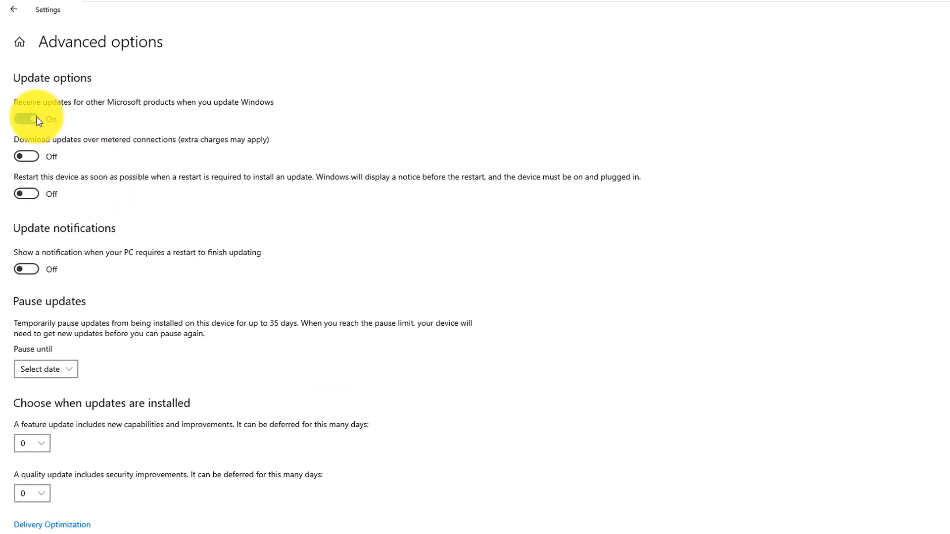
click(26, 118)
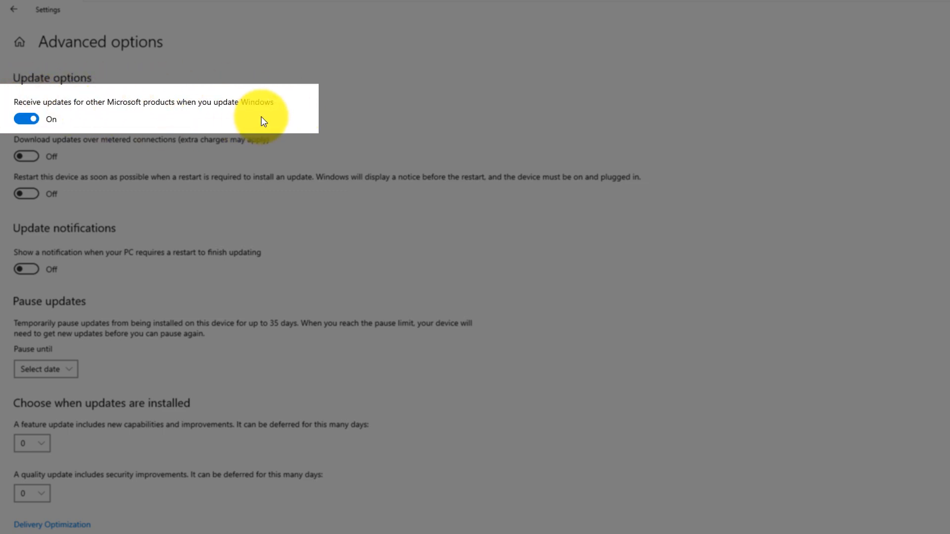
mouse_move(289, 116)
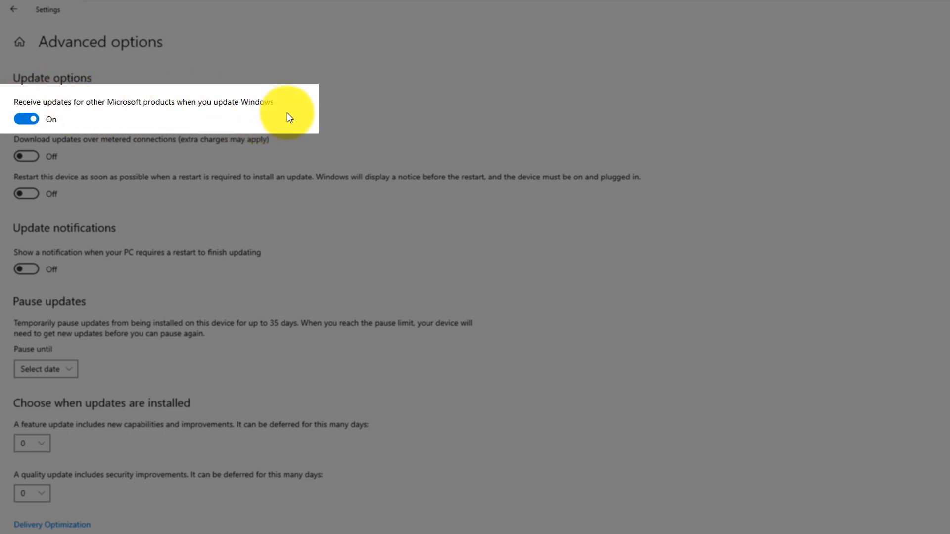
mouse_move(291, 110)
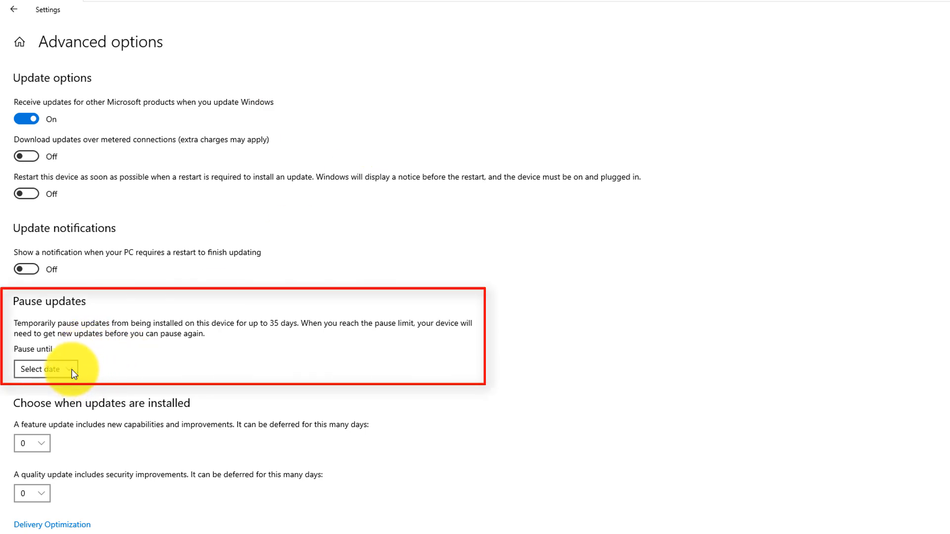
click(50, 370)
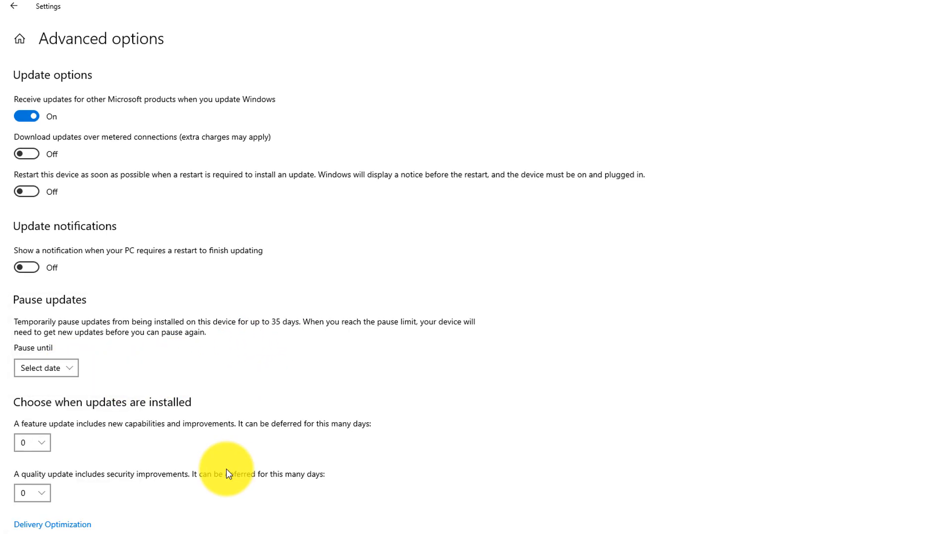
scroll(down, 3)
text(ninite.com)
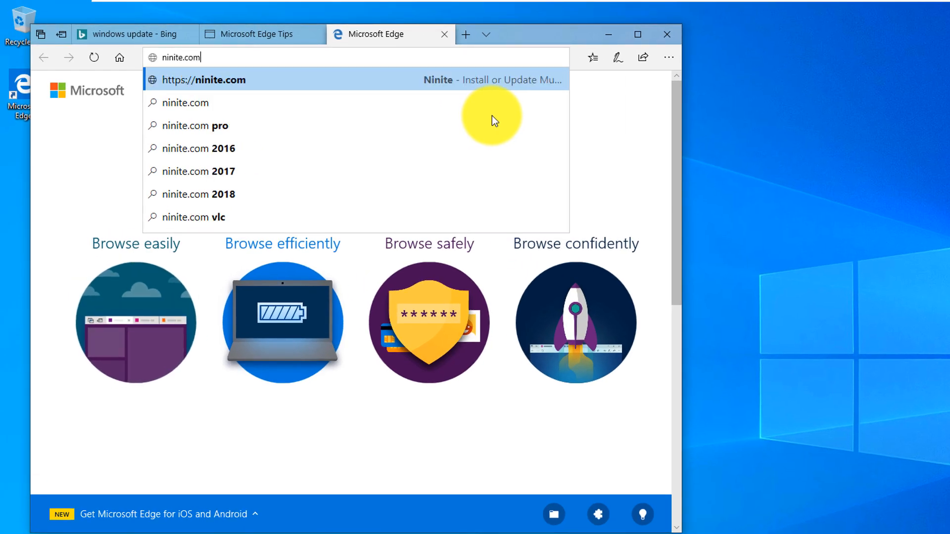
Step: On ninite.com, tick 7-Zip, VLC and Notepad++ alongside Chrome and Firefox
click(204, 79)
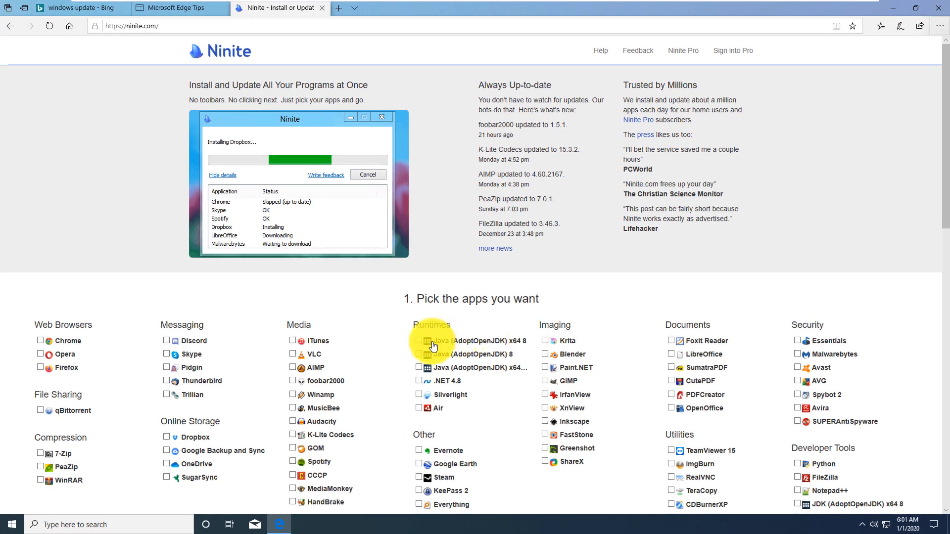
mouse_move(71, 367)
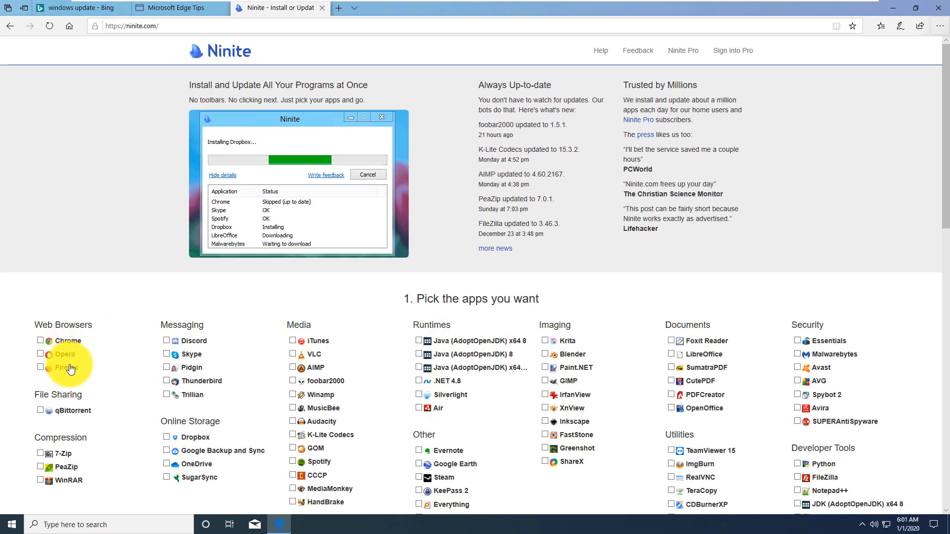
mouse_move(942, 208)
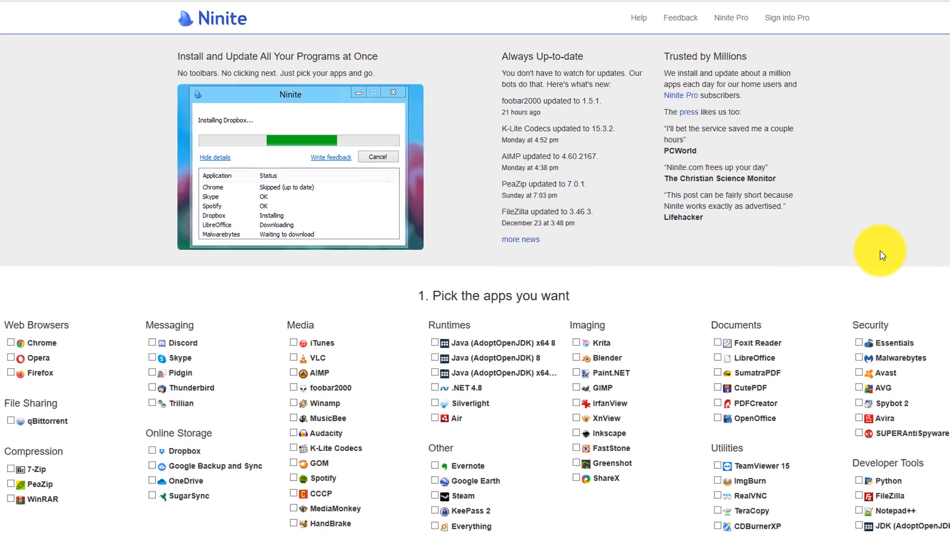
scroll(down, 3)
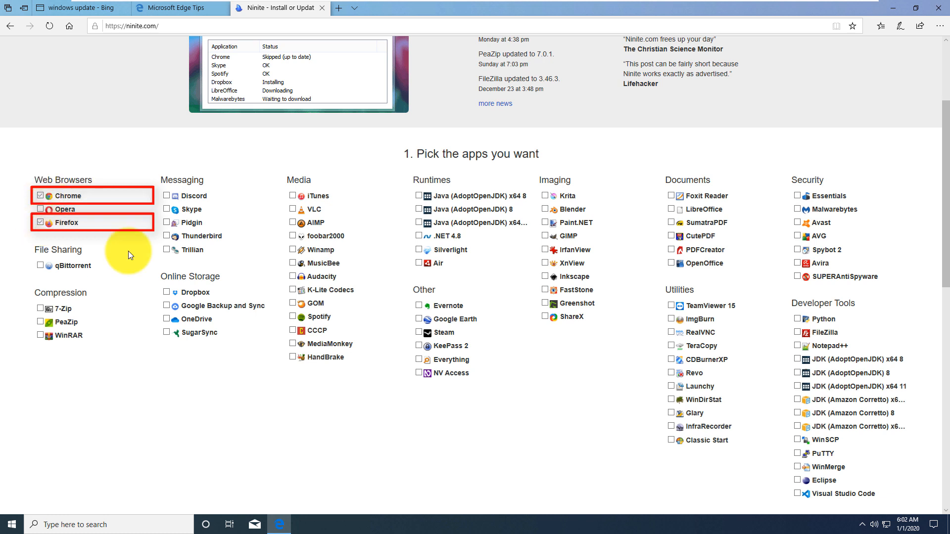
click(40, 309)
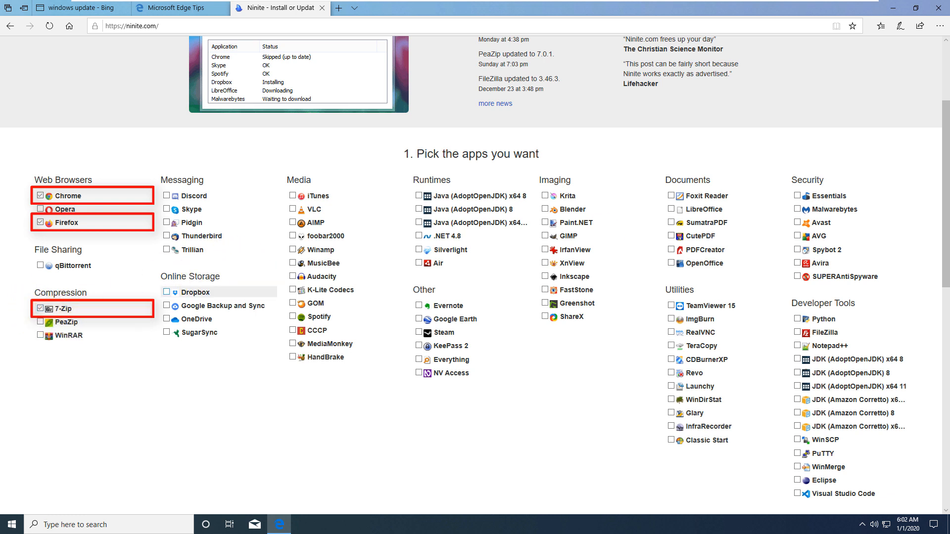
mouse_move(293, 215)
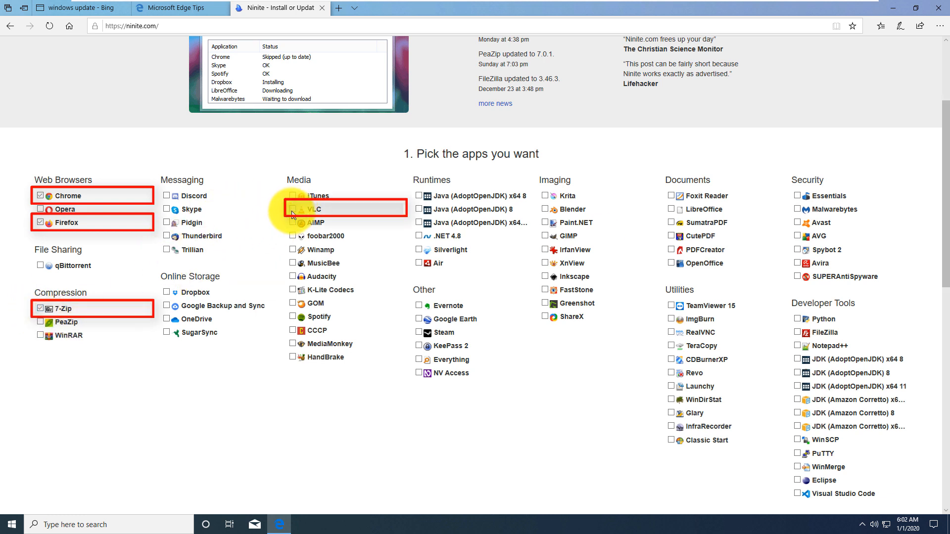
click(293, 210)
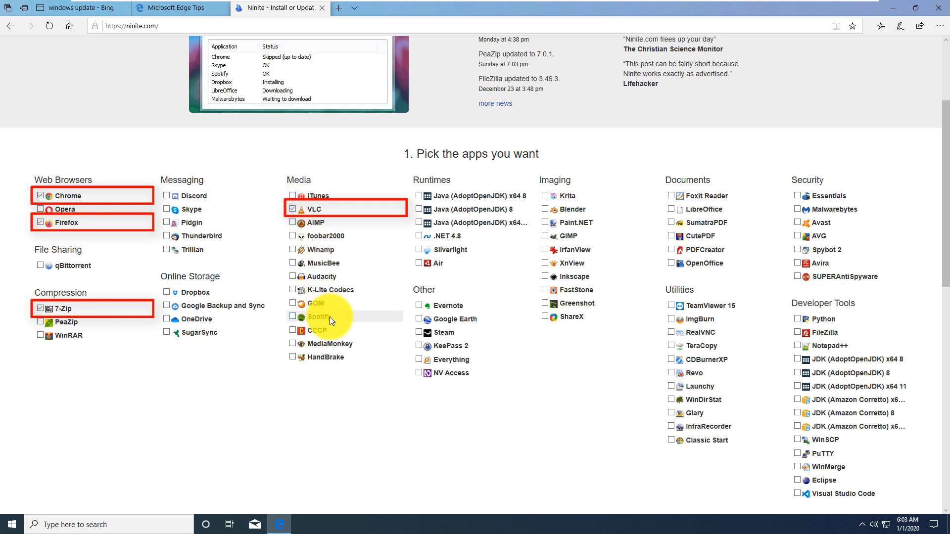
mouse_move(630, 422)
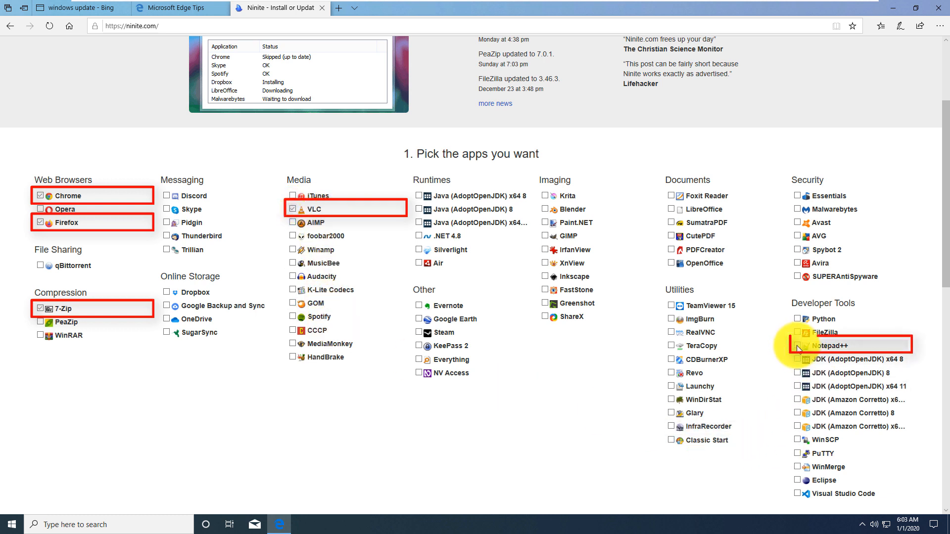
click(796, 347)
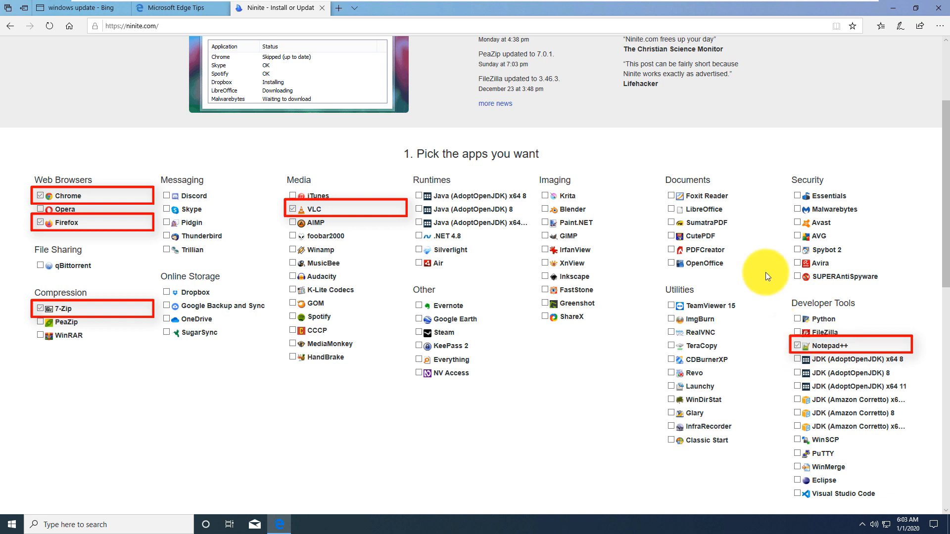
mouse_move(680, 309)
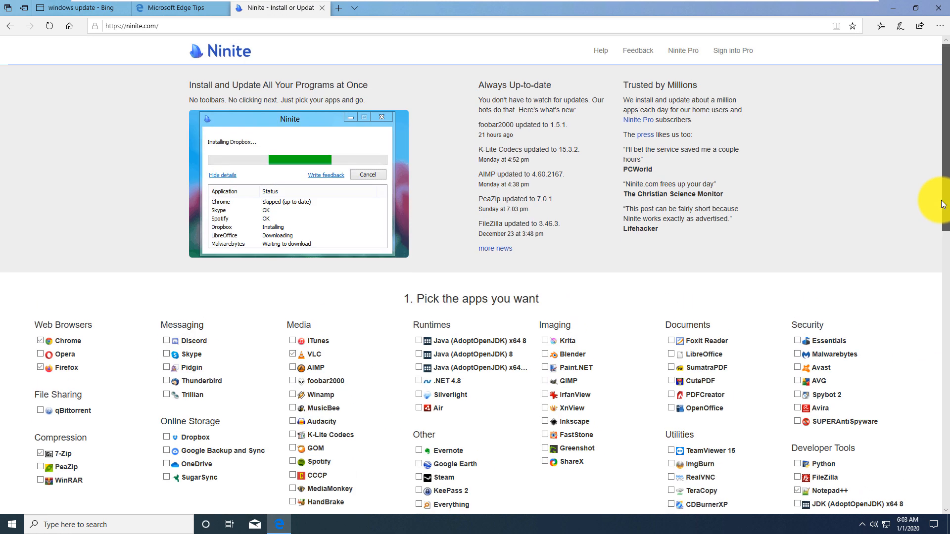
mouse_move(948, 197)
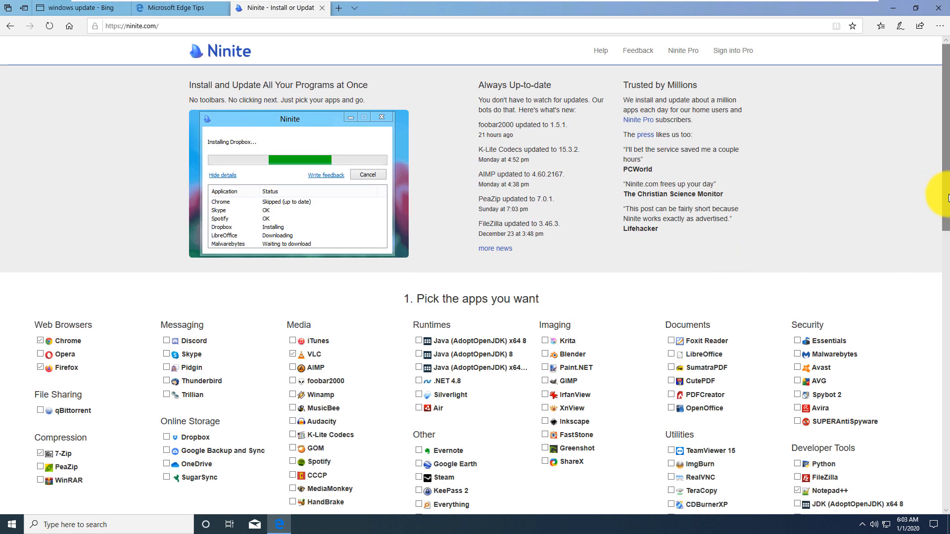
Step: Download and run the Ninite installer with admin consent, then close it once all apps show OK
scroll(down, 3)
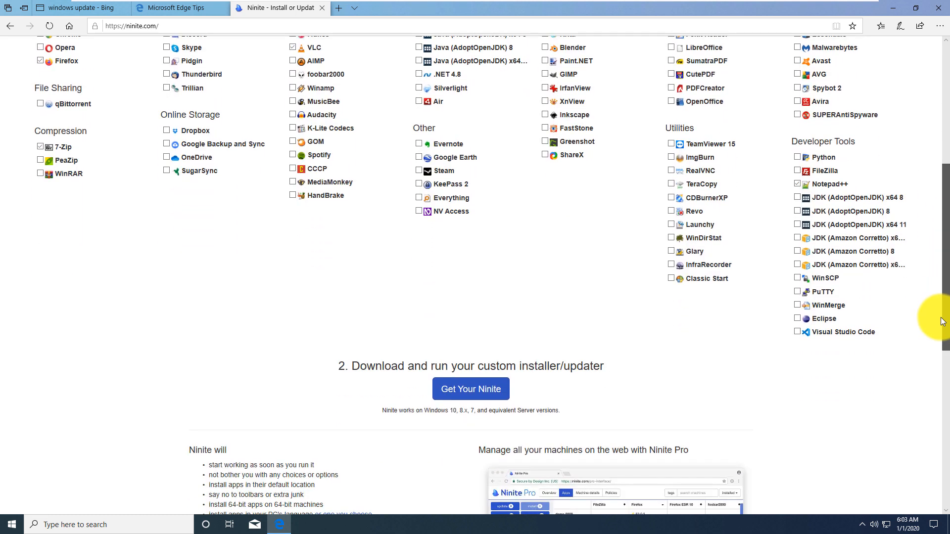
click(471, 389)
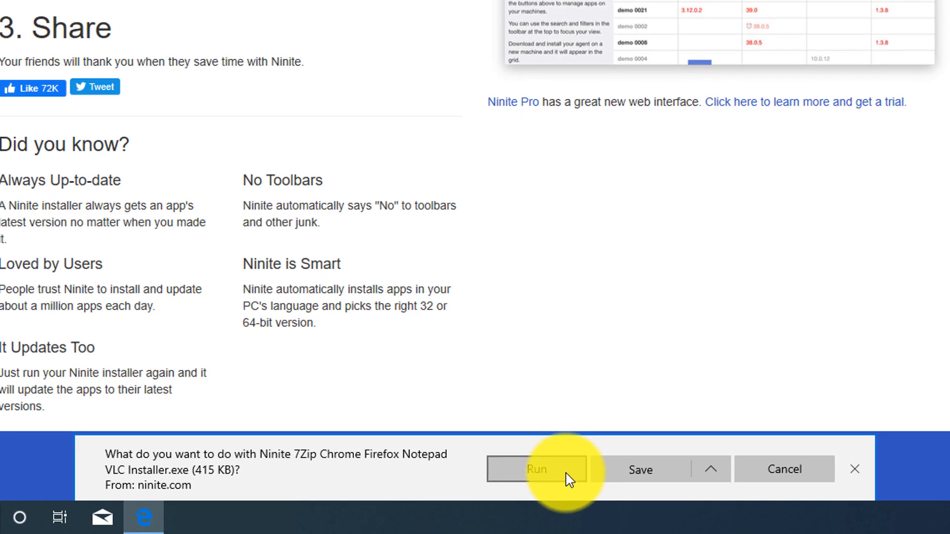
mouse_move(553, 489)
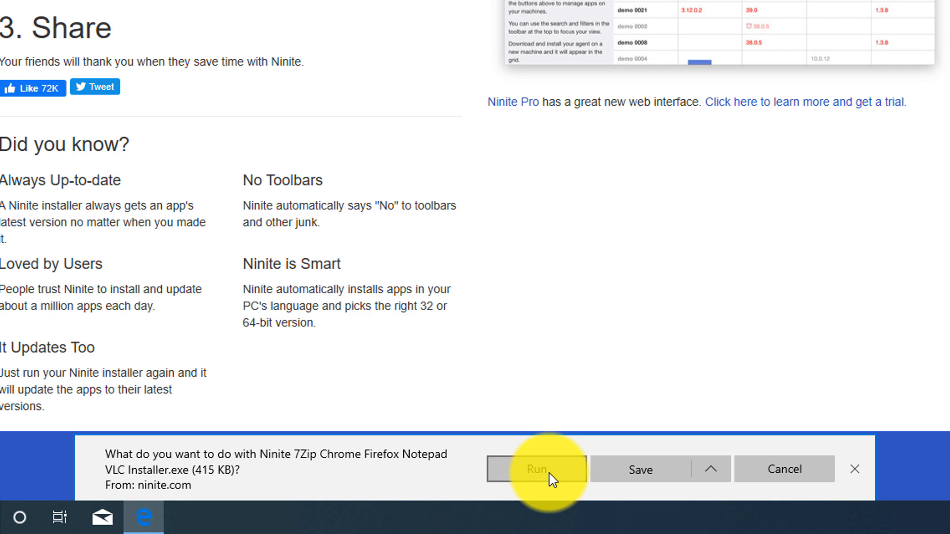
click(537, 469)
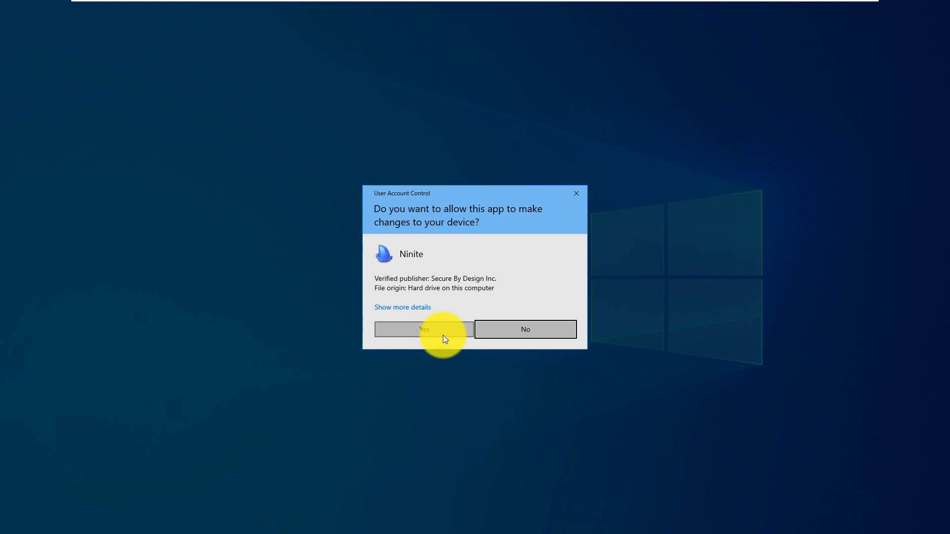
click(424, 330)
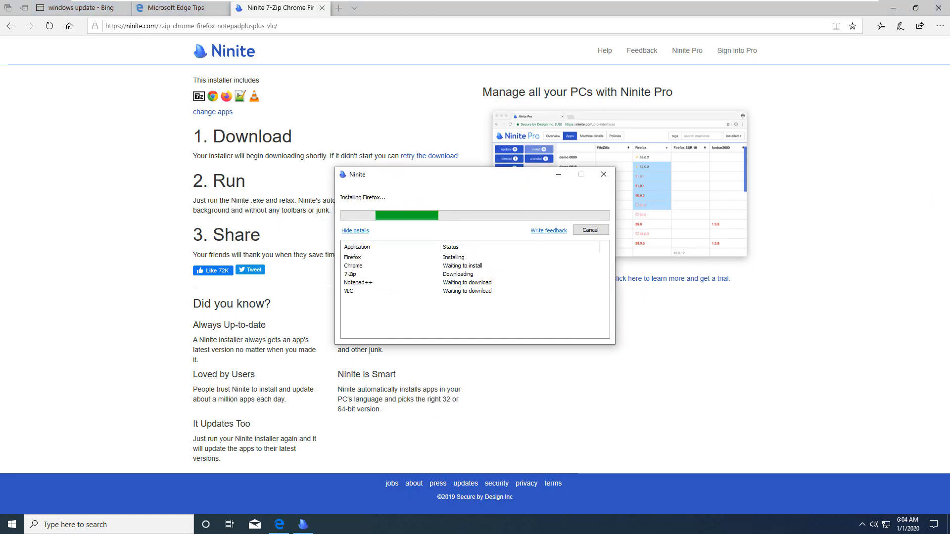
mouse_move(637, 372)
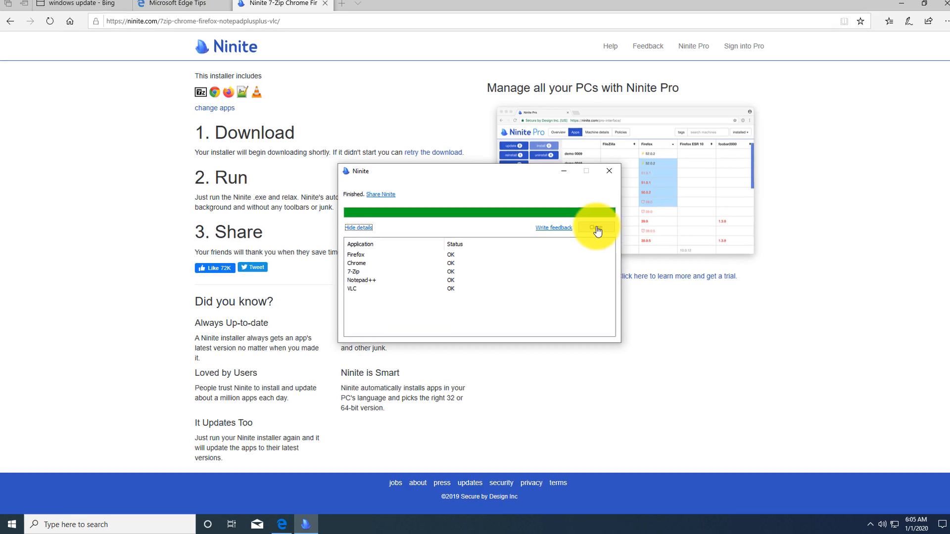
click(11, 525)
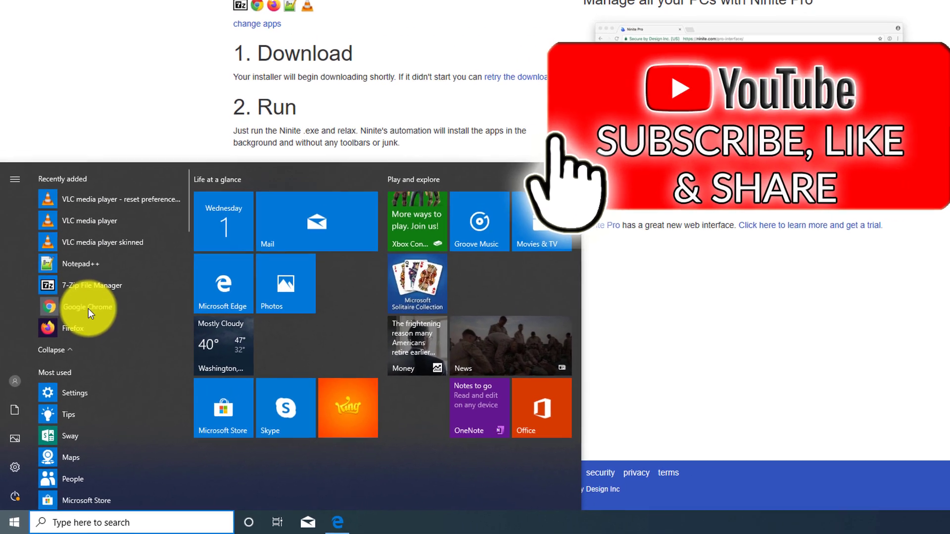
click(87, 307)
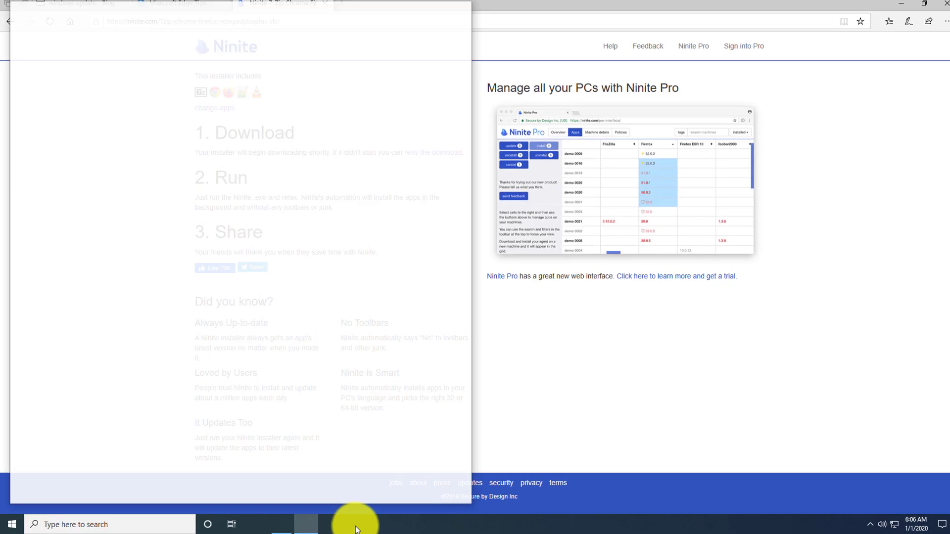
right_click(298, 525)
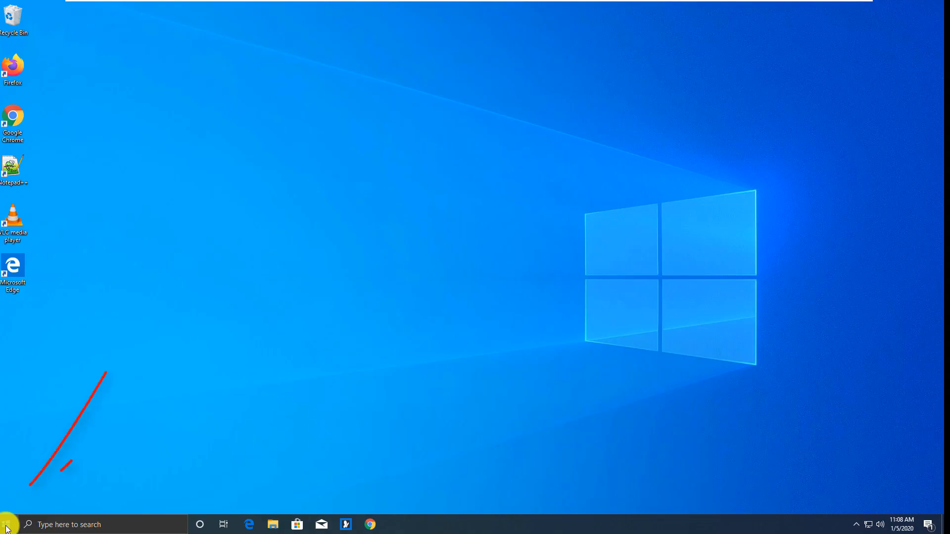
Step: From Start, reach Storage settings, turn Storage Sense on and enter its configuration page
click(5, 521)
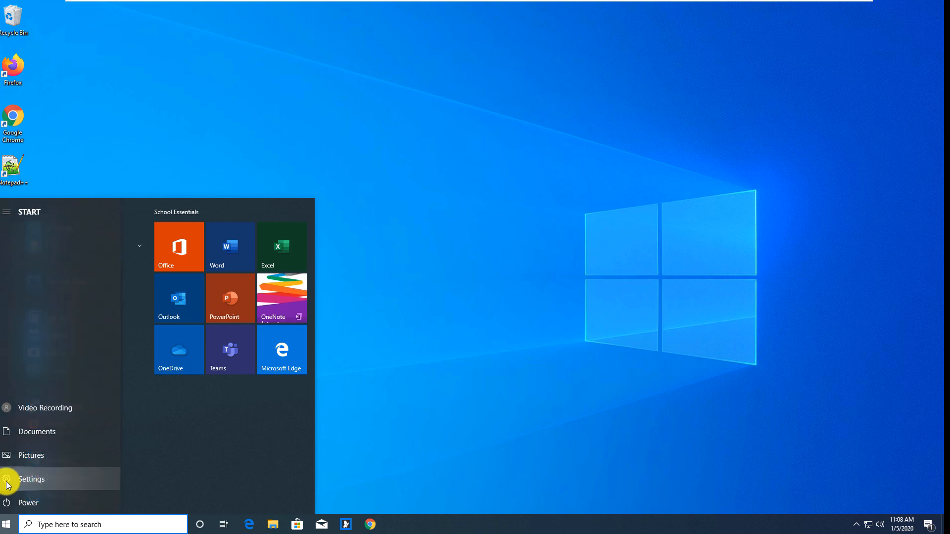
click(7, 479)
text(storage)
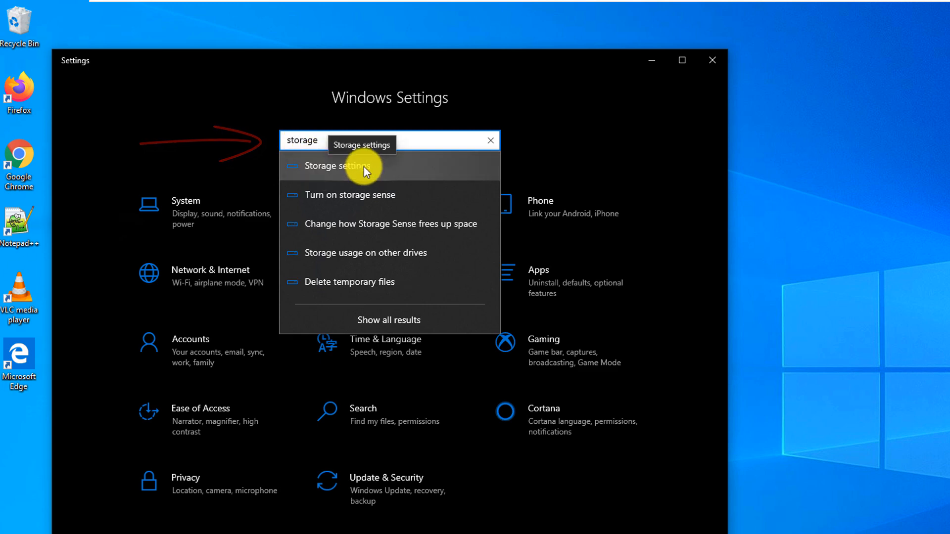
click(353, 166)
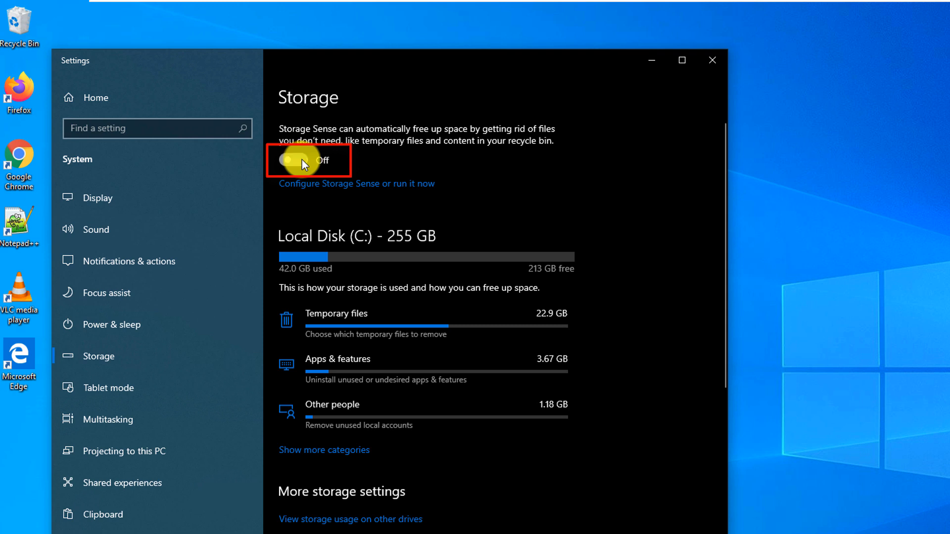
click(293, 161)
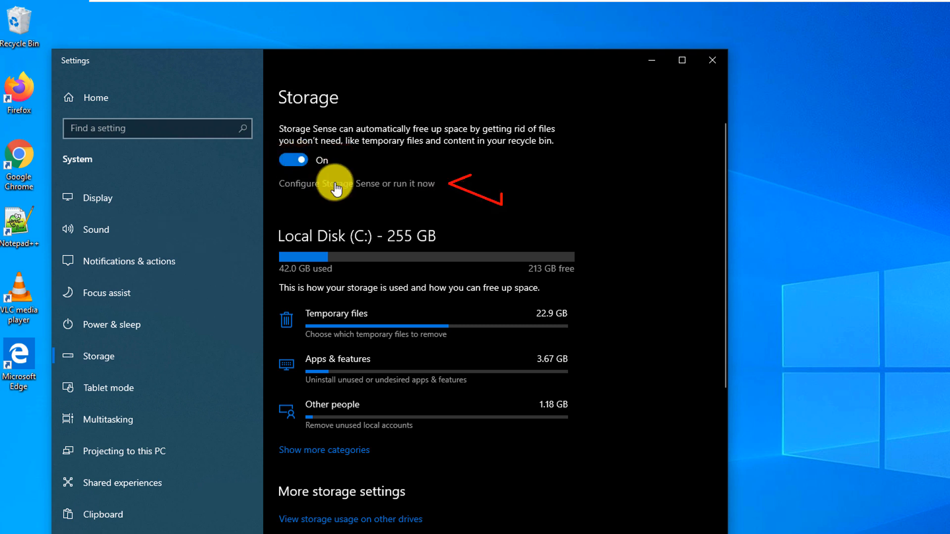
click(337, 184)
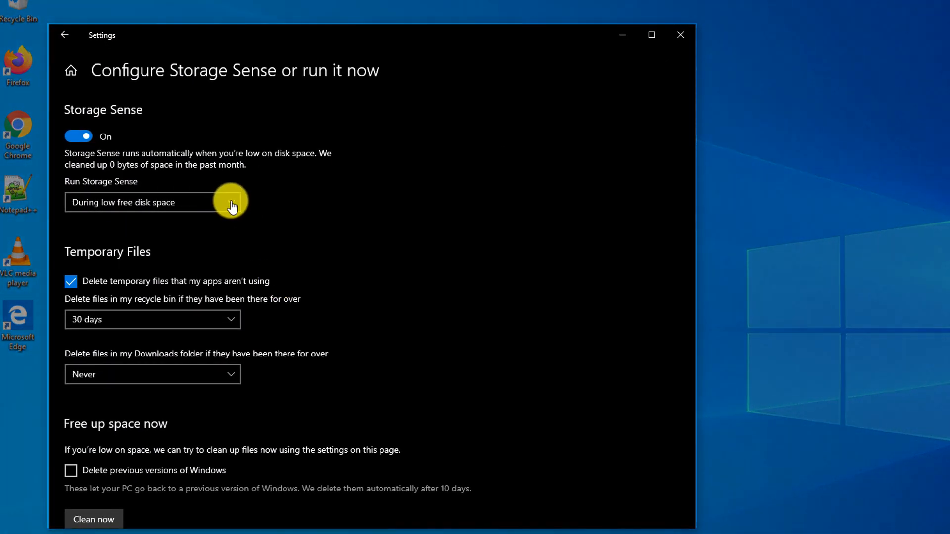
Step: Keep Storage Sense running during low disk space and never delete Downloads files automatically
click(153, 202)
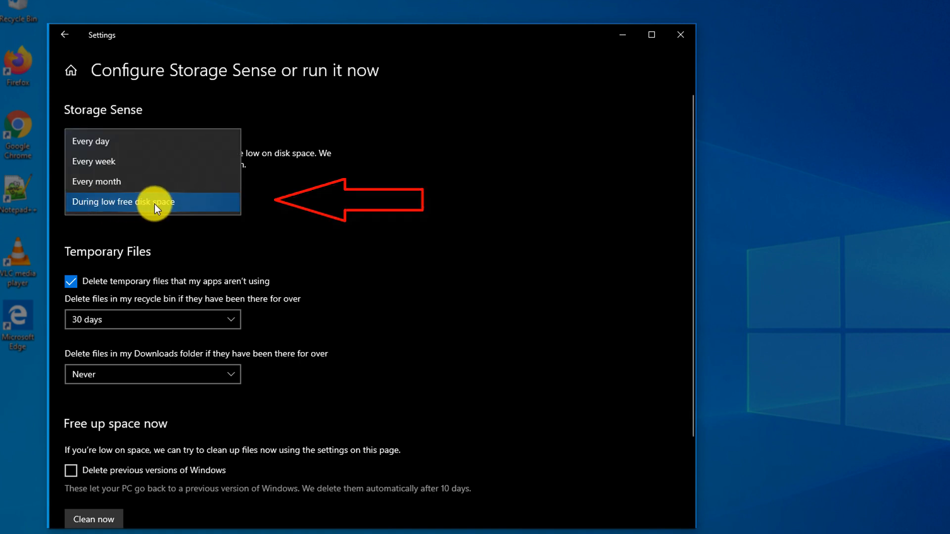
mouse_move(164, 209)
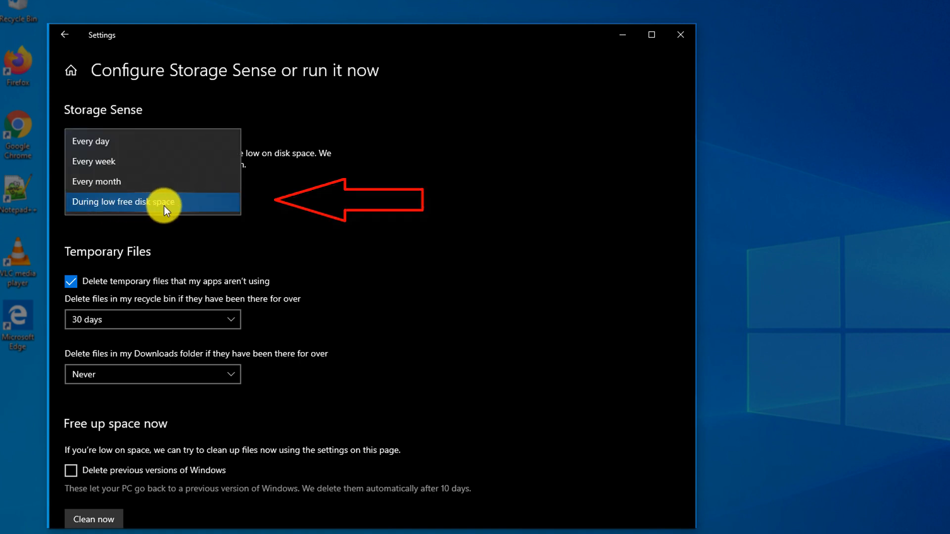
mouse_move(91, 164)
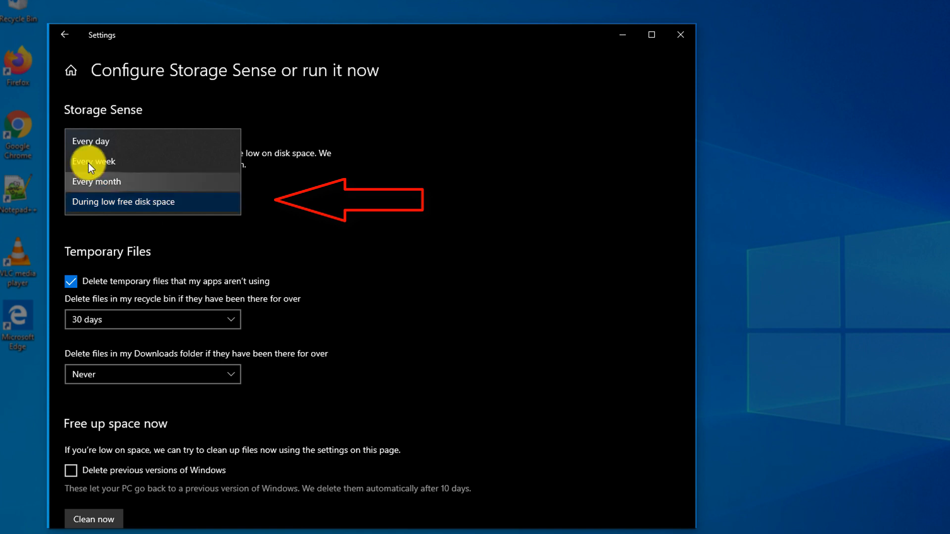
mouse_move(102, 146)
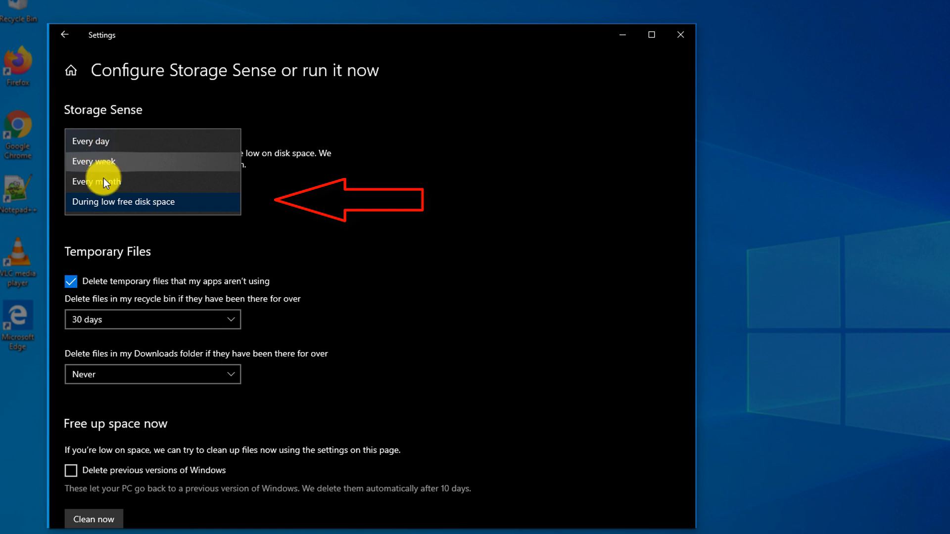
click(122, 202)
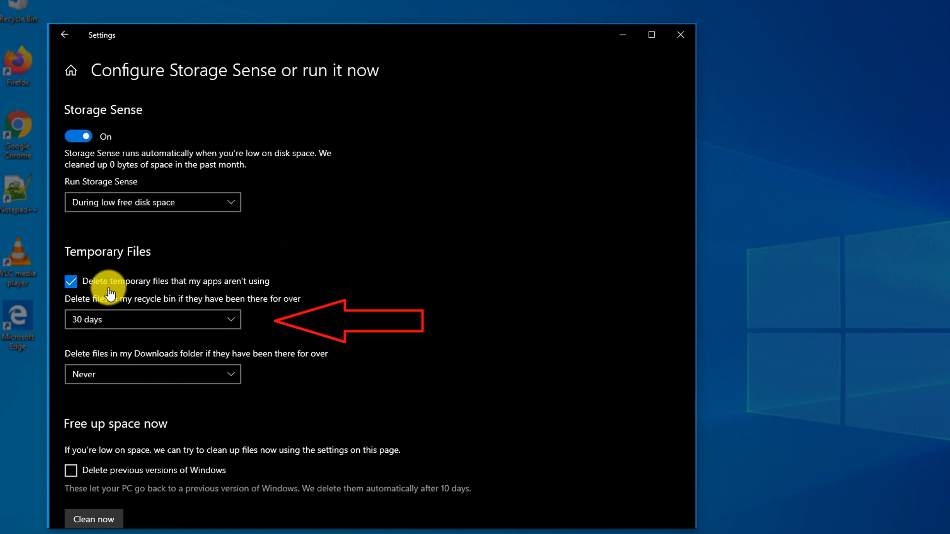
mouse_move(192, 289)
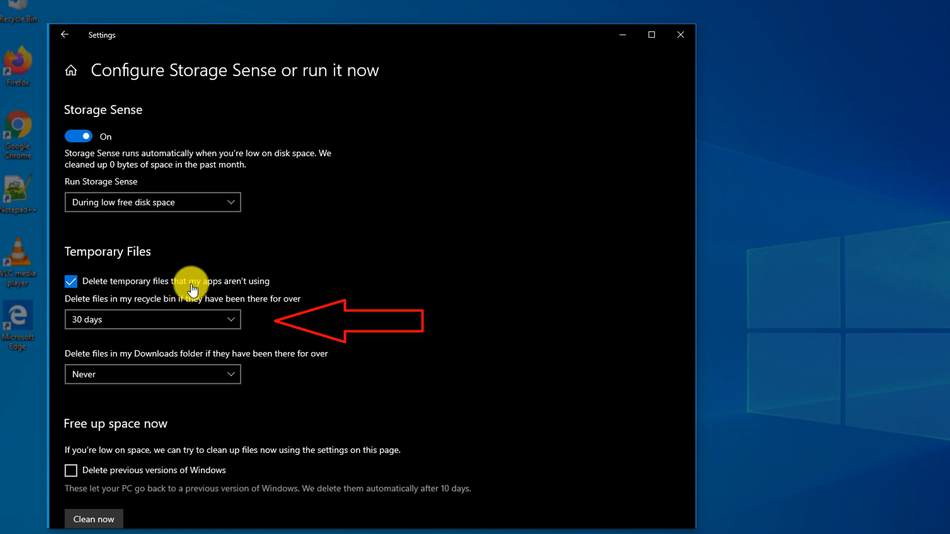
mouse_move(257, 291)
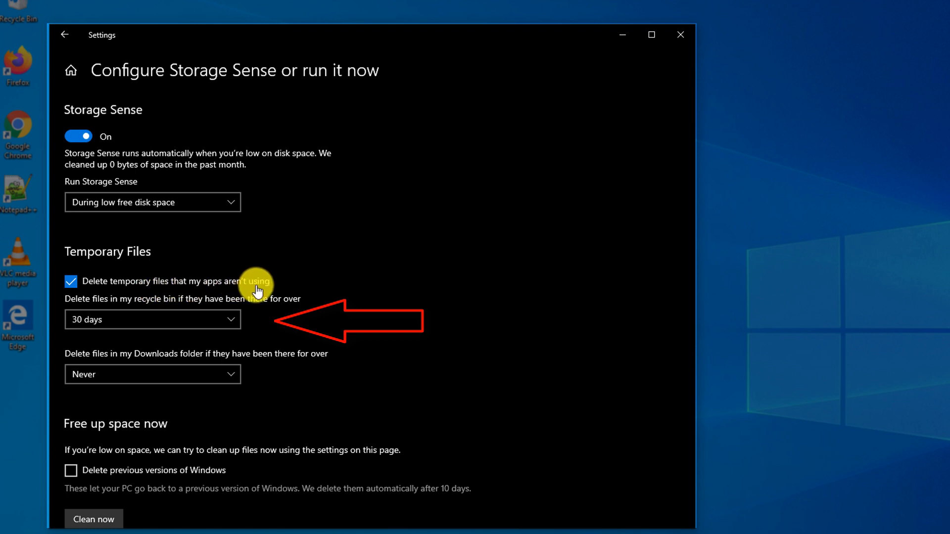
mouse_move(145, 307)
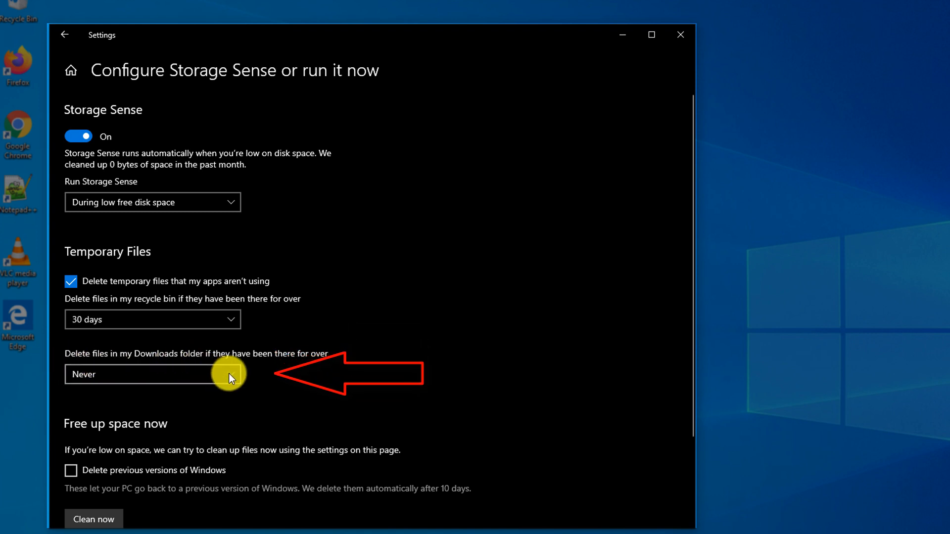
click(153, 374)
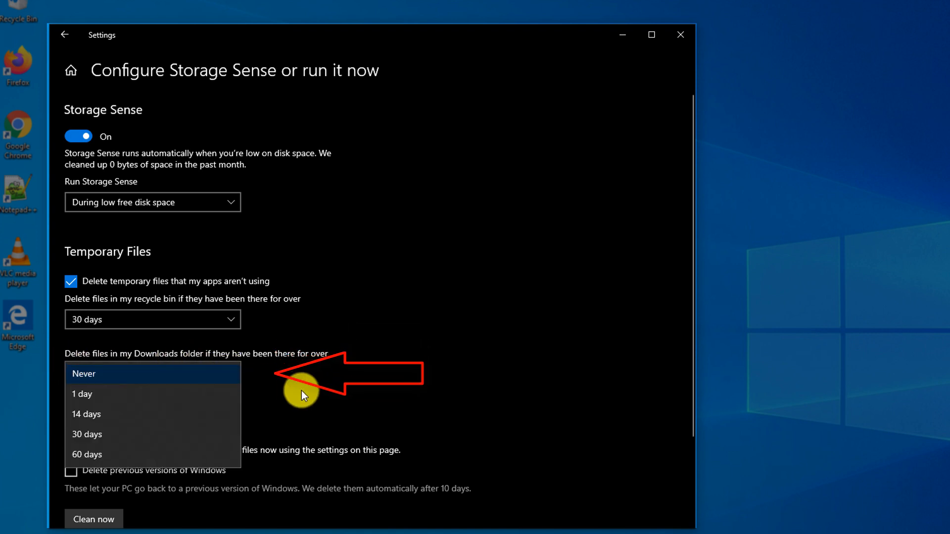
click(84, 374)
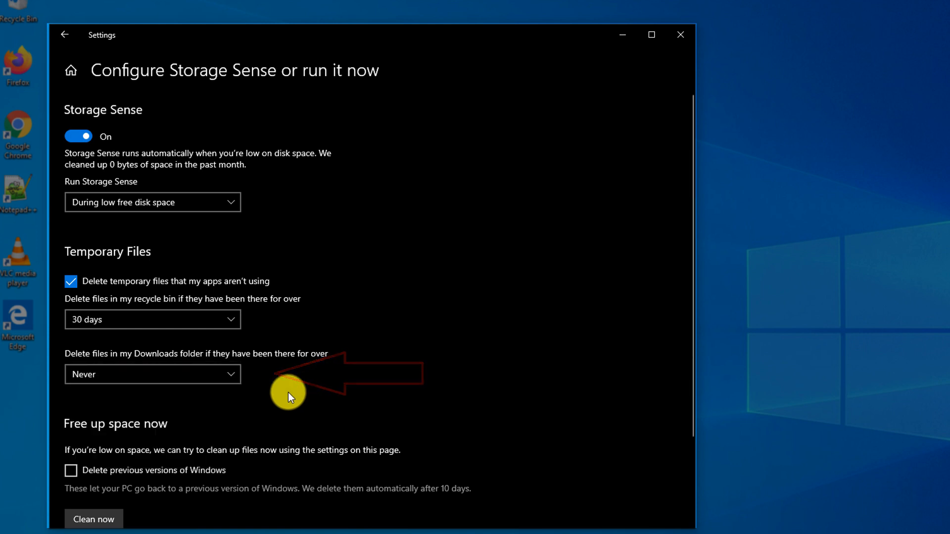
scroll(down, 3)
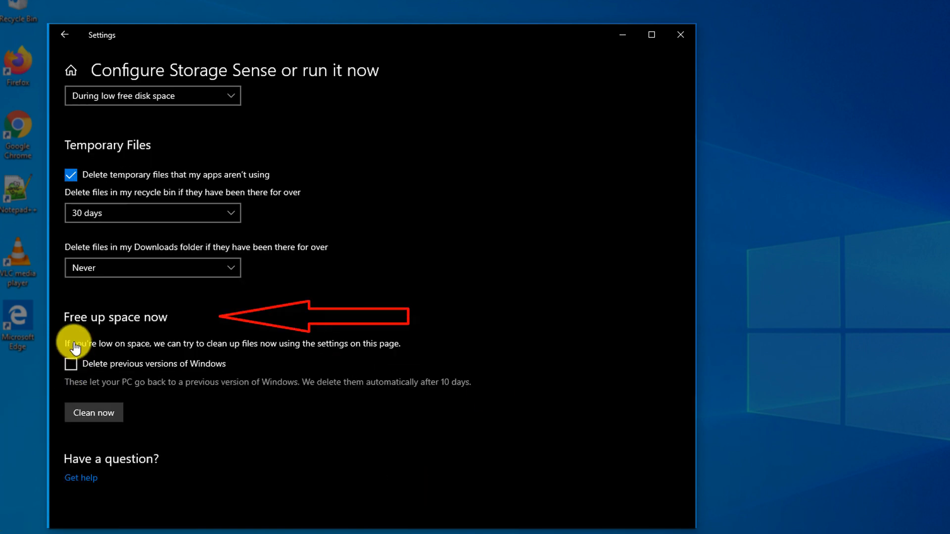
click(89, 413)
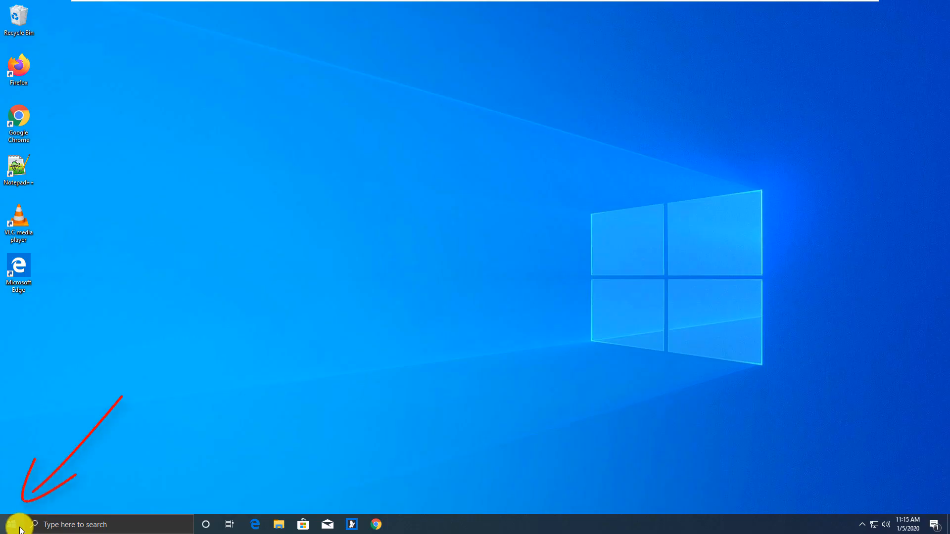
Step: Search 'windows s' from Start, reach Searching Windows and bring up Indexing Options
click(20, 525)
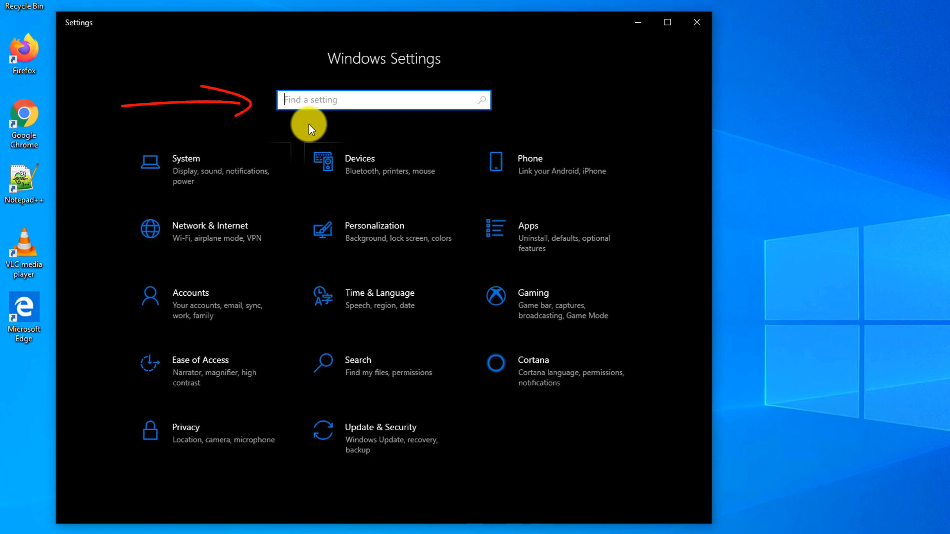
text(windows s)
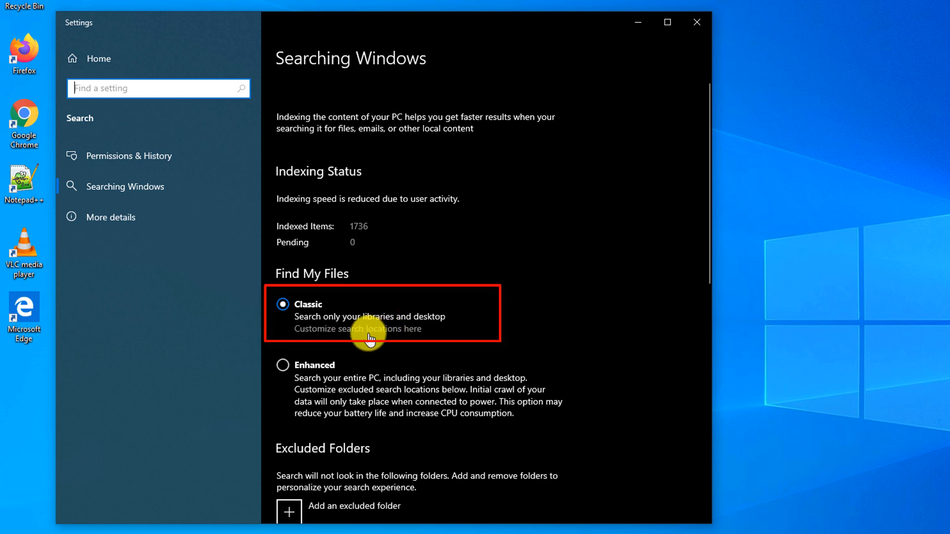
click(370, 330)
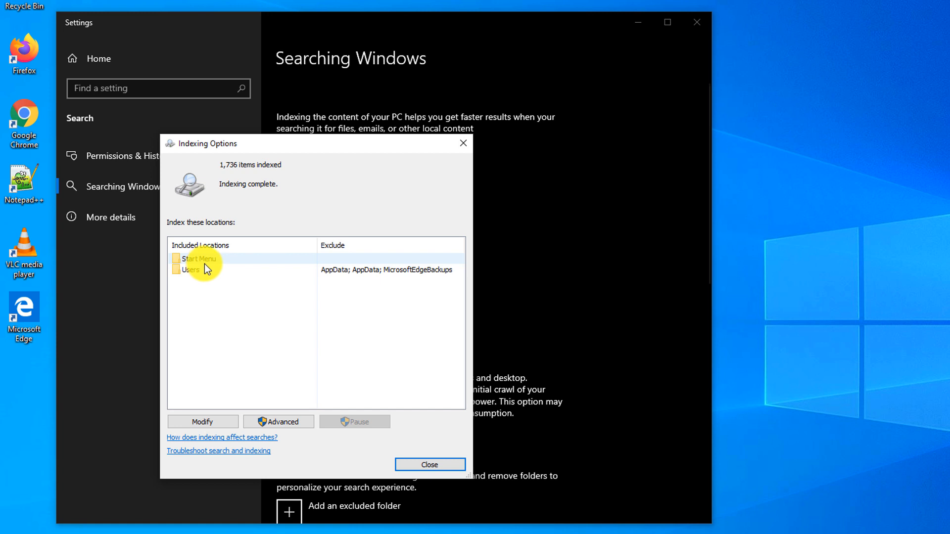
click(191, 270)
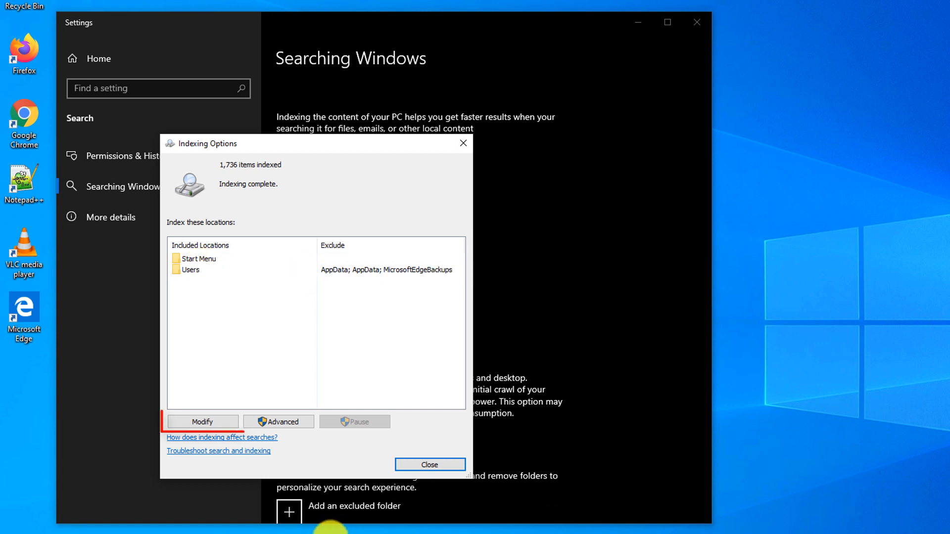
click(203, 422)
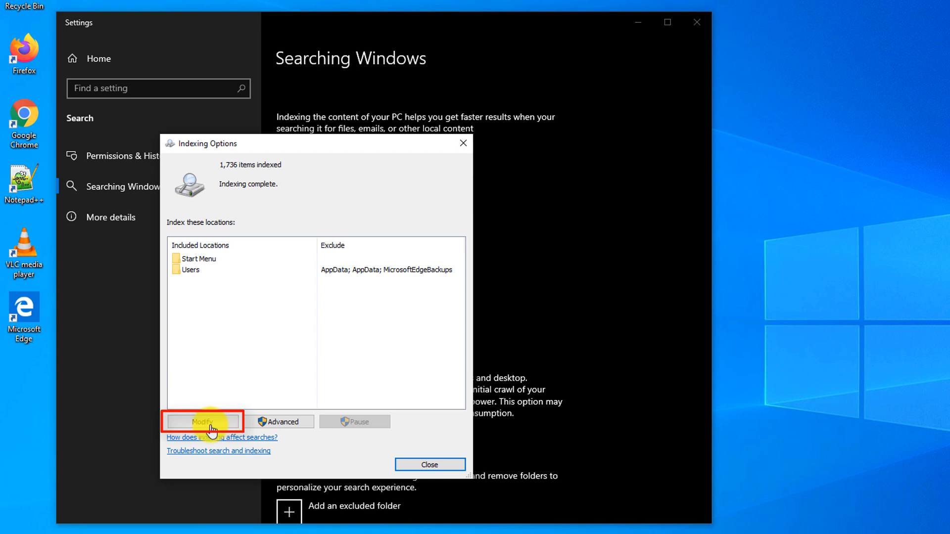
Step: In Modify indexed locations, add the 512GB (E:) drive to the index
click(203, 422)
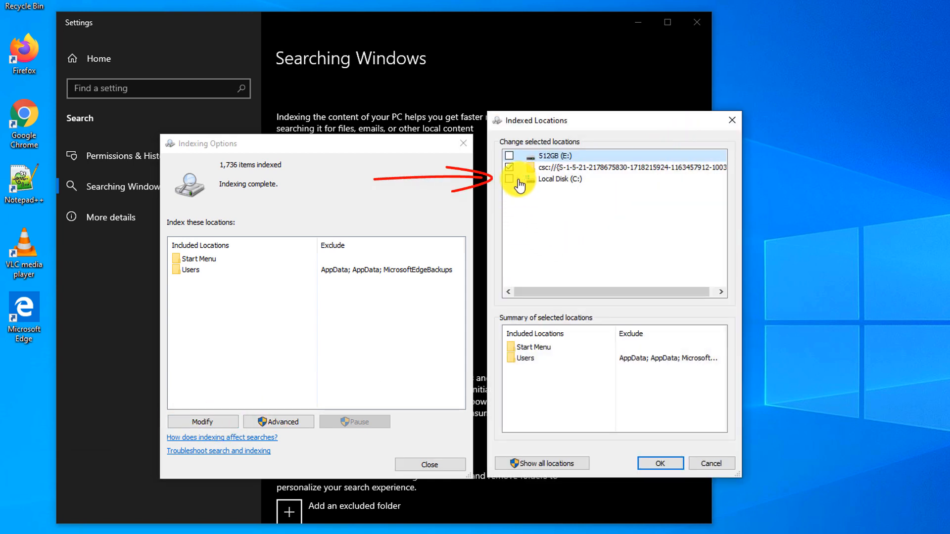
click(519, 179)
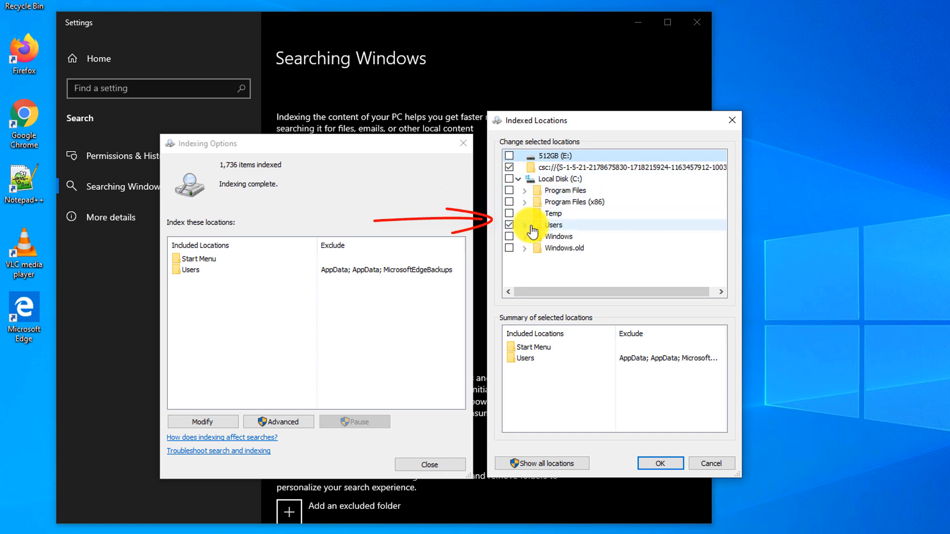
click(525, 225)
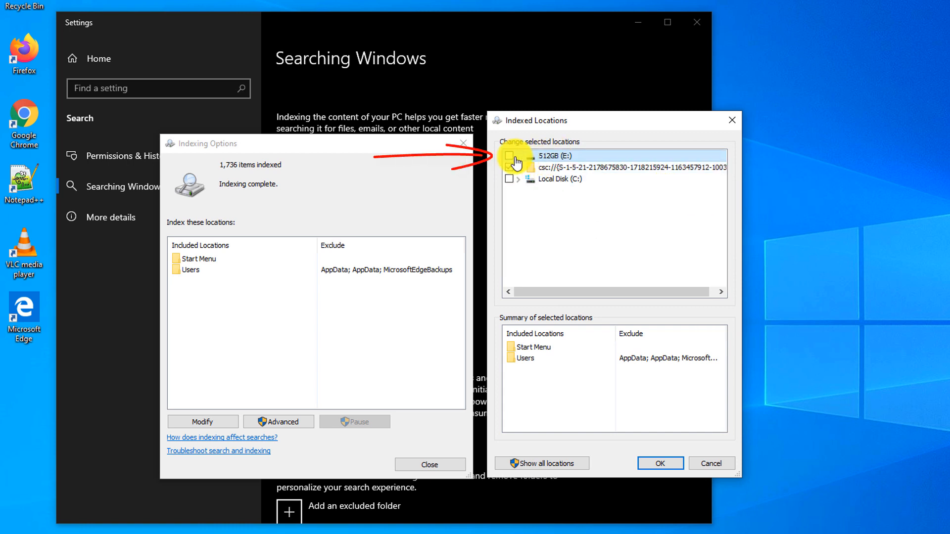
click(510, 155)
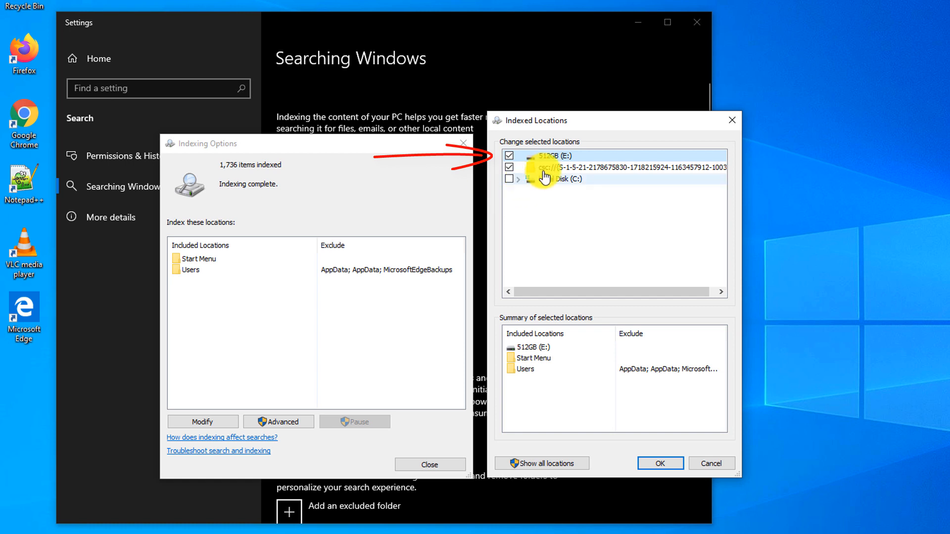
click(509, 166)
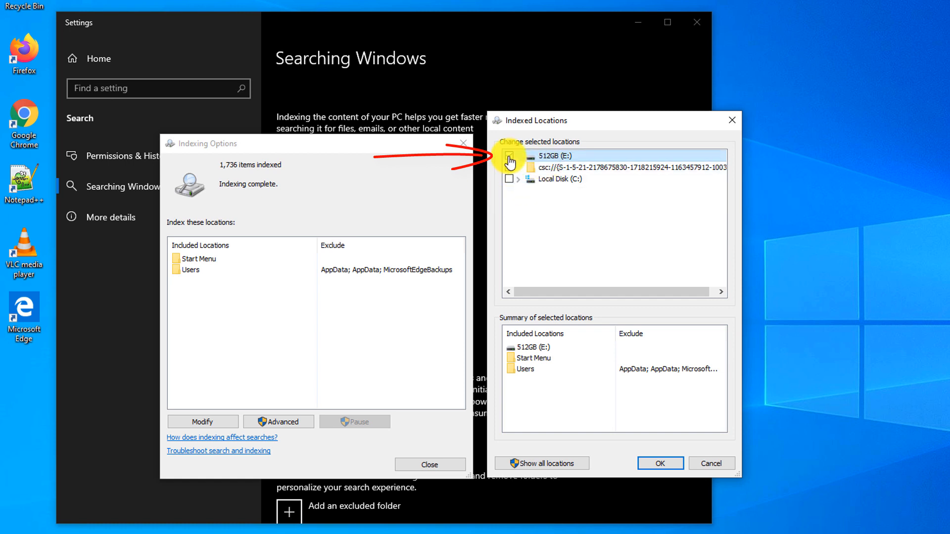
click(509, 155)
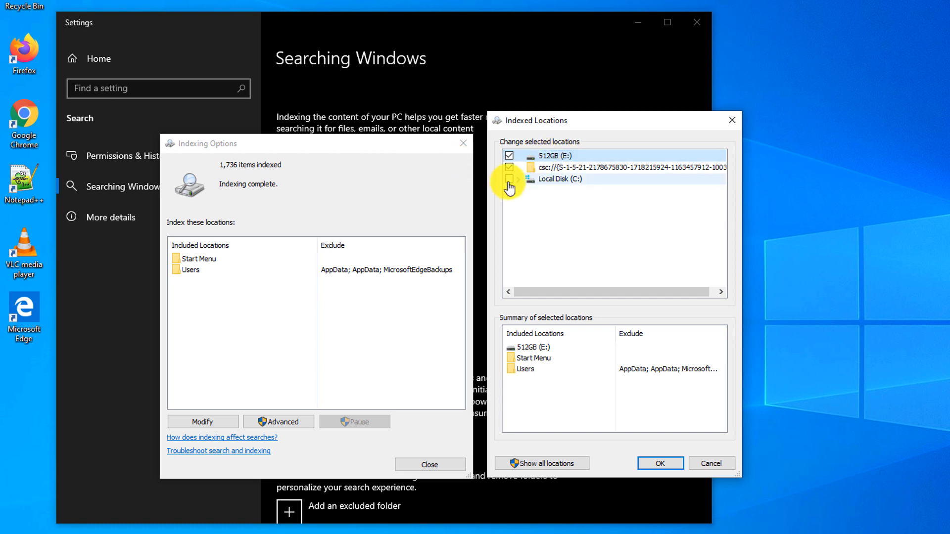
Step: Include the Local Disk (C:) system folders in indexing and save the new locations
click(517, 178)
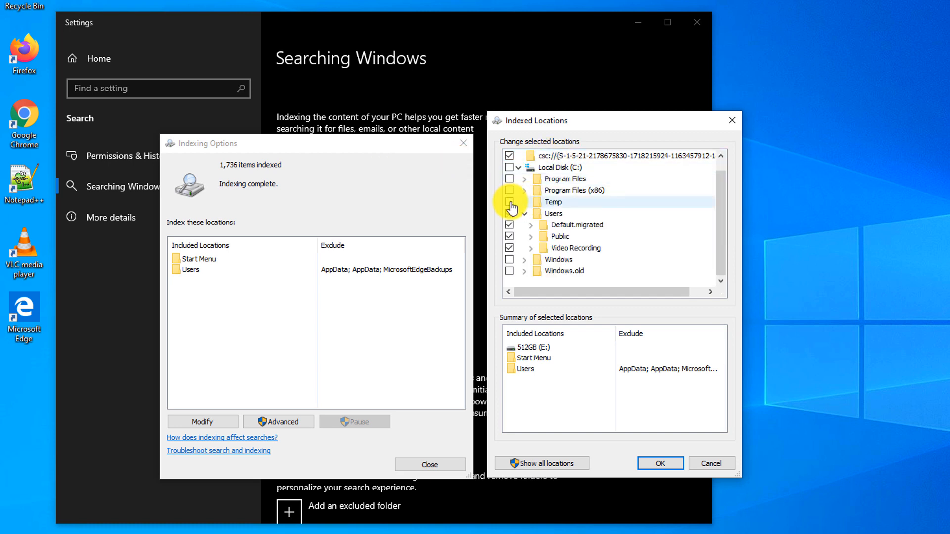
click(509, 178)
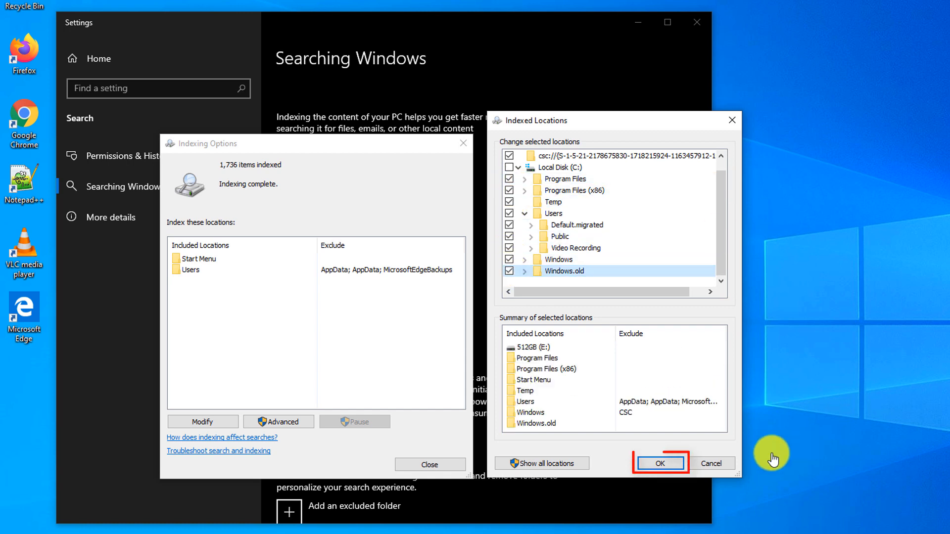
click(660, 463)
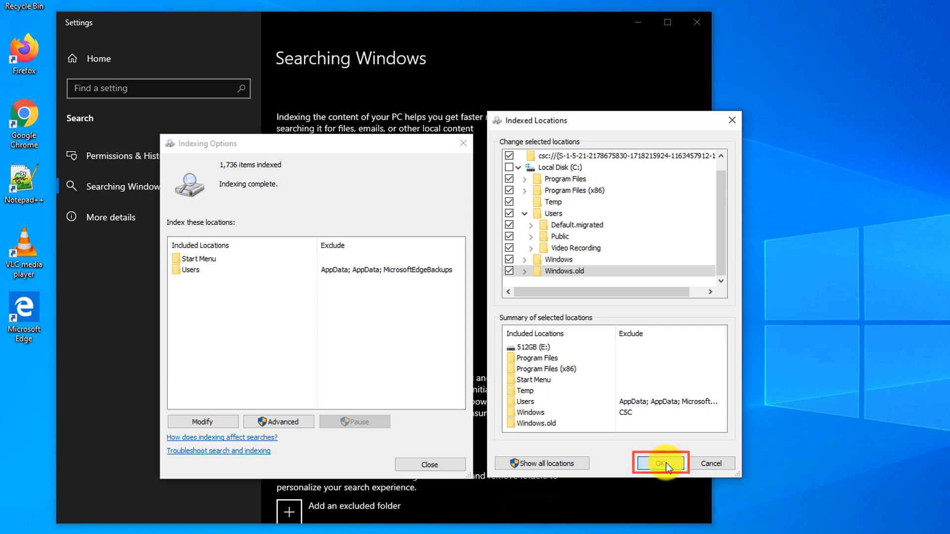
click(665, 463)
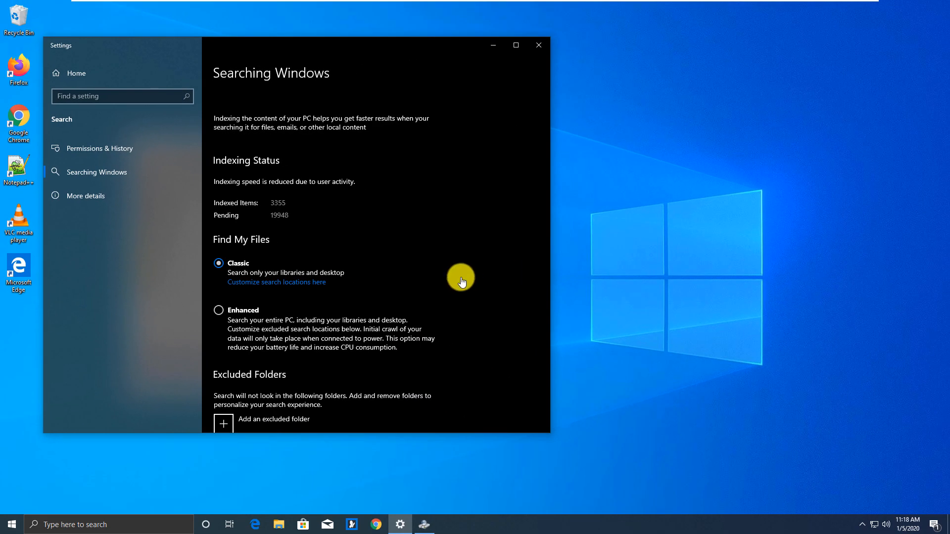
mouse_move(459, 286)
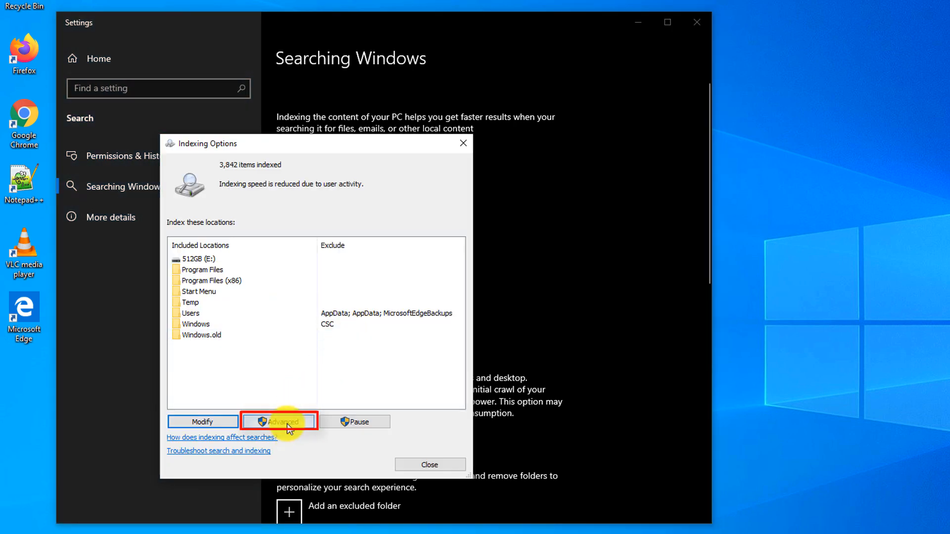
Step: In Advanced indexing options, review the File Types list of indexed extensions and indexing method
click(282, 421)
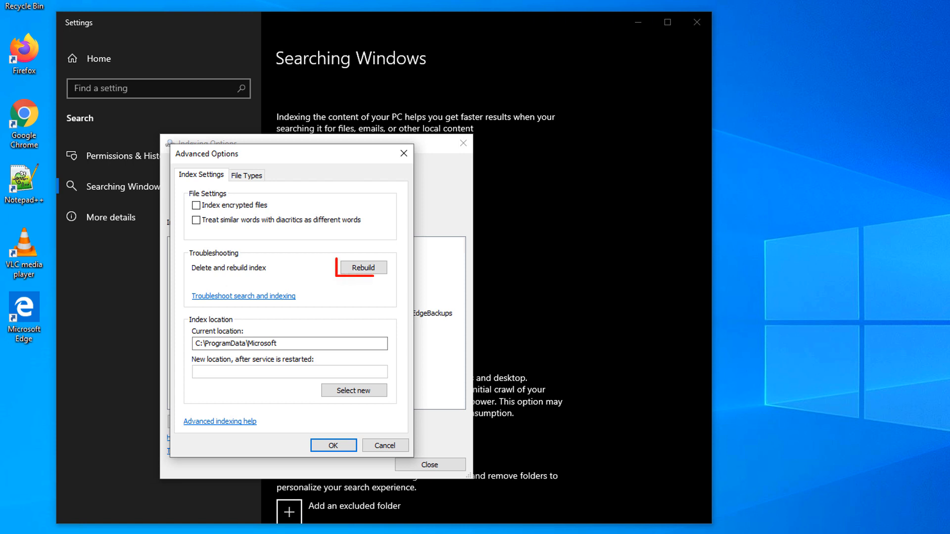
click(363, 267)
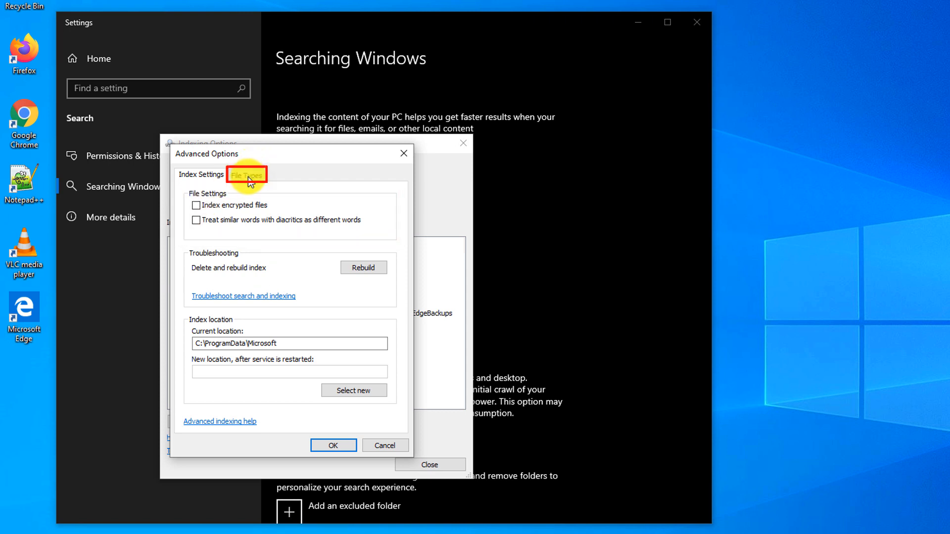
click(248, 175)
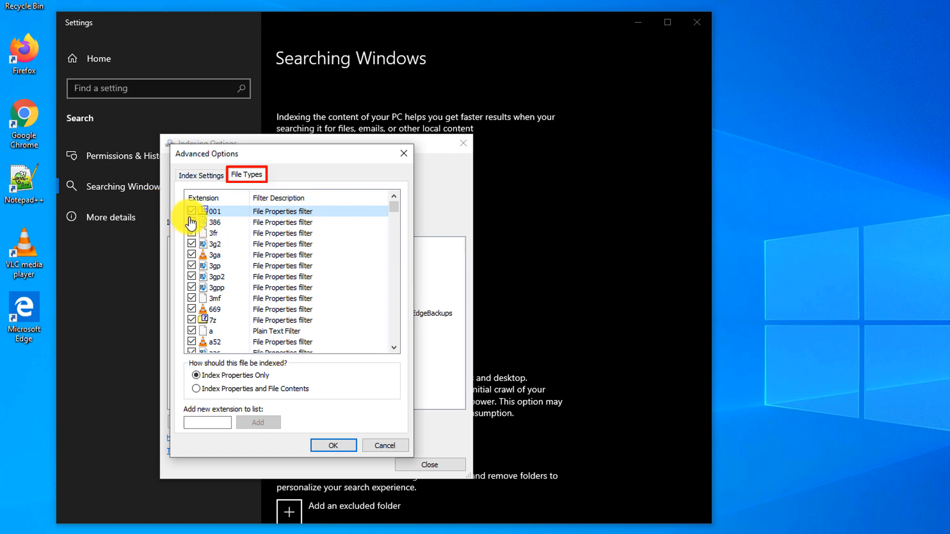
click(192, 210)
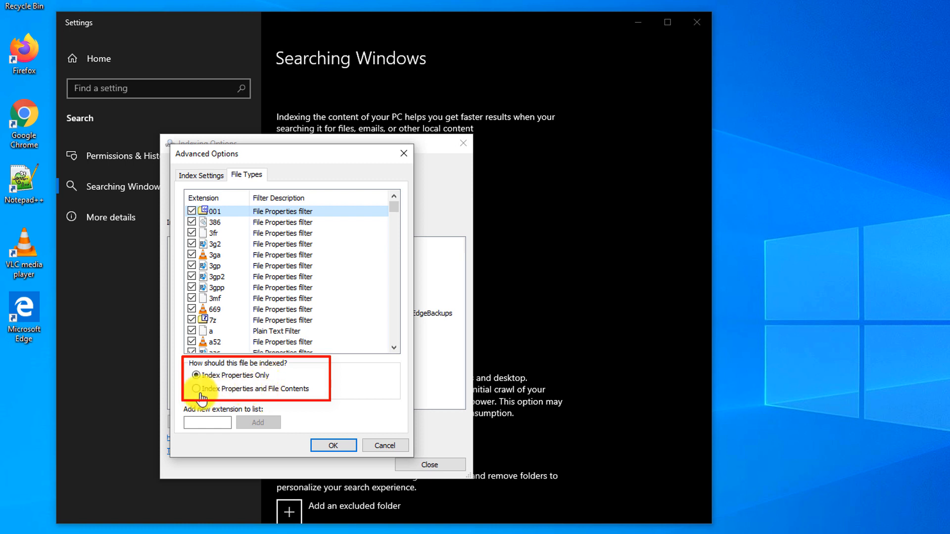
click(195, 389)
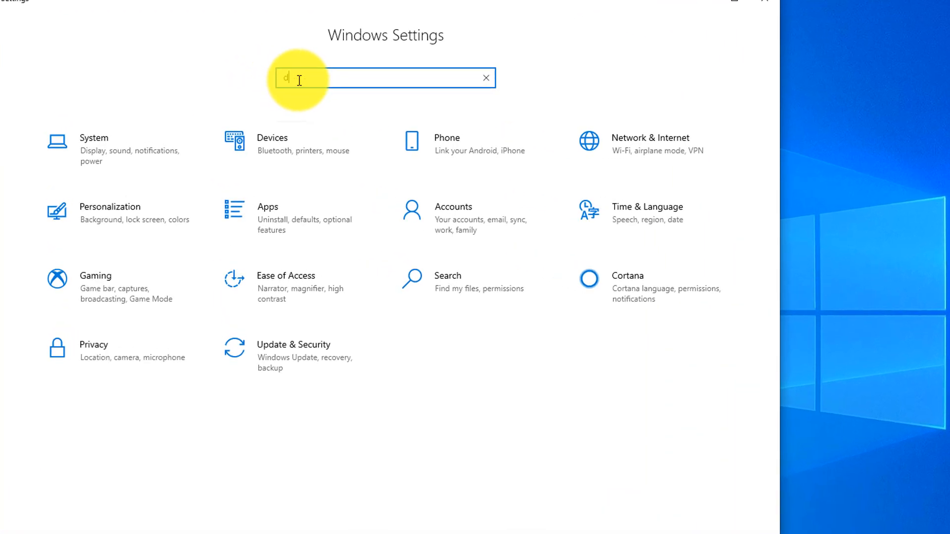
Step: Search Settings for 'dark' and choose Dark in the Choose your color dropdown
text(ark)
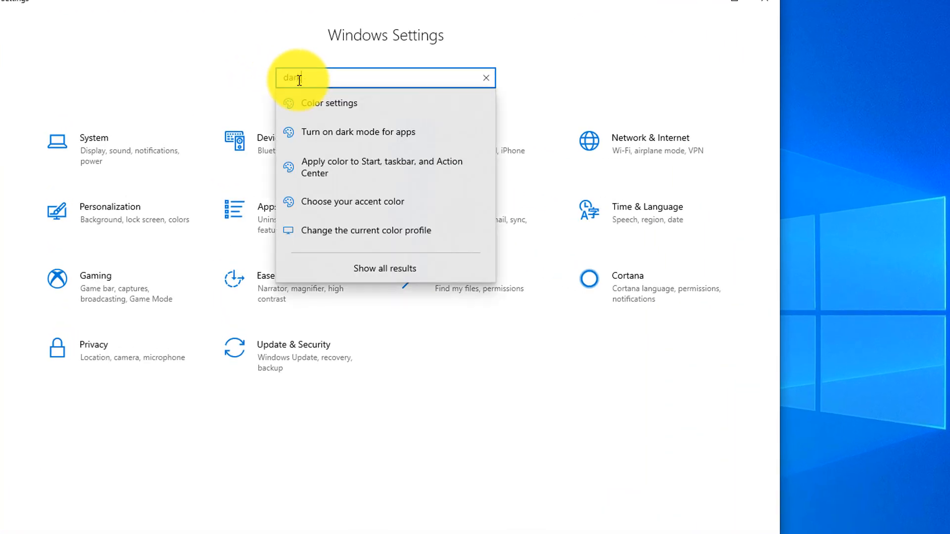
mouse_move(321, 144)
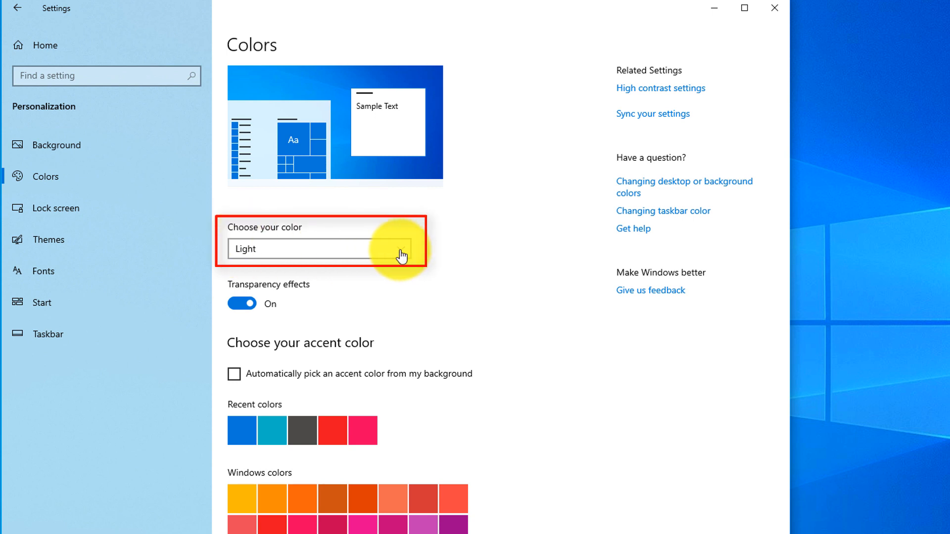
click(318, 249)
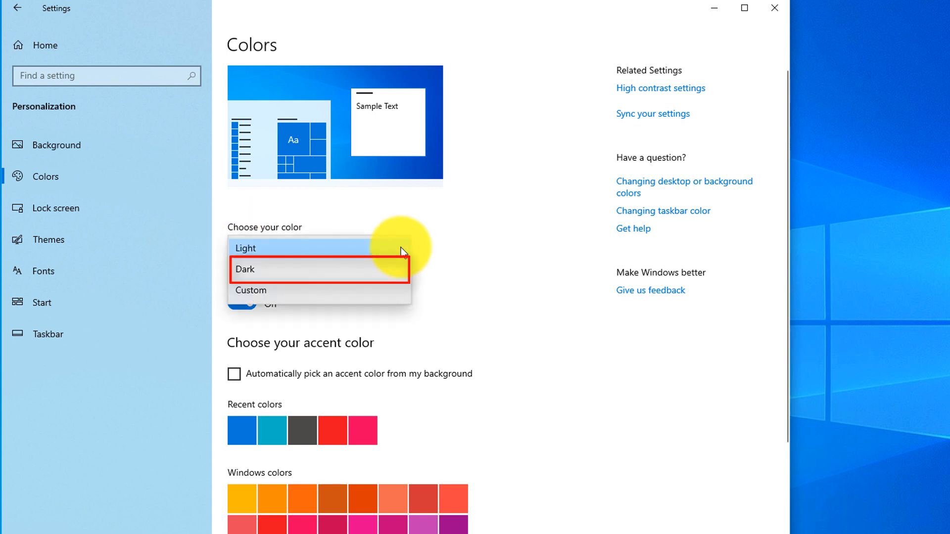
click(243, 269)
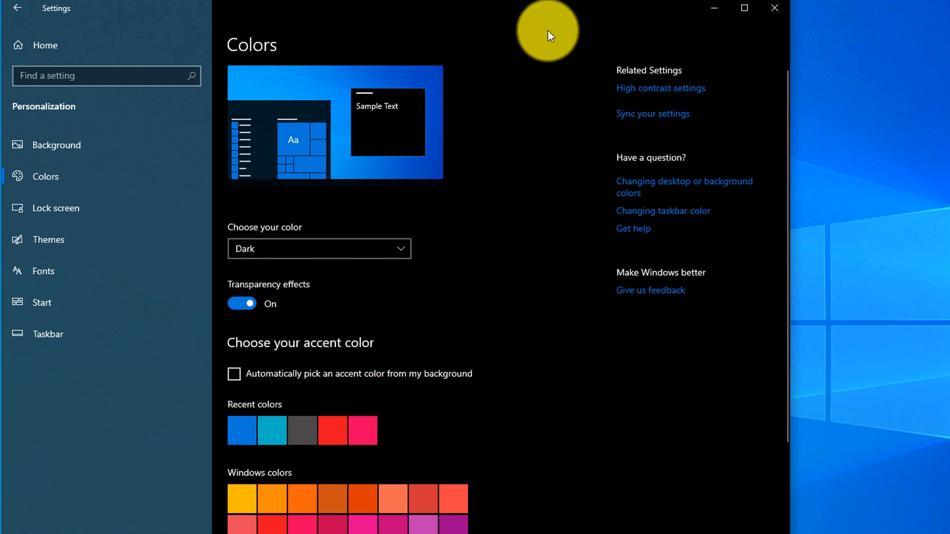
mouse_move(659, 483)
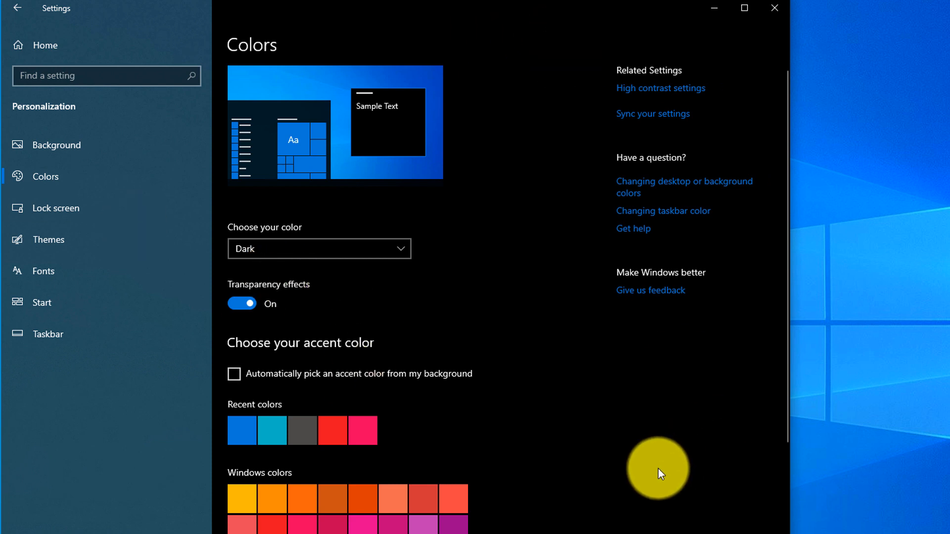
mouse_move(659, 485)
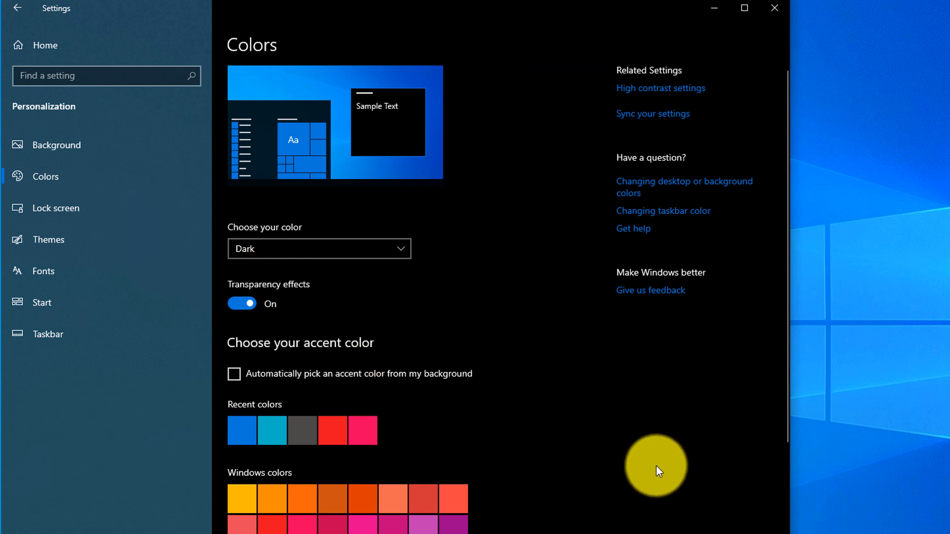
click(770, 9)
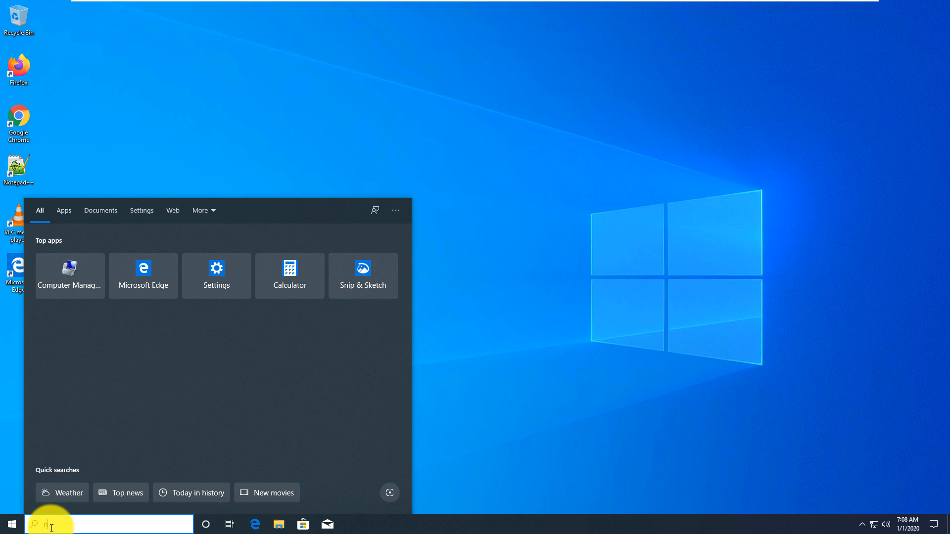
Step: Search 'night', turn night light on now and set its strength slider to about half
text(night)
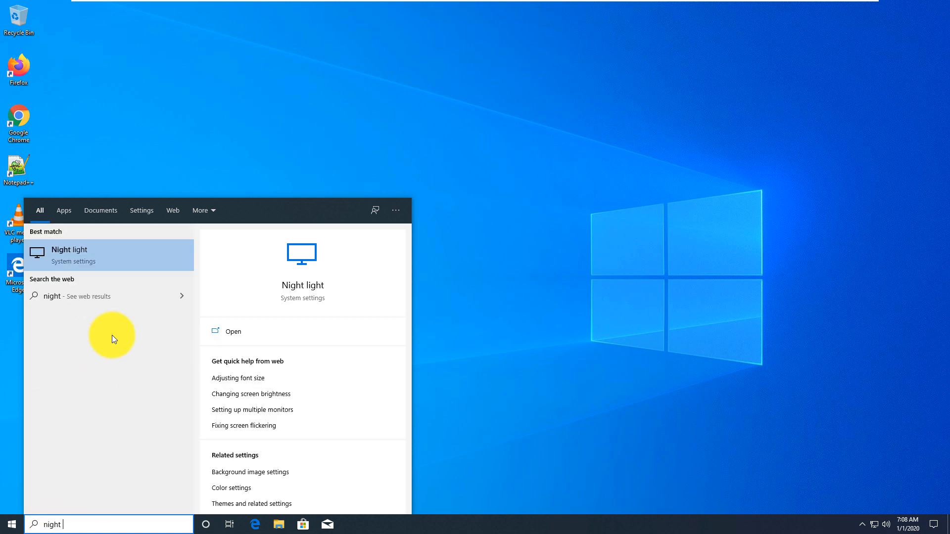
click(69, 255)
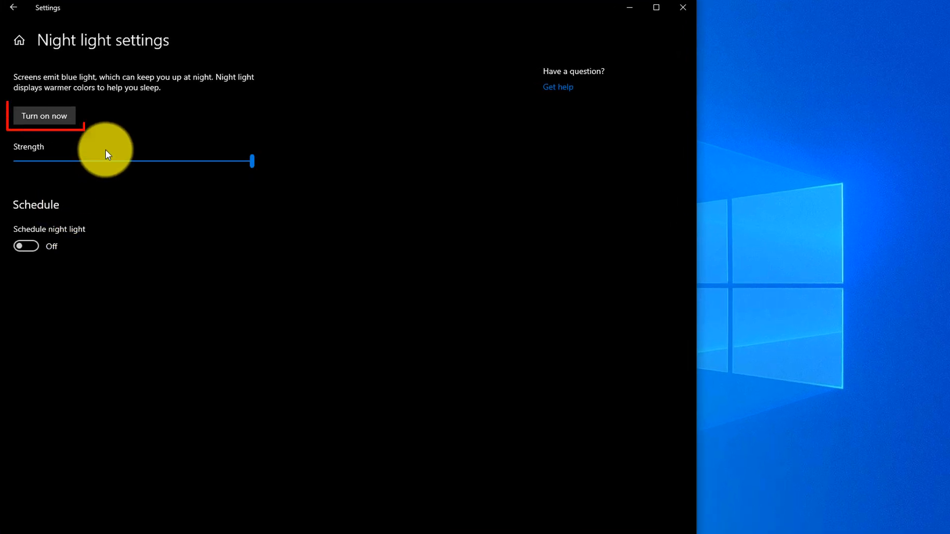
click(45, 116)
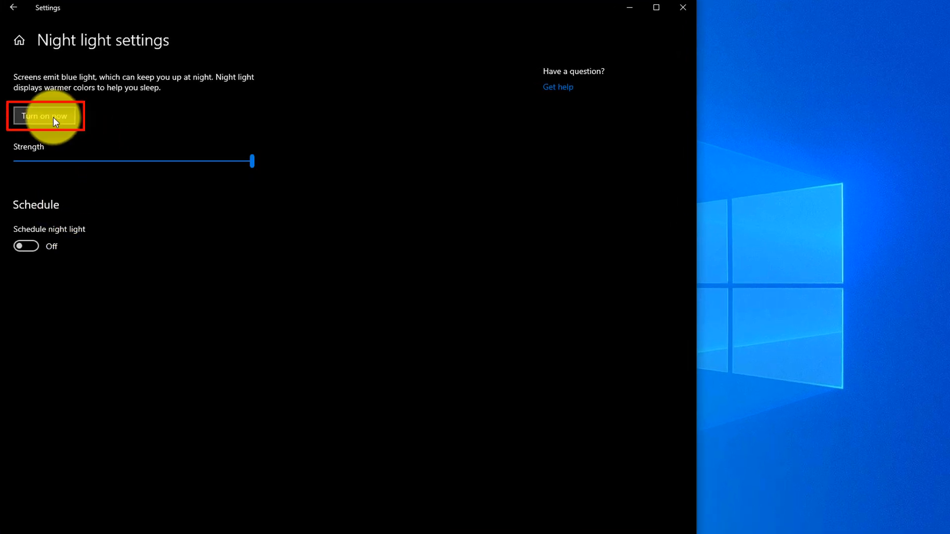
click(45, 116)
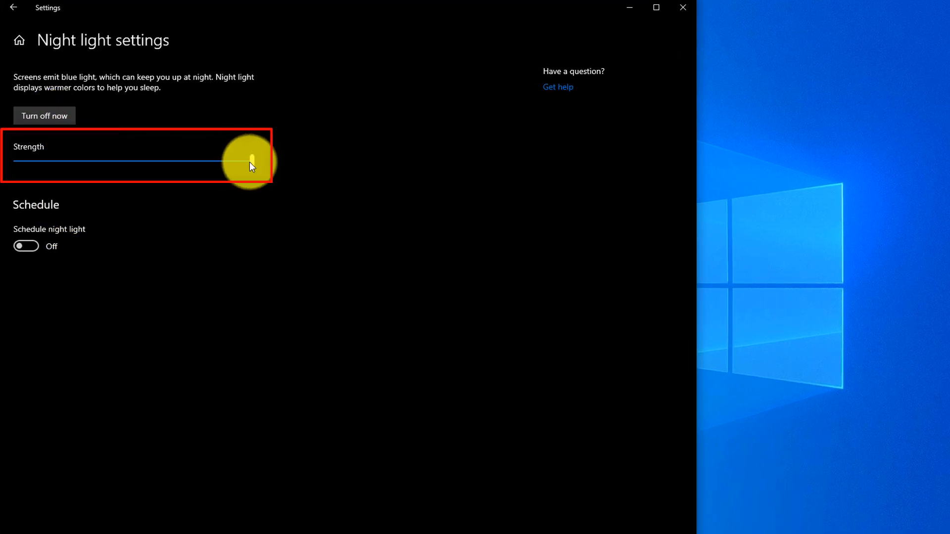
drag(243, 162, 47, 162)
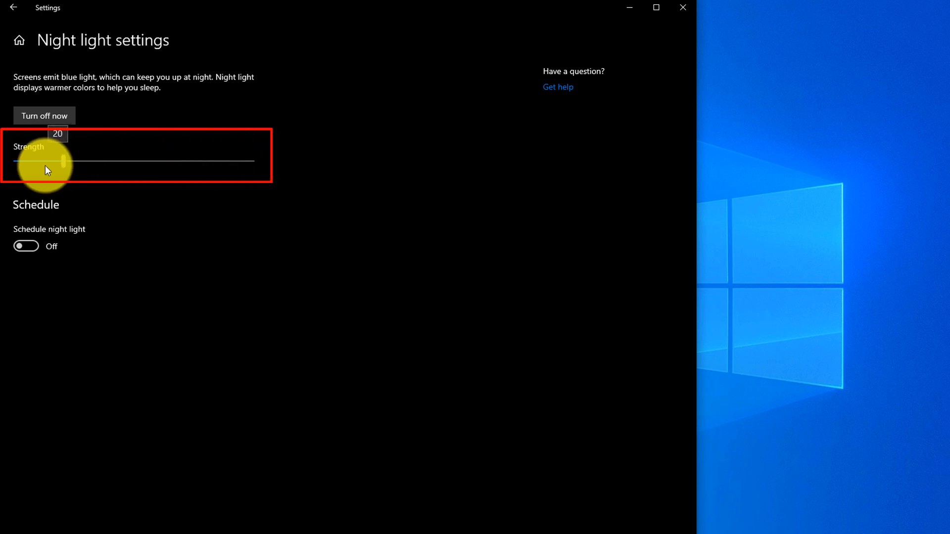
drag(62, 161, 109, 161)
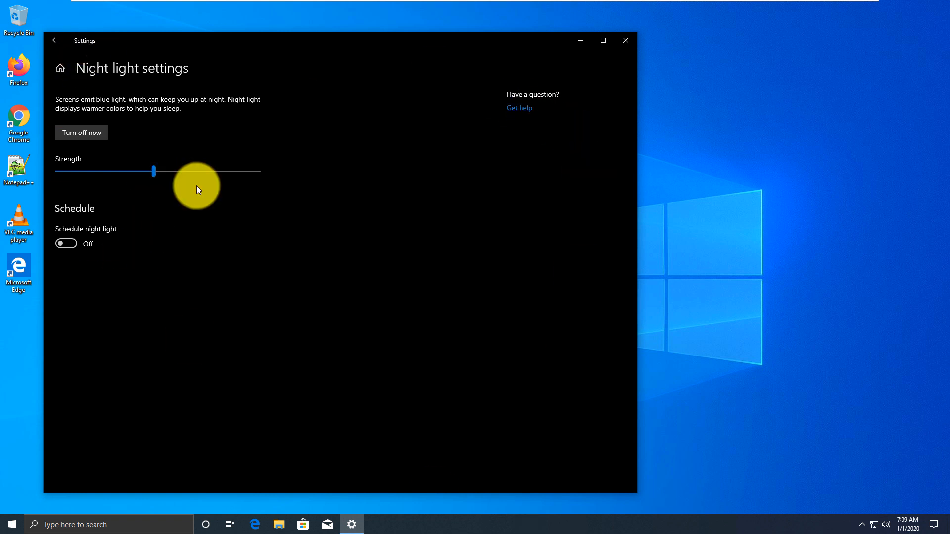
mouse_move(305, 178)
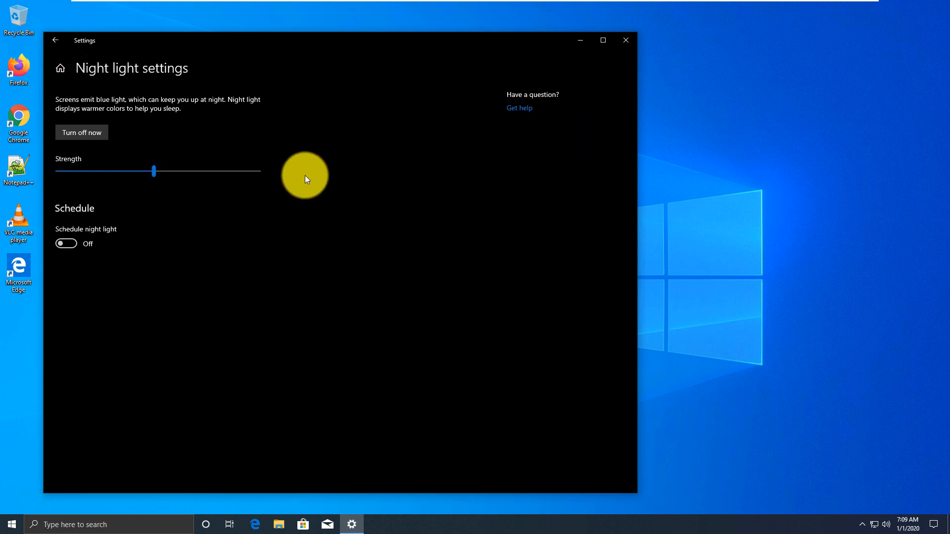
click(10, 524)
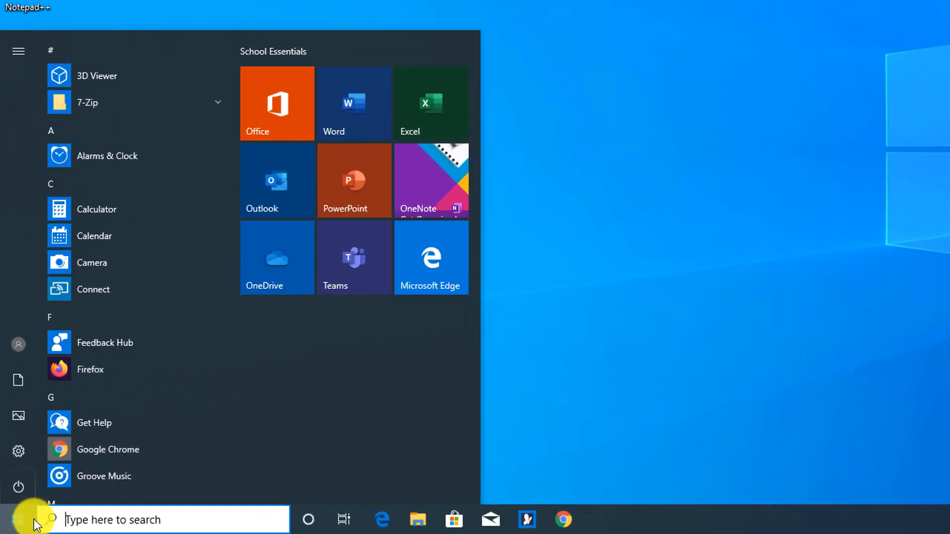
Step: Search 'c', run Command Prompt as administrator, allow it in User Account Control
text(comm)
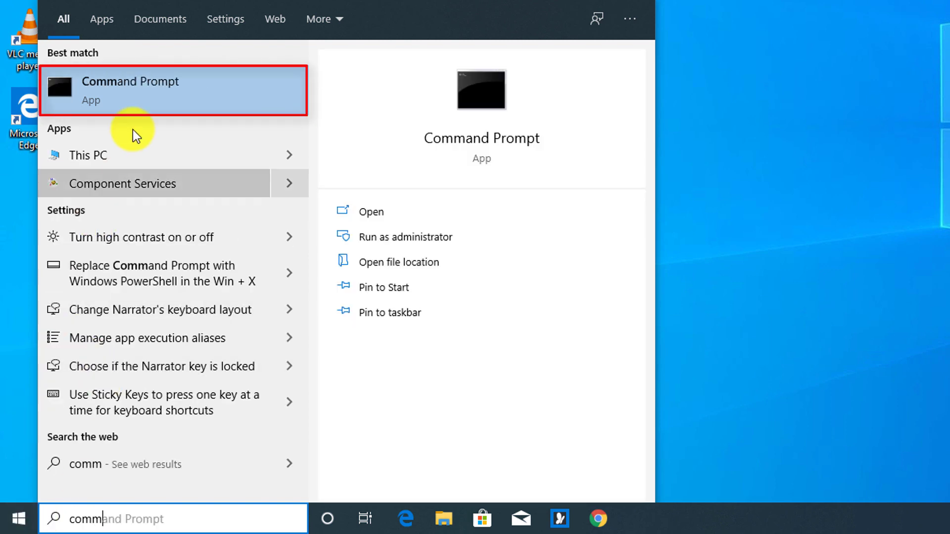
mouse_move(139, 92)
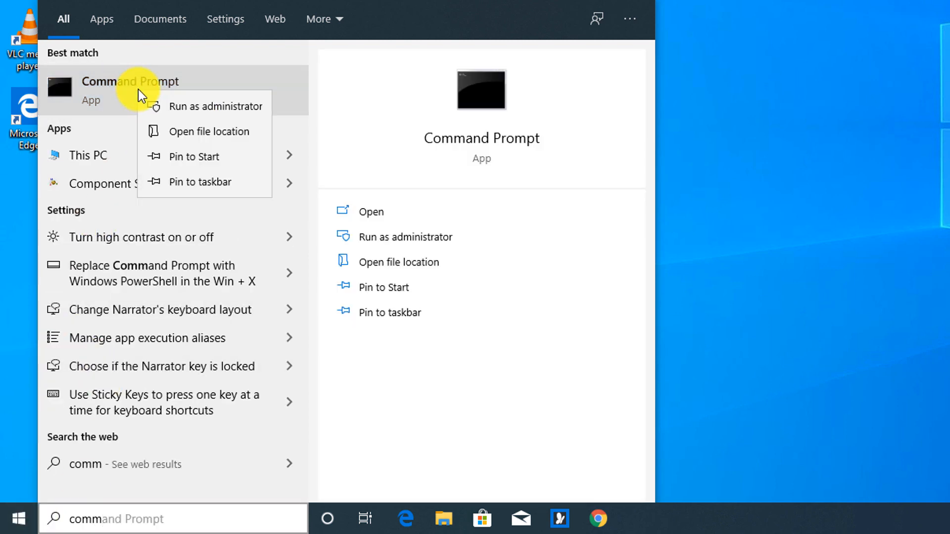
click(215, 106)
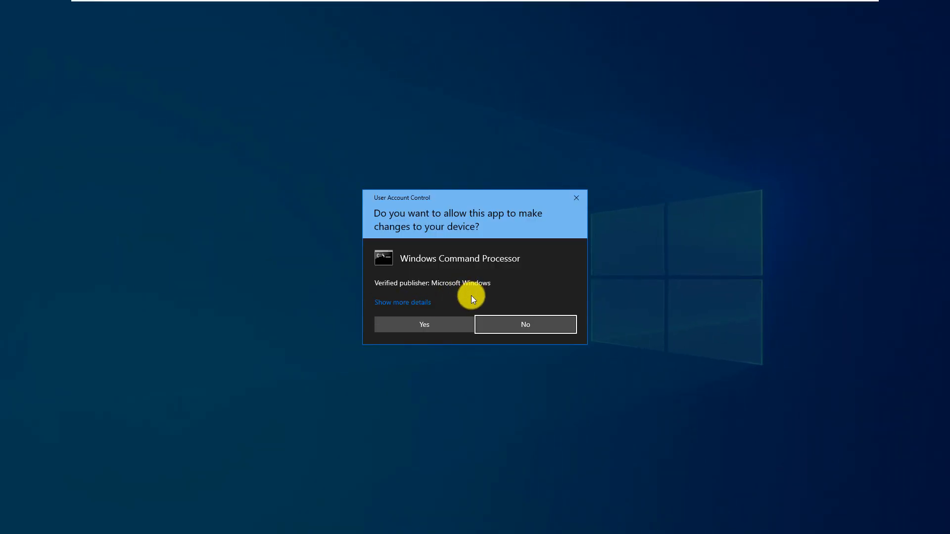
mouse_move(462, 305)
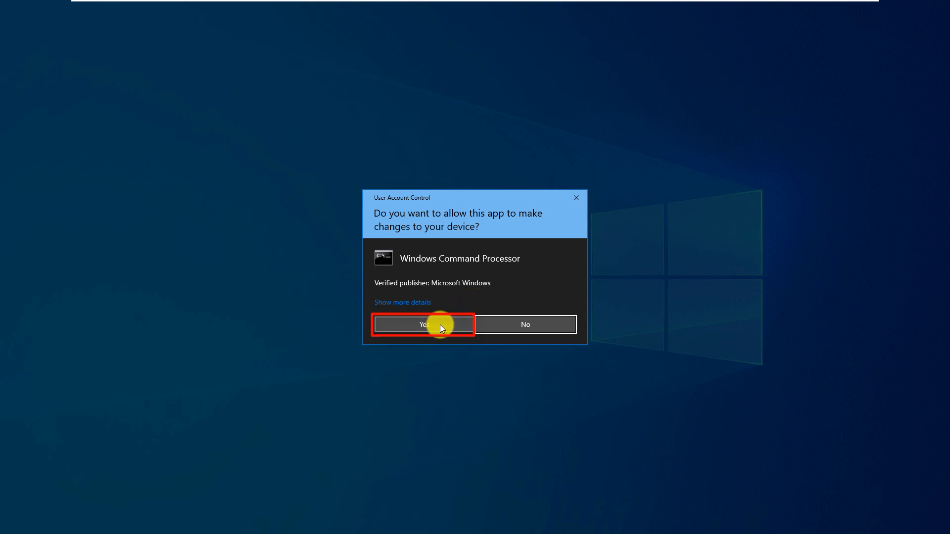
click(423, 324)
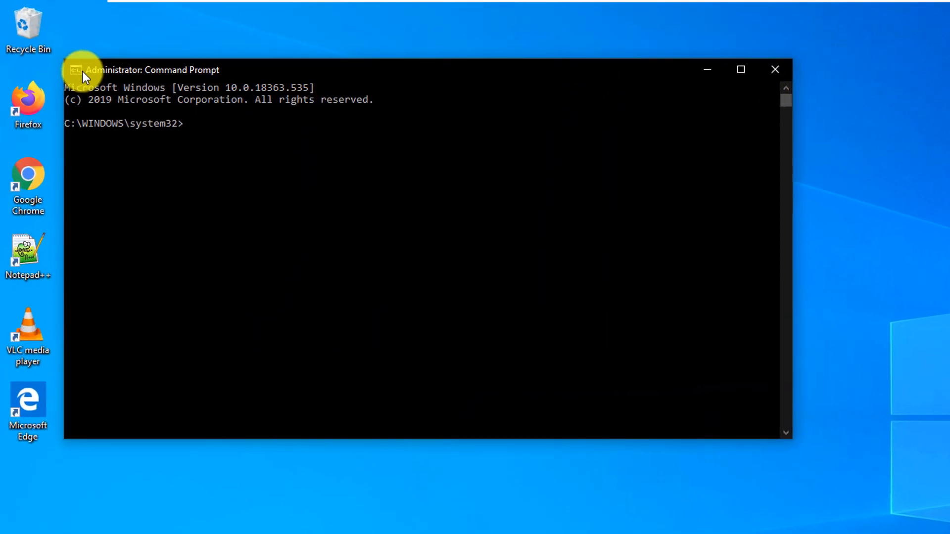
drag(85, 77, 177, 85)
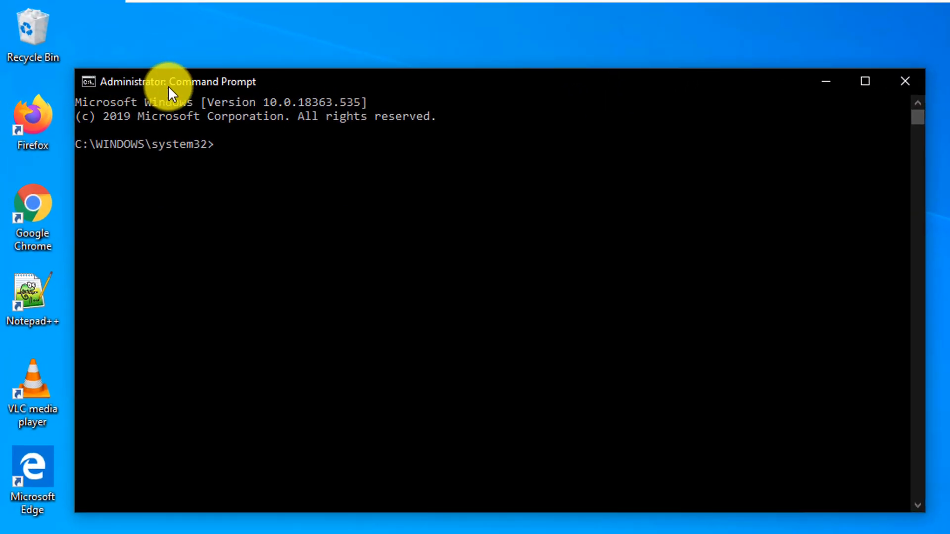
mouse_move(188, 74)
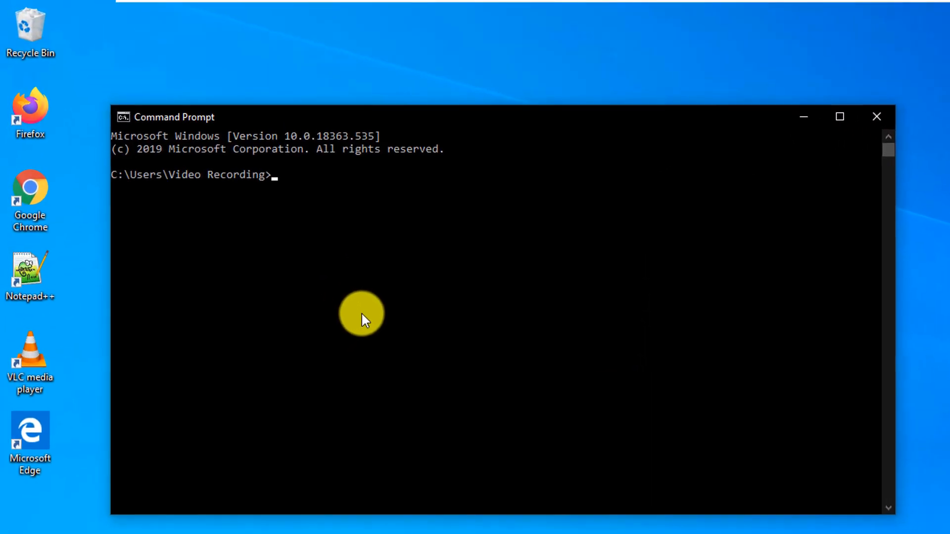
Step: Move up one folder with cd .. so the prompt sits at C:\Users
text(cd ..)
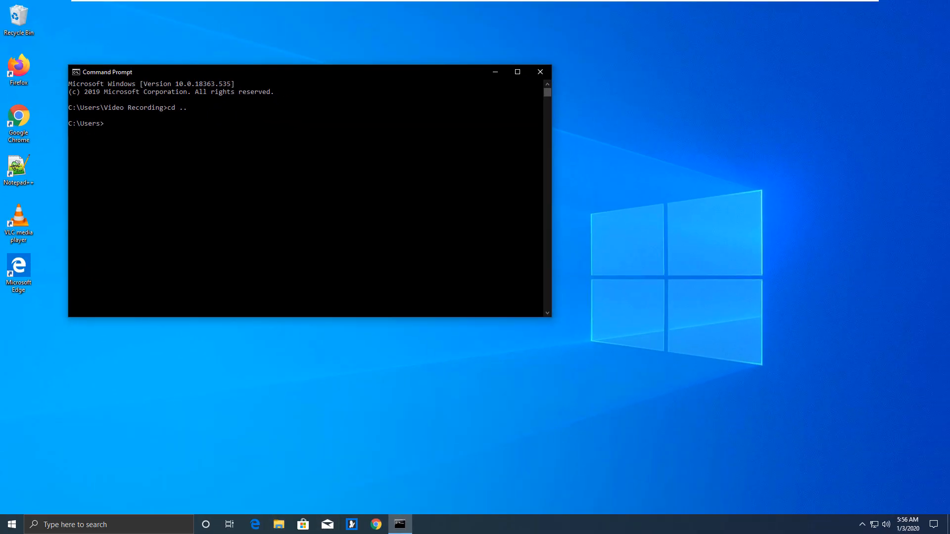
mouse_move(660, 194)
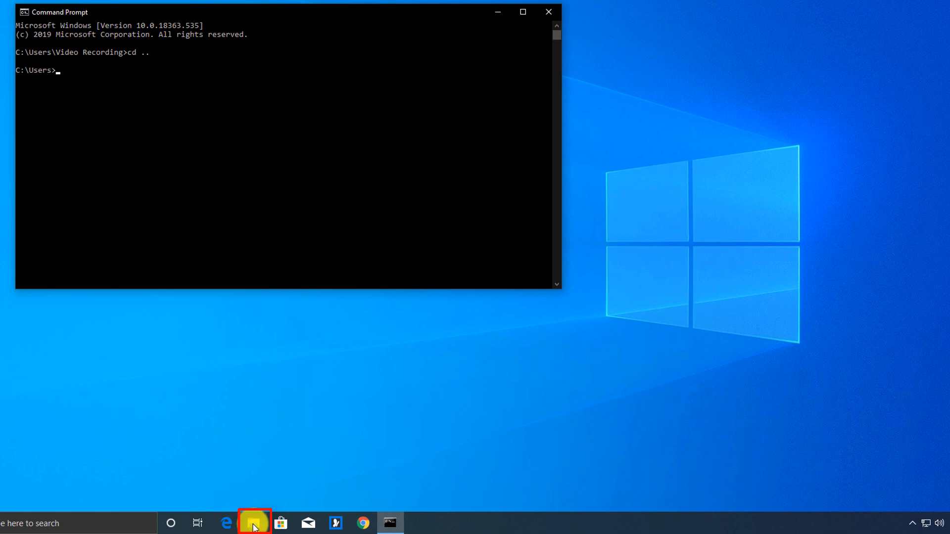
Step: Launch a Command Prompt from the Temp folder by entering cmd in its address bar
click(253, 524)
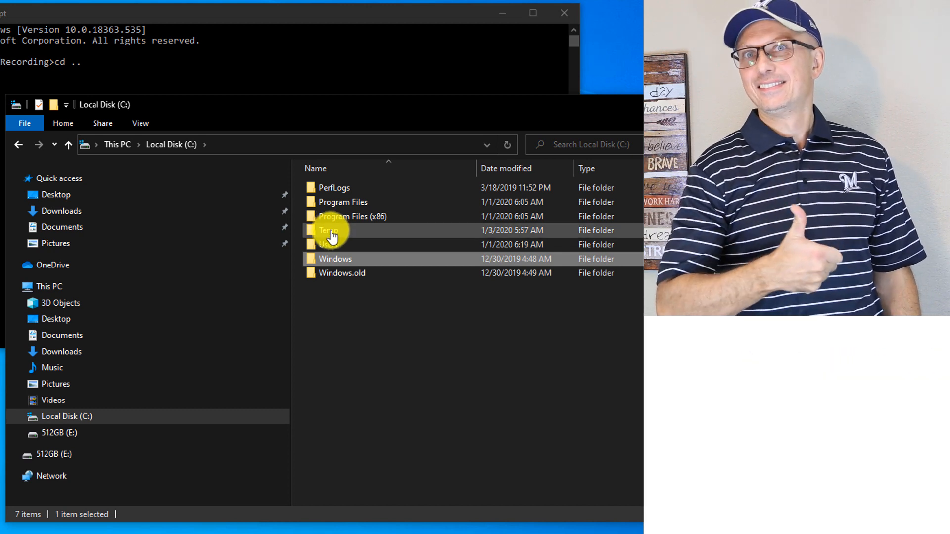
double_click(330, 230)
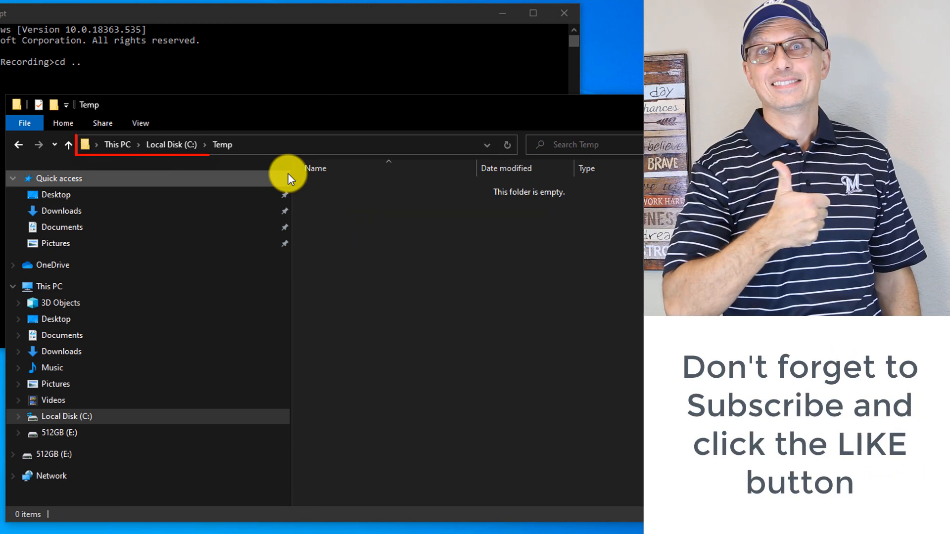
click(240, 145)
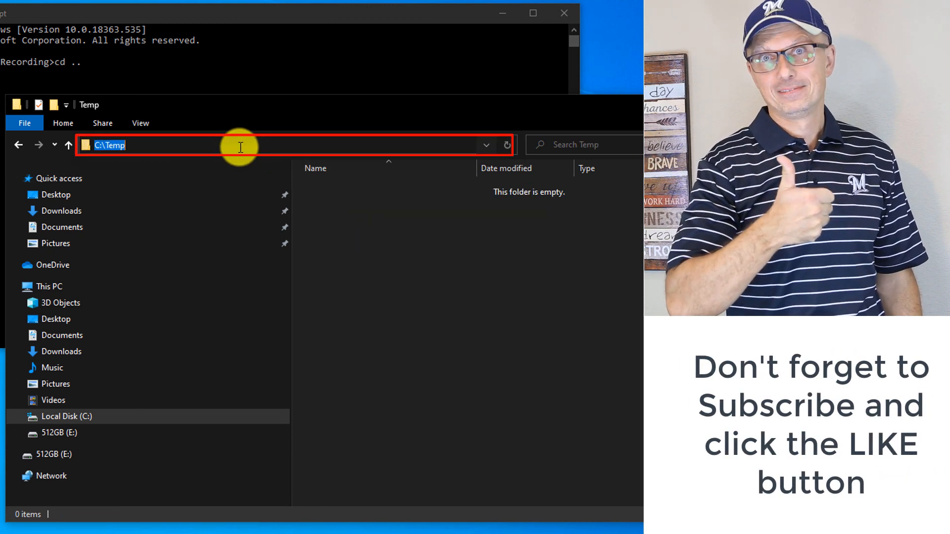
text(cmd)
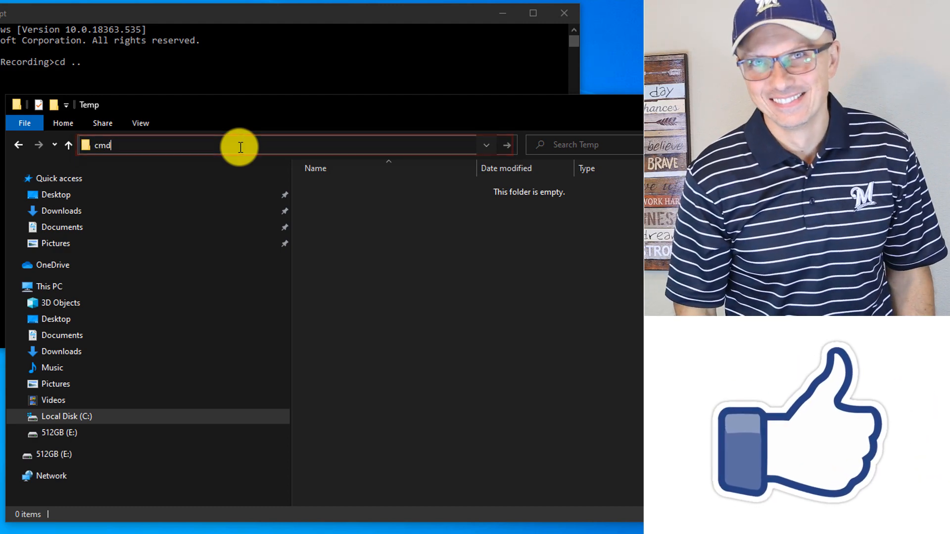
key(Enter)
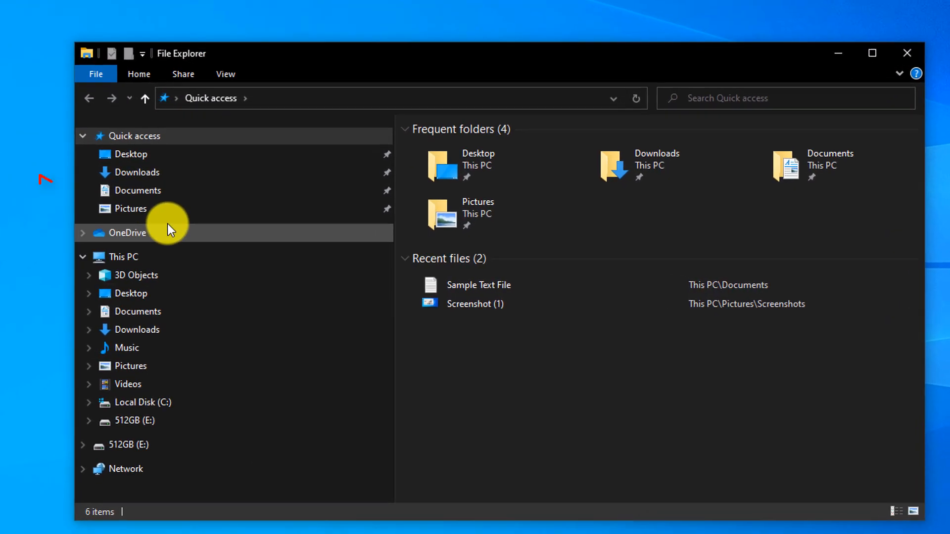
Step: Show Documents, where Sample Text File has no extension, and head to Windows Settings
click(138, 190)
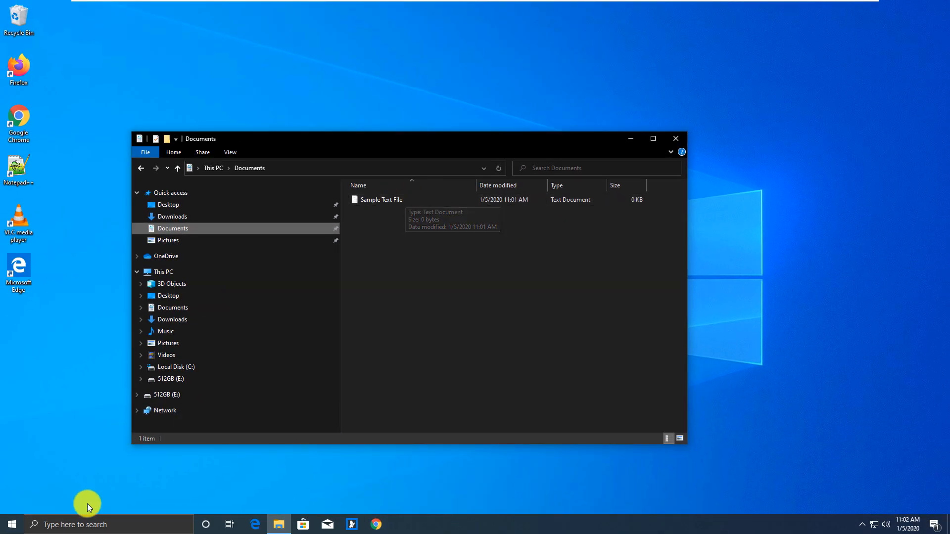
click(87, 525)
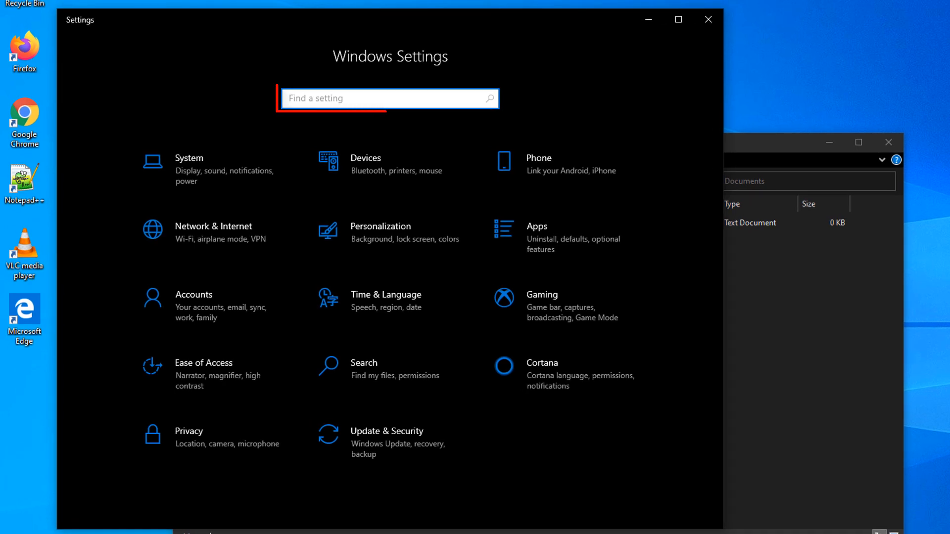
Step: Search Settings for 'show file' and reach the File Explorer Options View page for extensions
text(s)
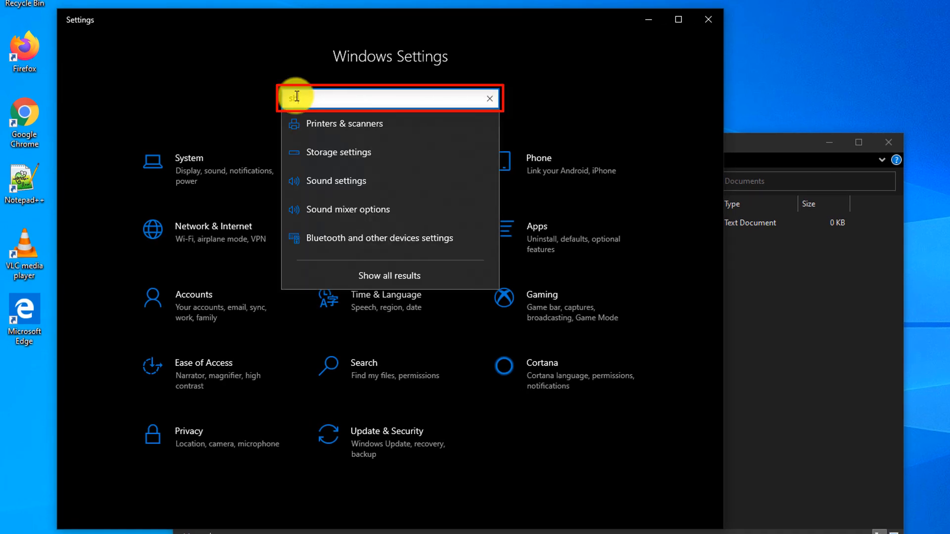
text(how file)
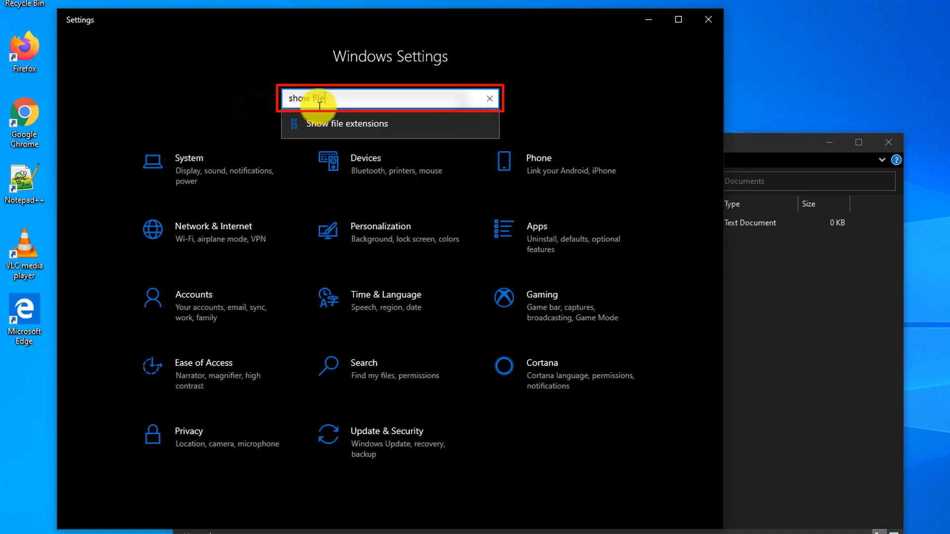
click(346, 122)
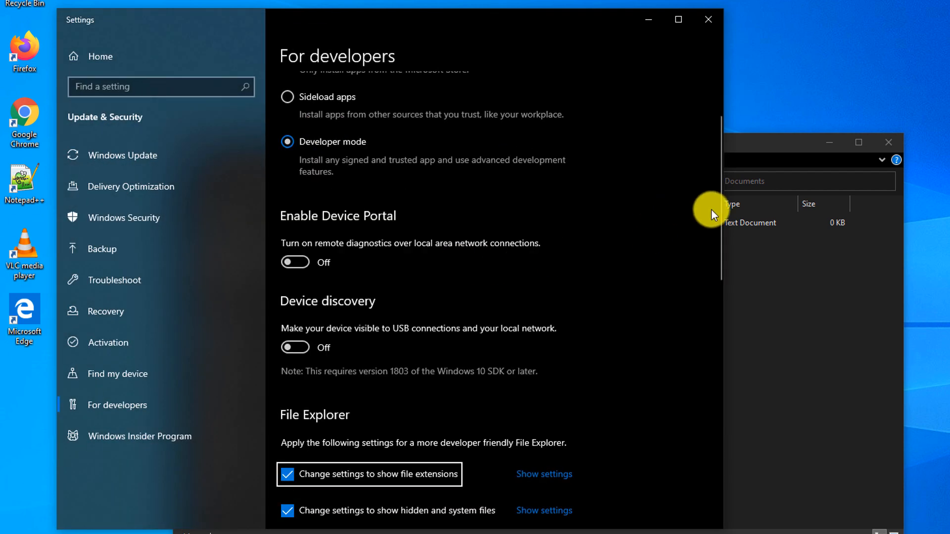
scroll(down, 3)
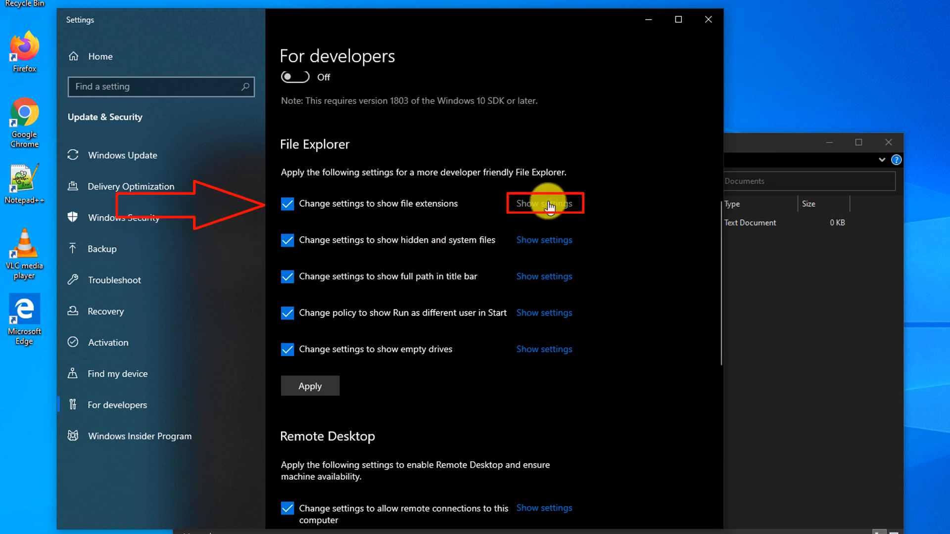
click(544, 203)
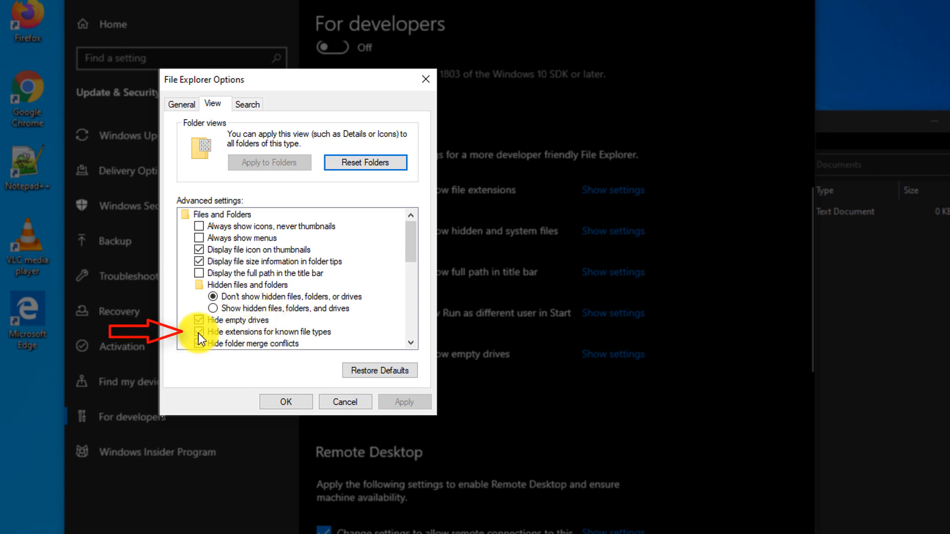
Step: Stop hiding extensions for known file types and protected system files, confirming the warning and saving
click(199, 332)
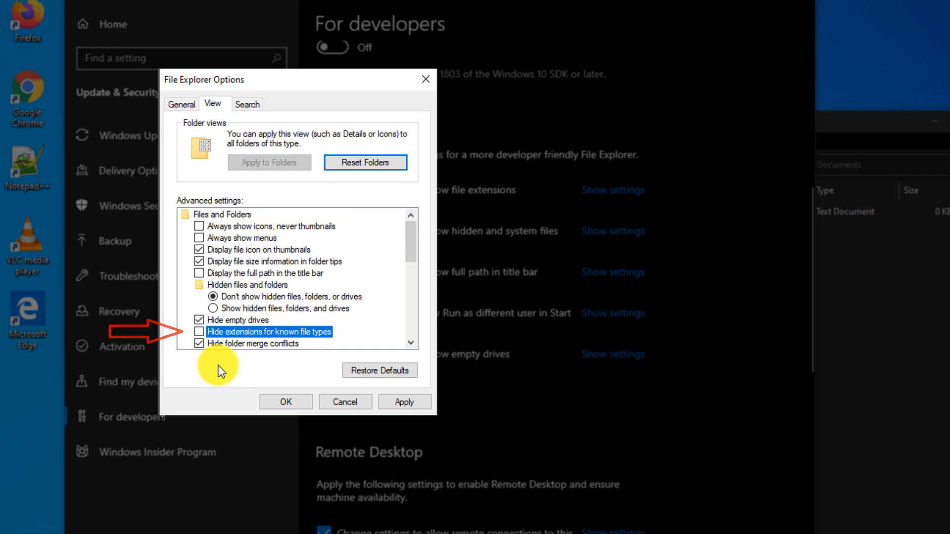
scroll(down, 3)
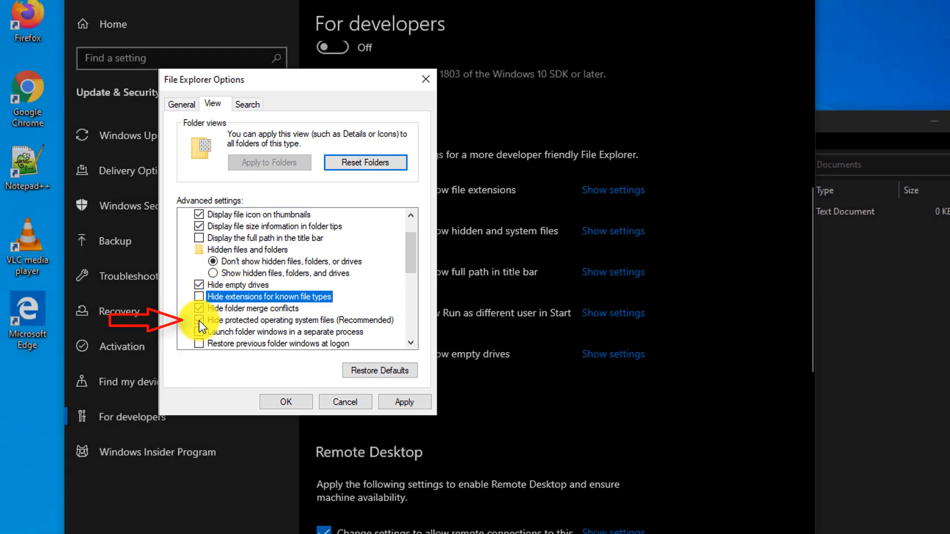
click(200, 321)
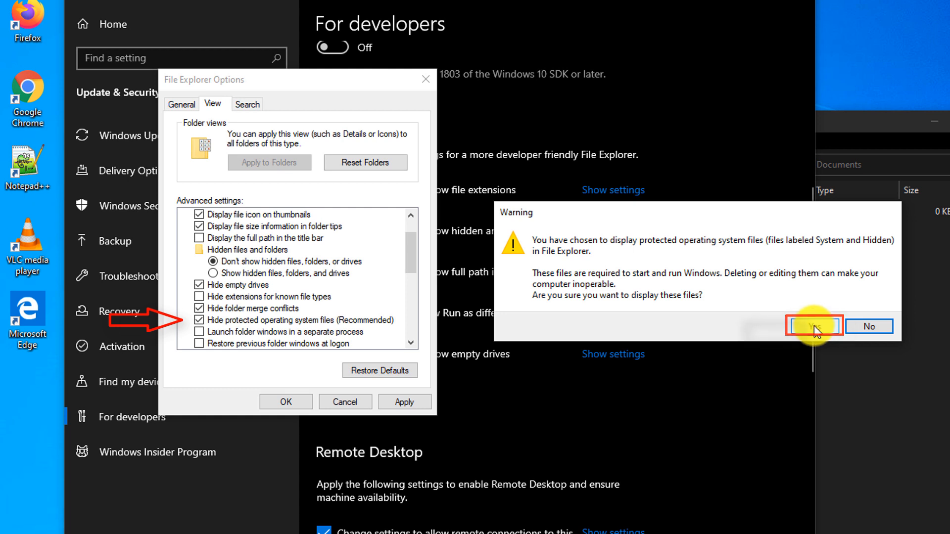
click(813, 326)
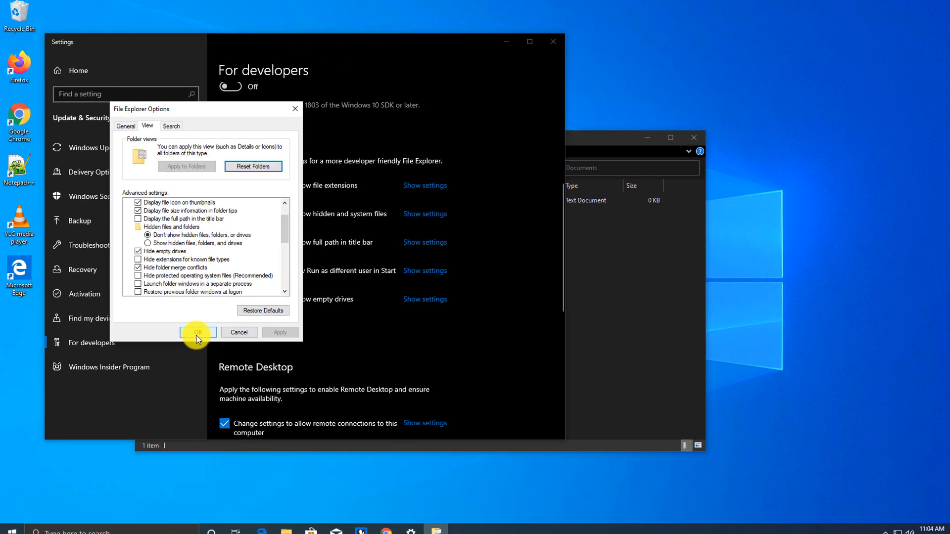
click(198, 332)
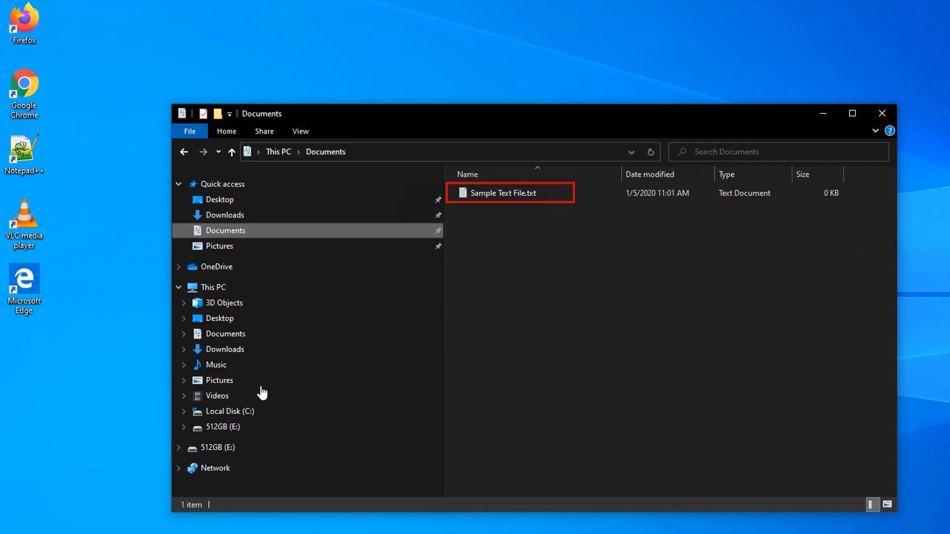
Step: Browse to Local Disk (C:) now that Sample Text File.txt shows its extension
click(228, 412)
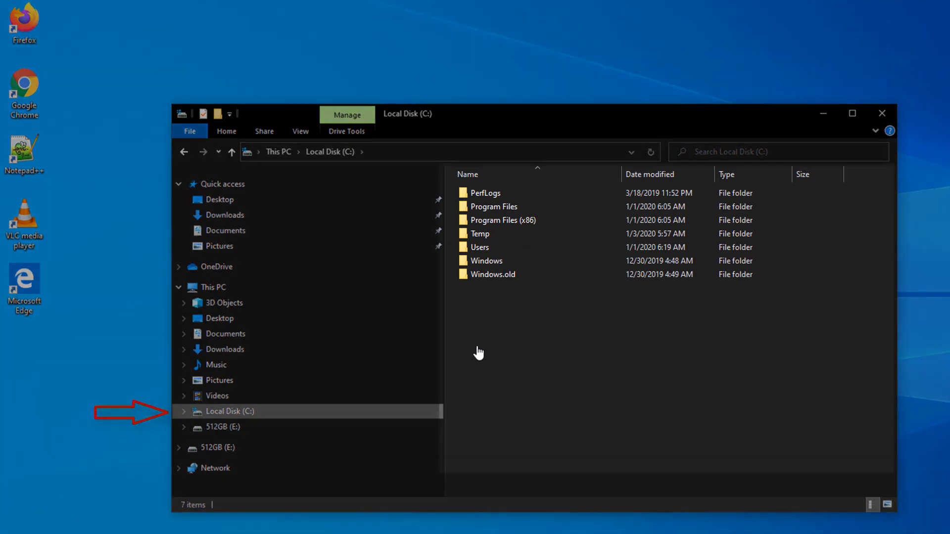